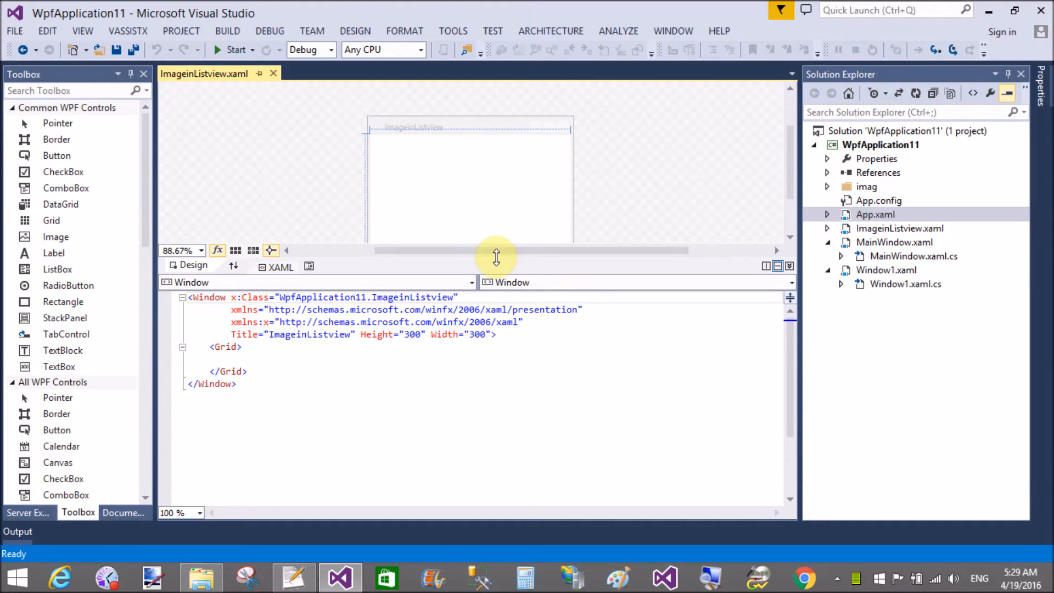
Step: Add a ListView named List1 inside the window's Grid
click(242, 345)
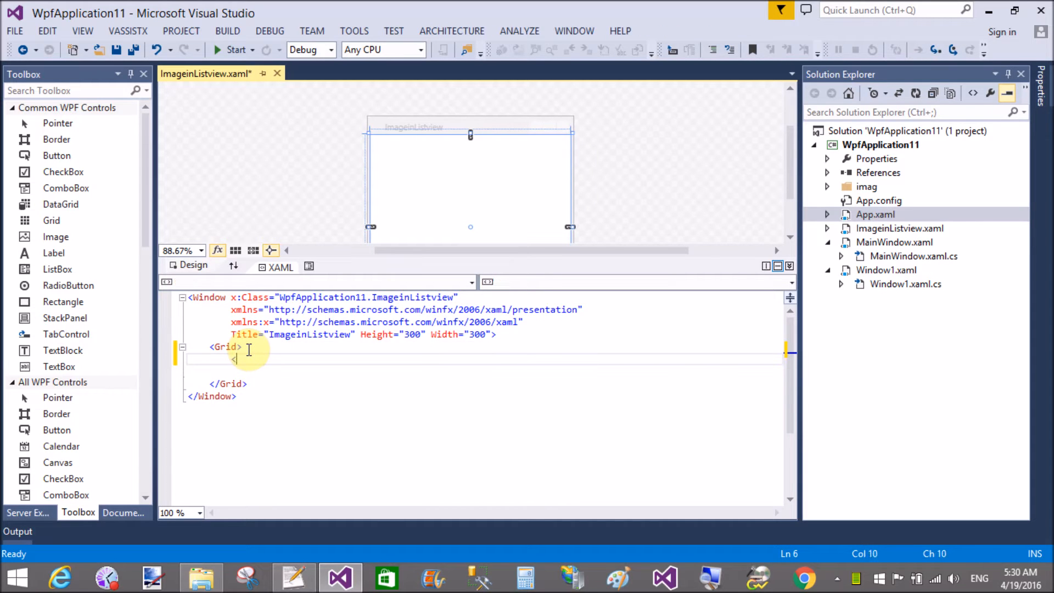
text(<)
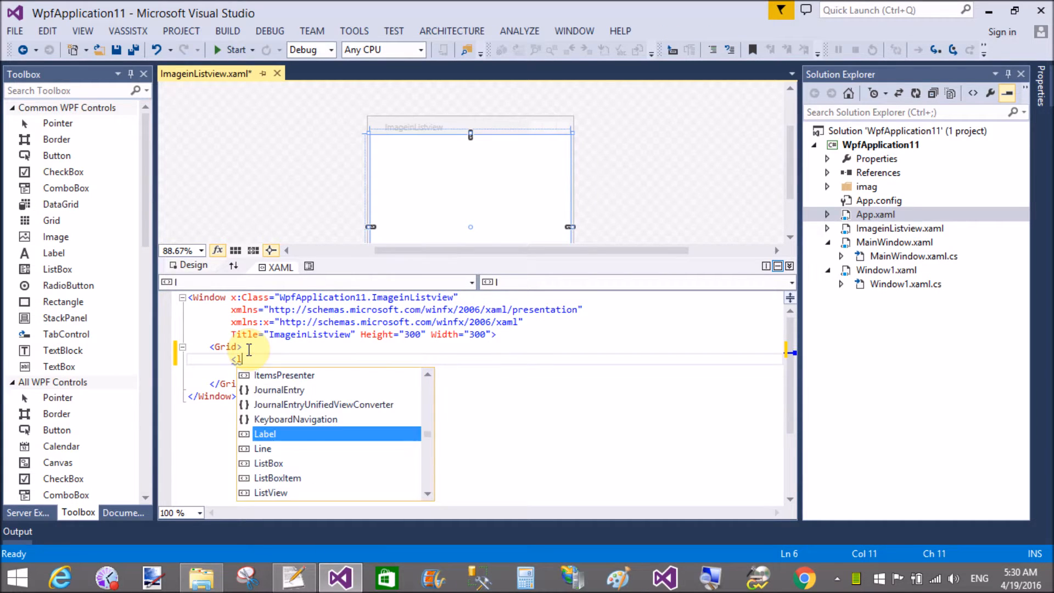
text(listview)
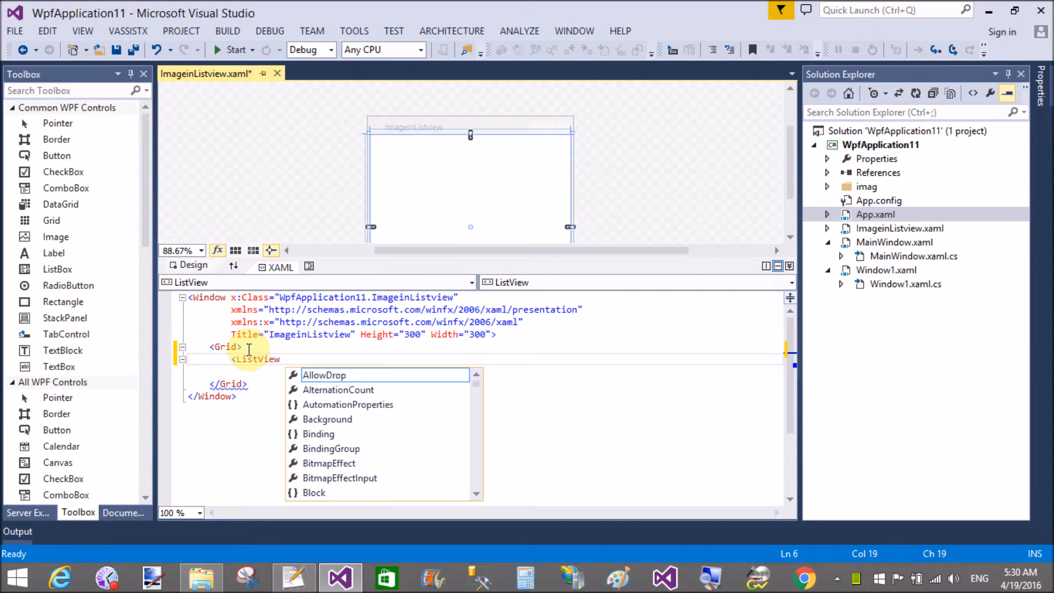
text(Name="List1">)
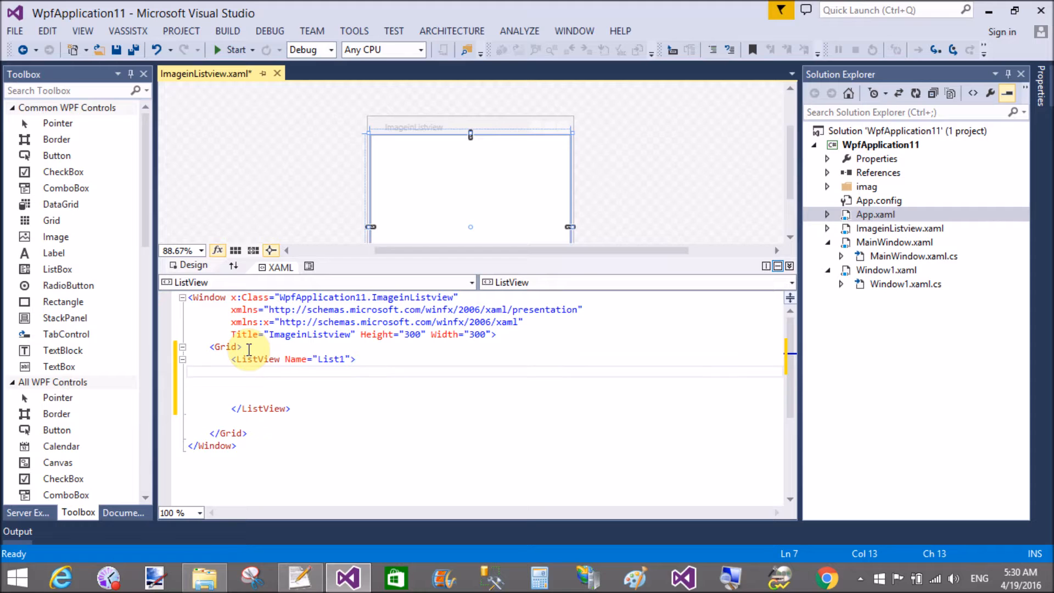
Step: Give List1 a ListView.View element holding a GridView
text(<l)
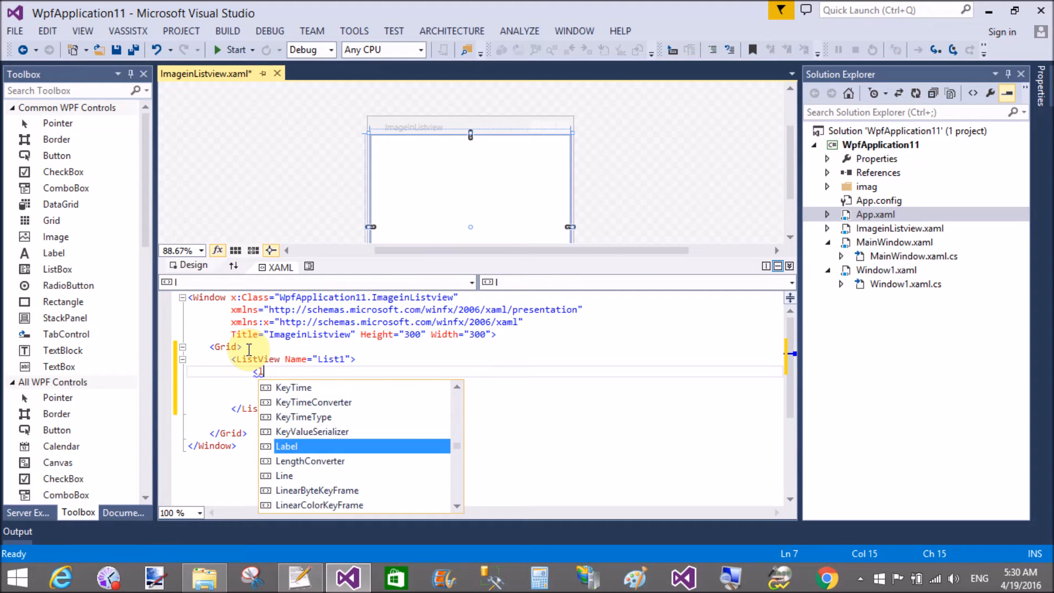
text(istView)
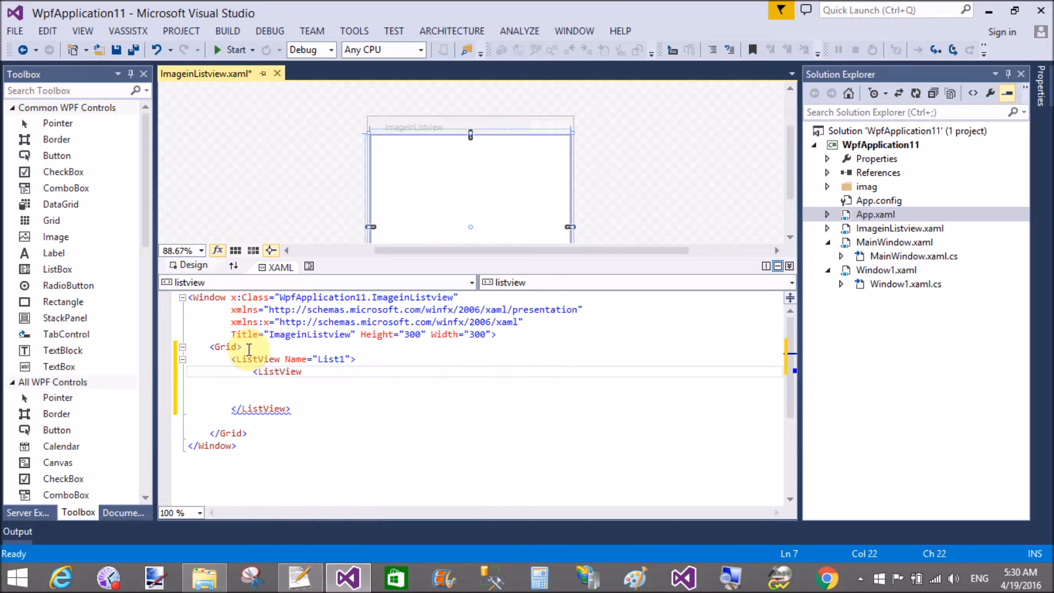
text(.view>)
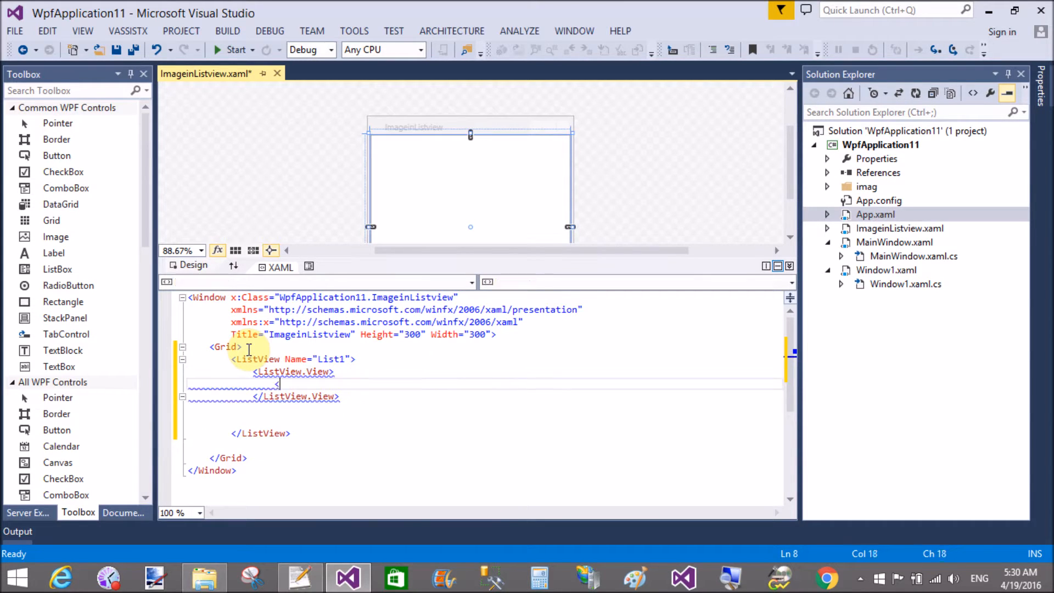
text(gr)
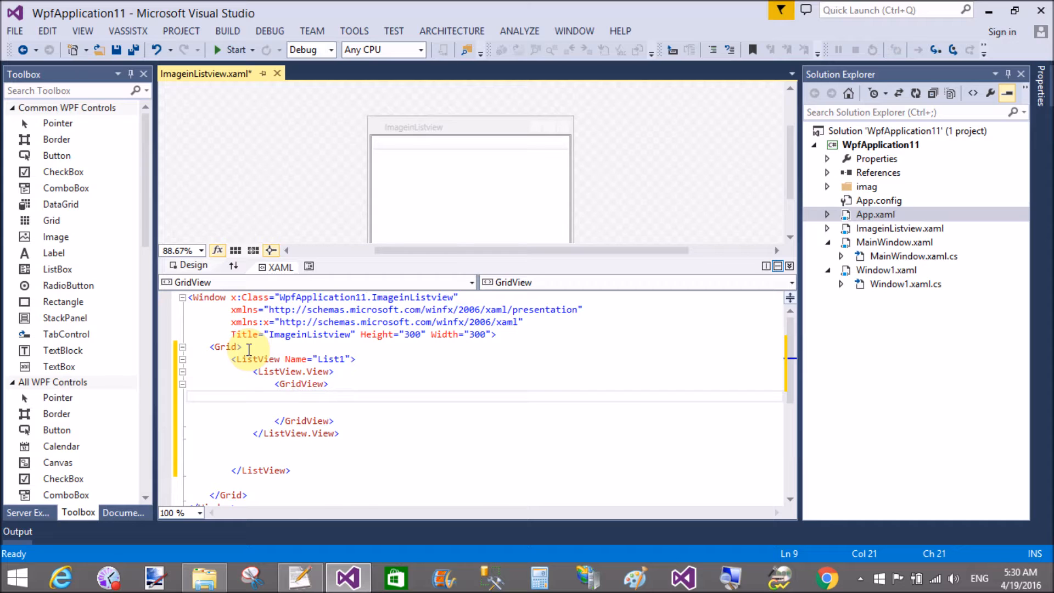
Step: Add a GridViewColumn with a CellTemplate containing a DataTemplate
text(<gri)
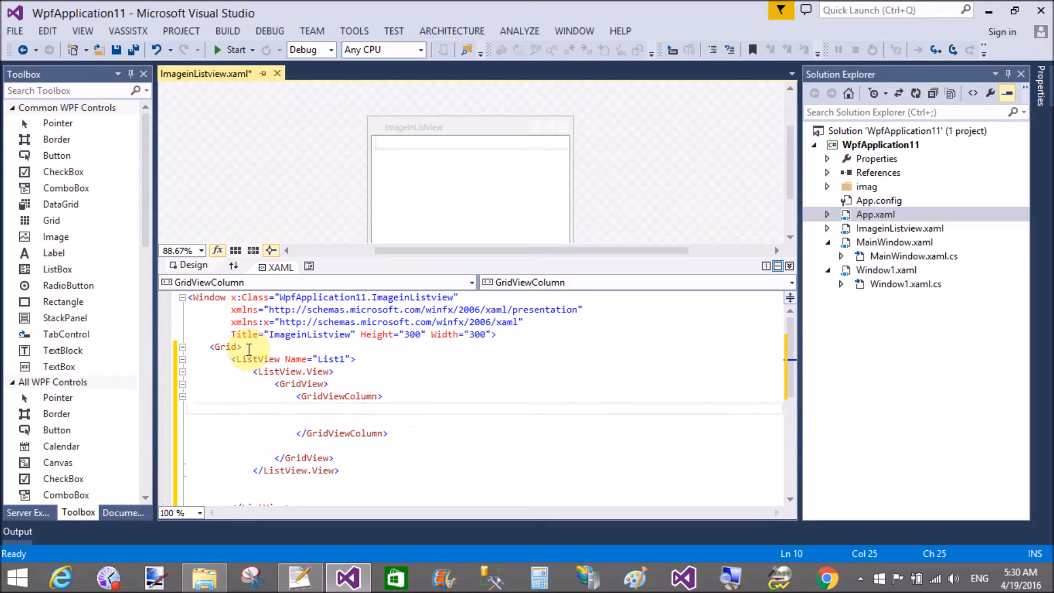
text(<gridv)
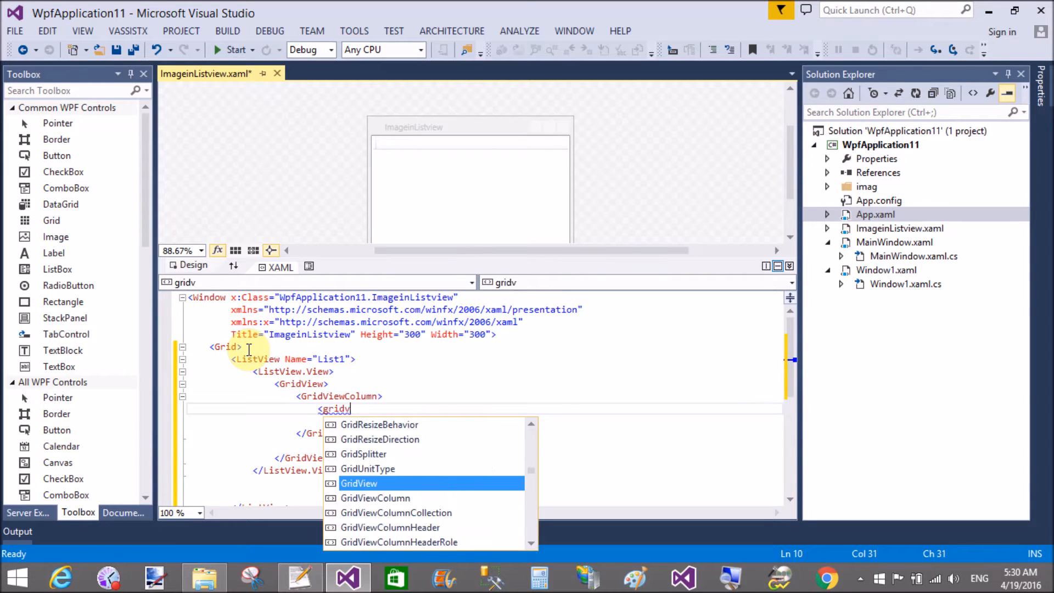
text(iewColumn.CellTemplate>)
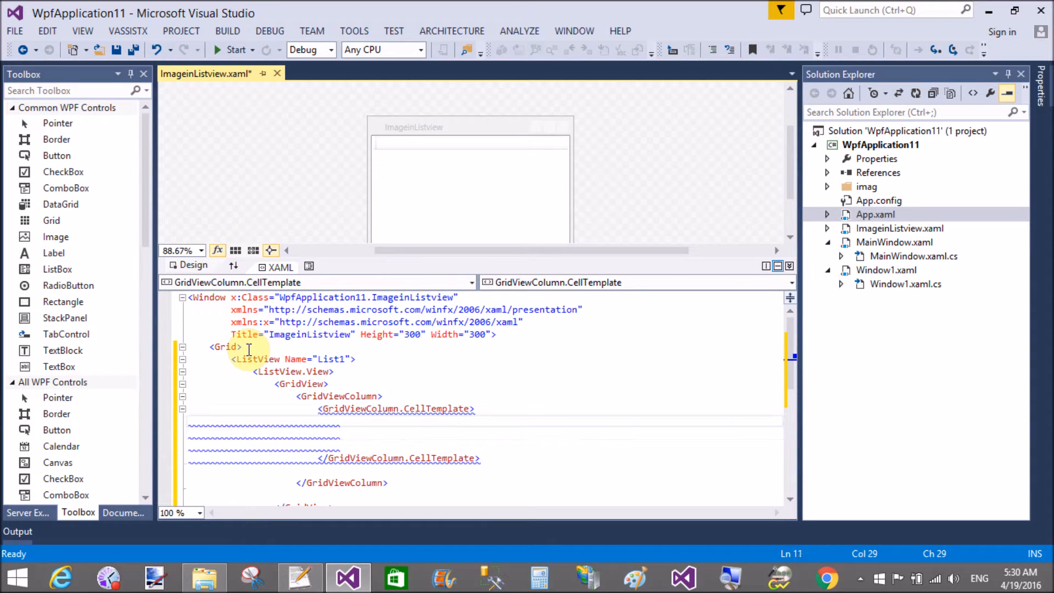
text(<DataTemplate)
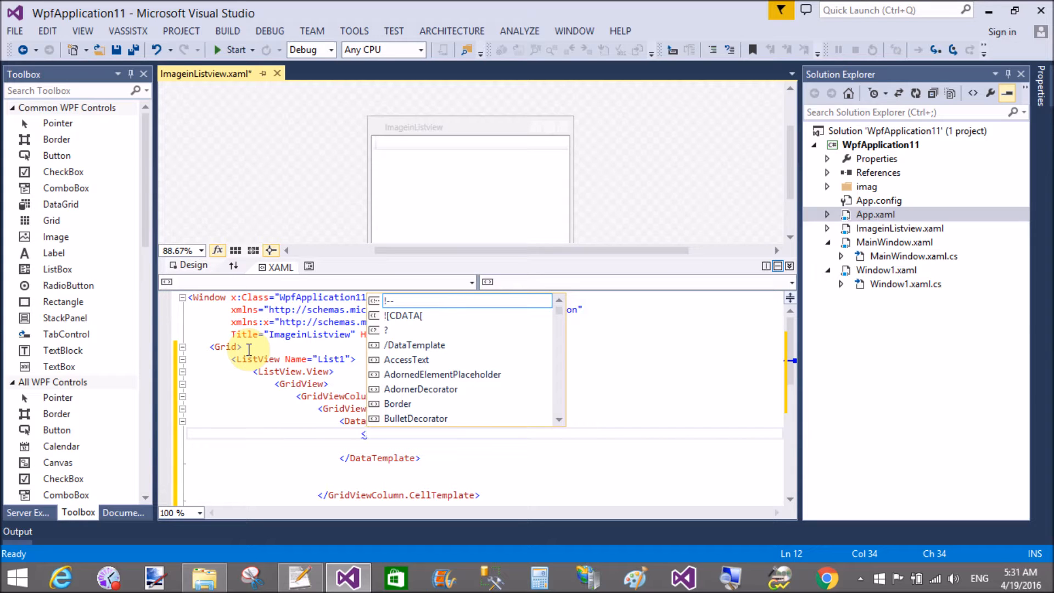
Step: Put a Button with Content "Click Me" and Click="Button_Click" in the template
text(bu)
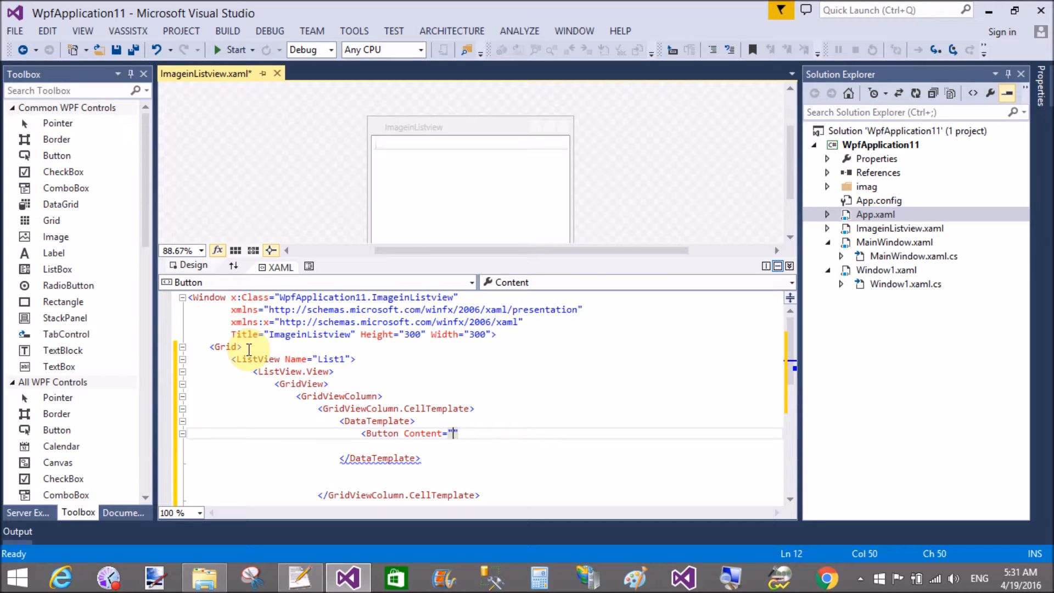
text(Click Me)
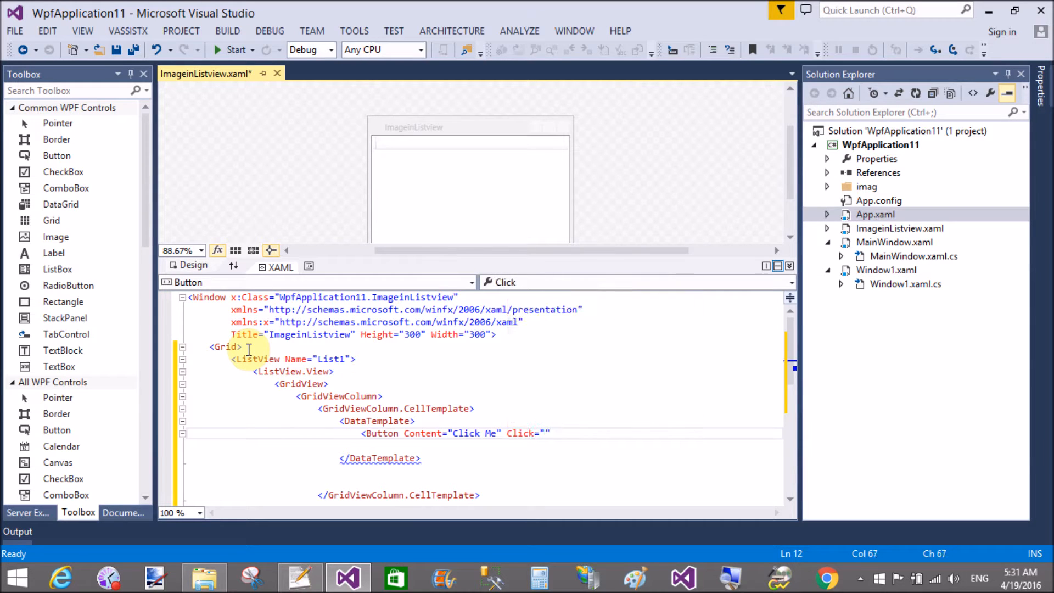
text(Button_Click)
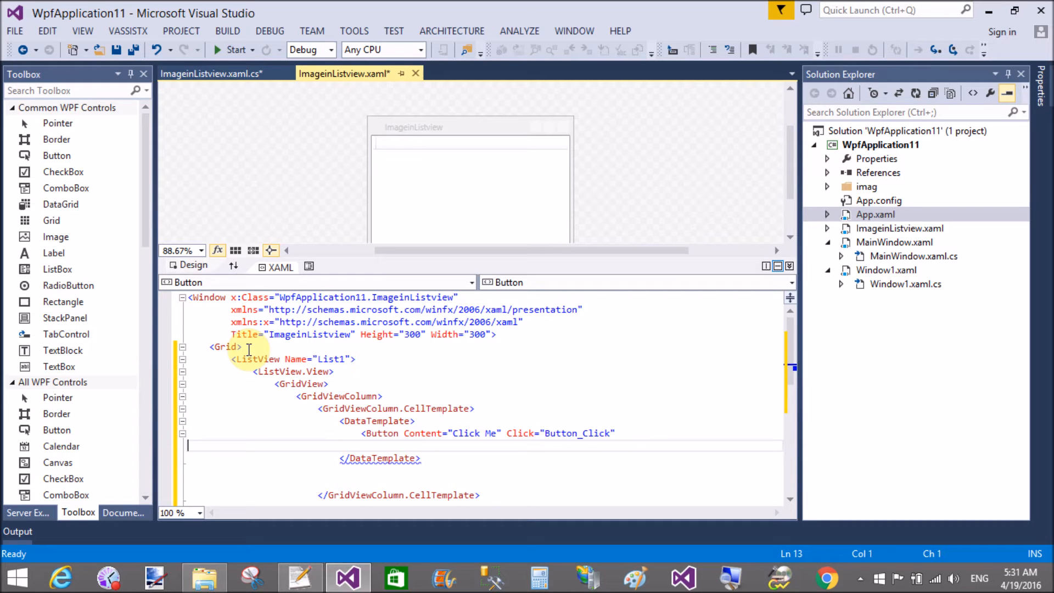
Step: Close the Button element and set the GridViewColumn Header to "Action"
click(614, 432)
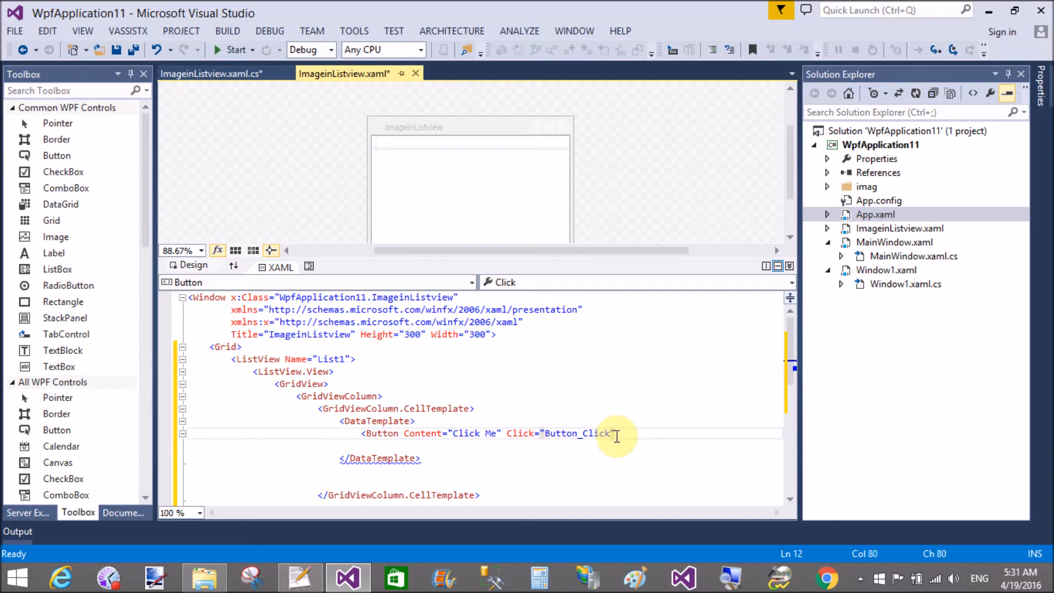
text(/>)
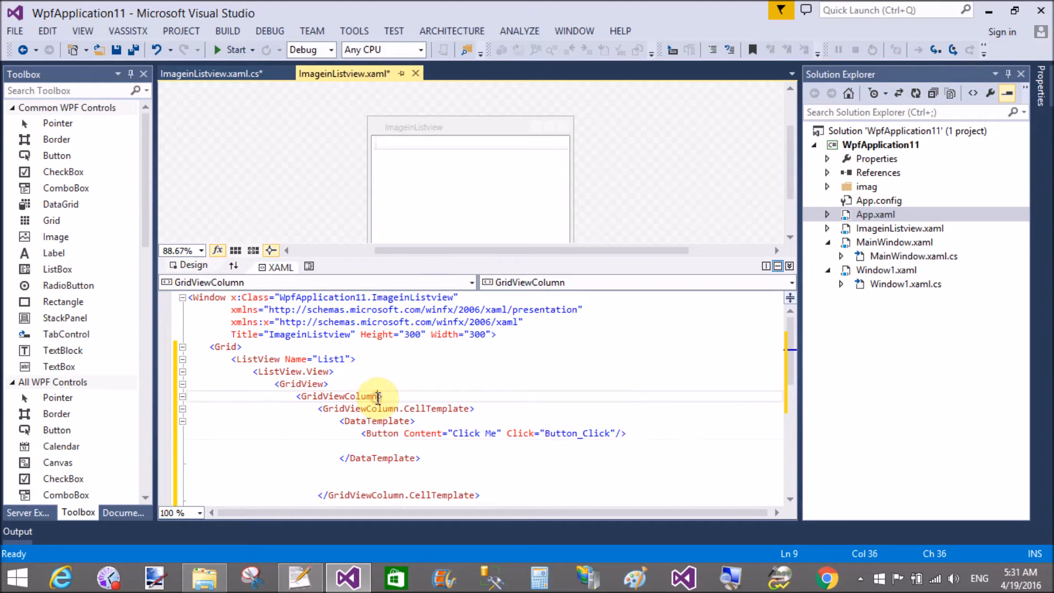
text(" ")
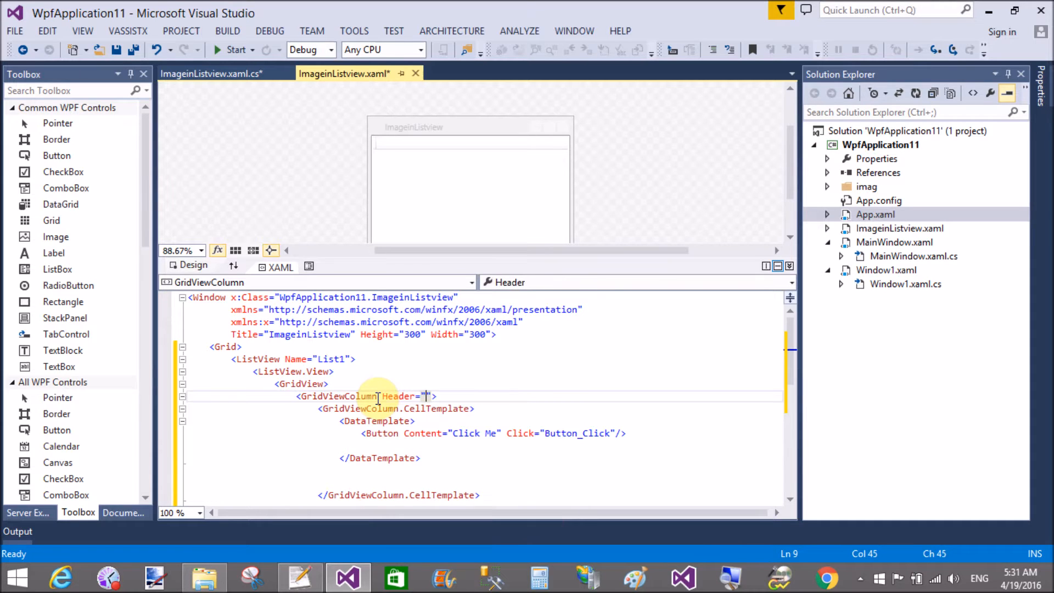
text(Action)
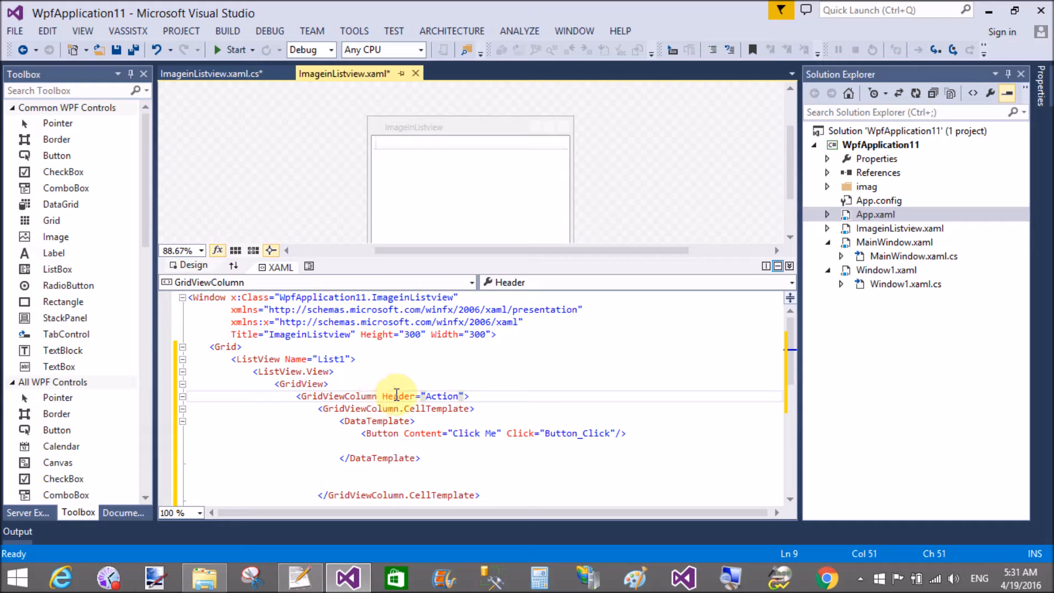
click(420, 458)
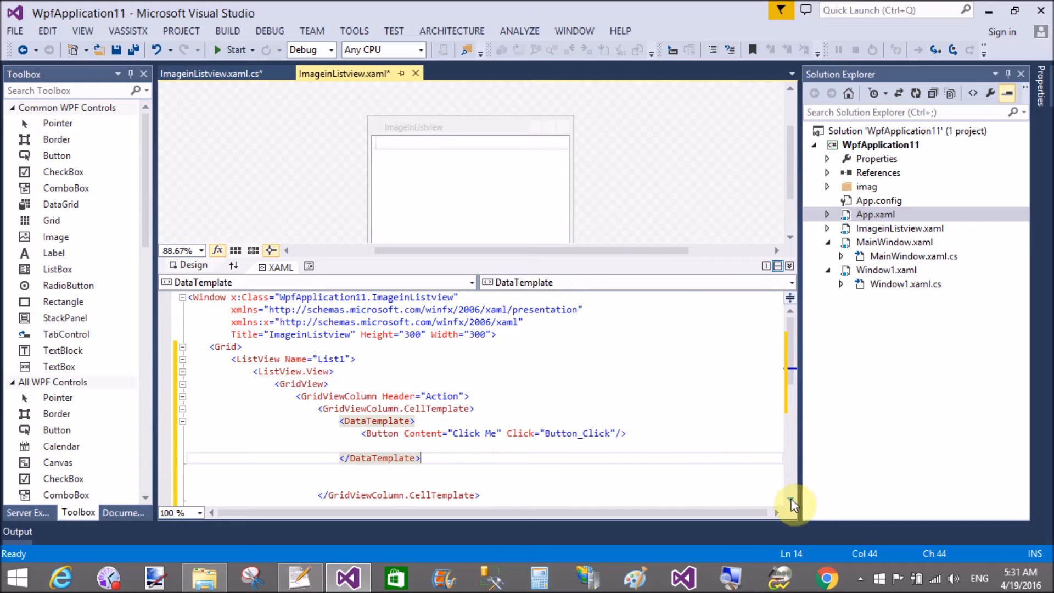
Step: Duplicate the Action column block and change the copy's Header to "Image"
scroll(down, 3)
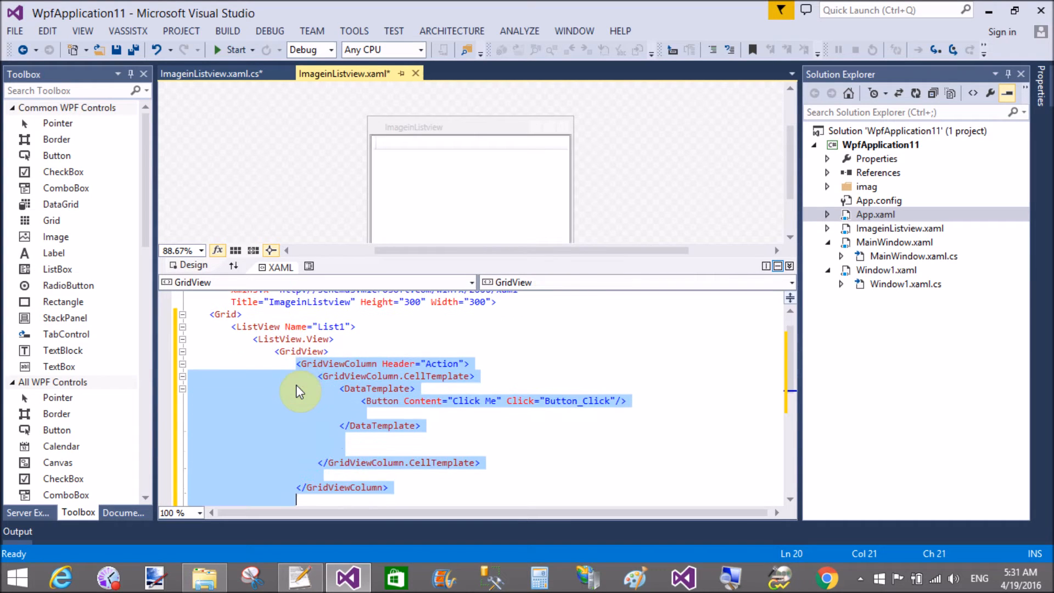
scroll(down, 3)
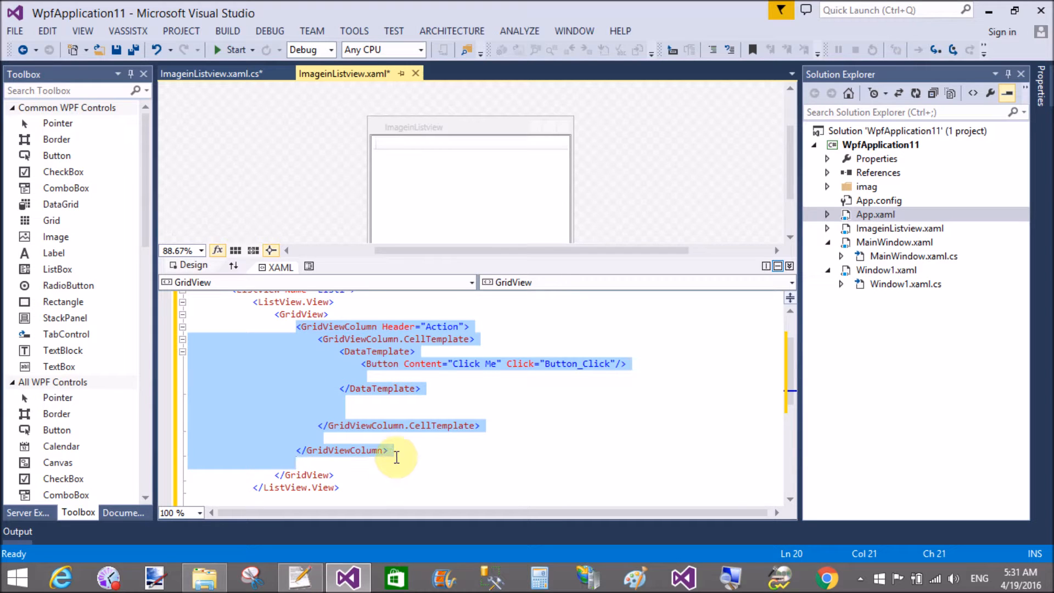
scroll(down, 3)
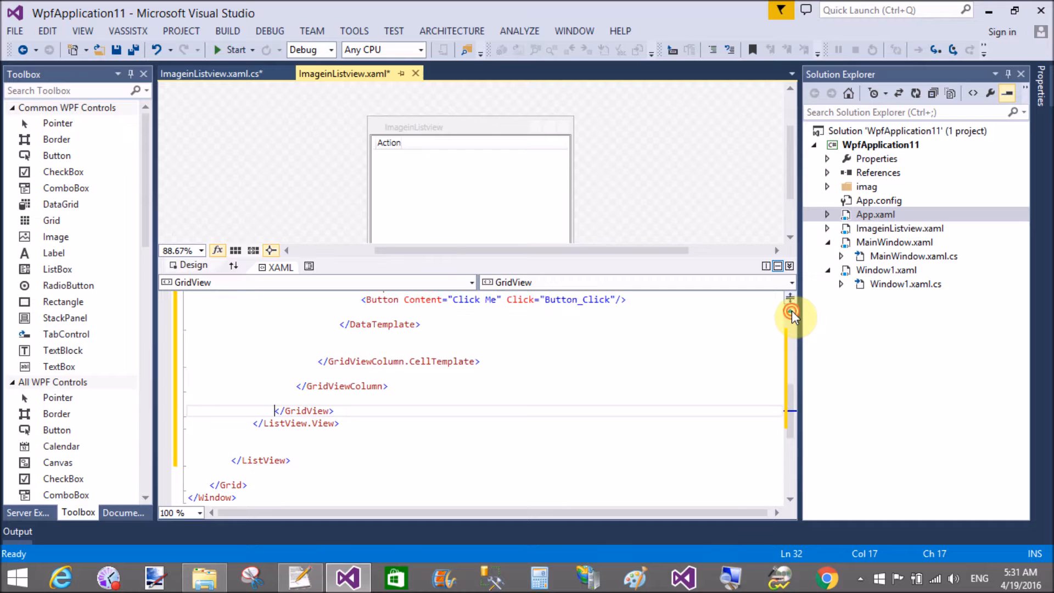
scroll(up, 3)
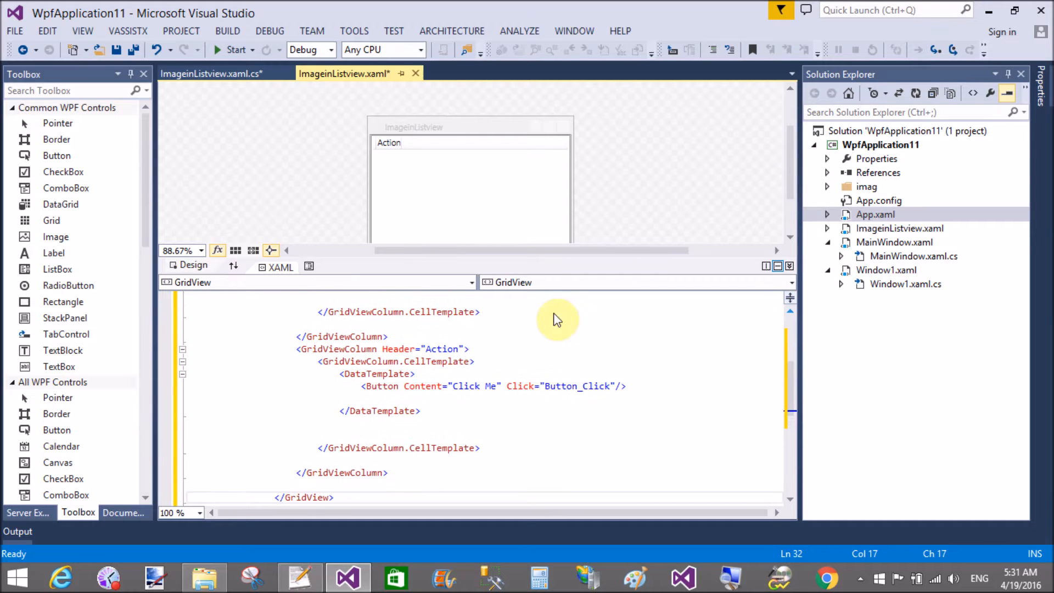
click(459, 349)
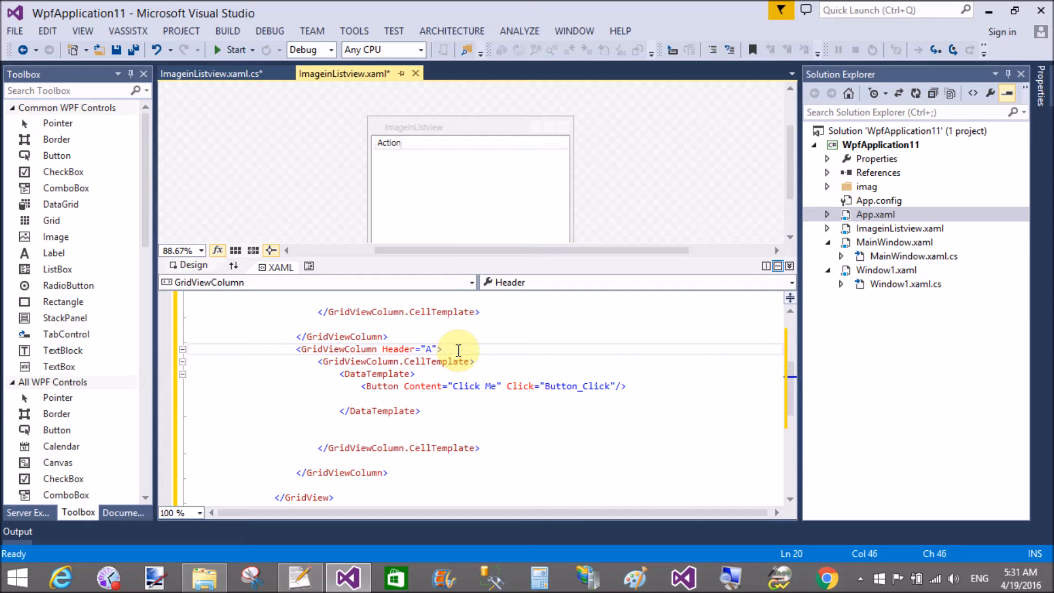
text(mag)
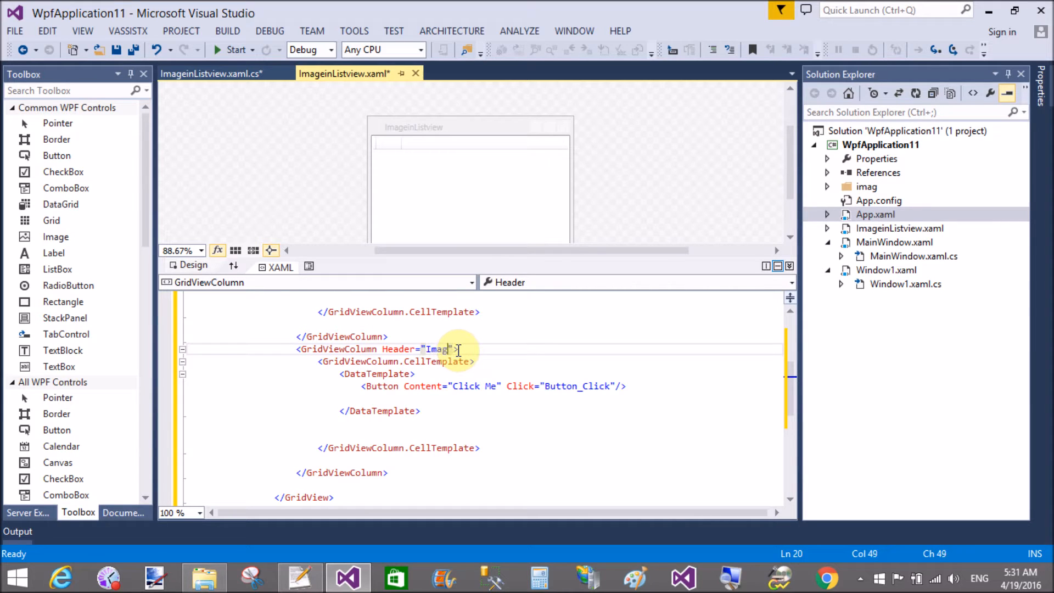
text(e)
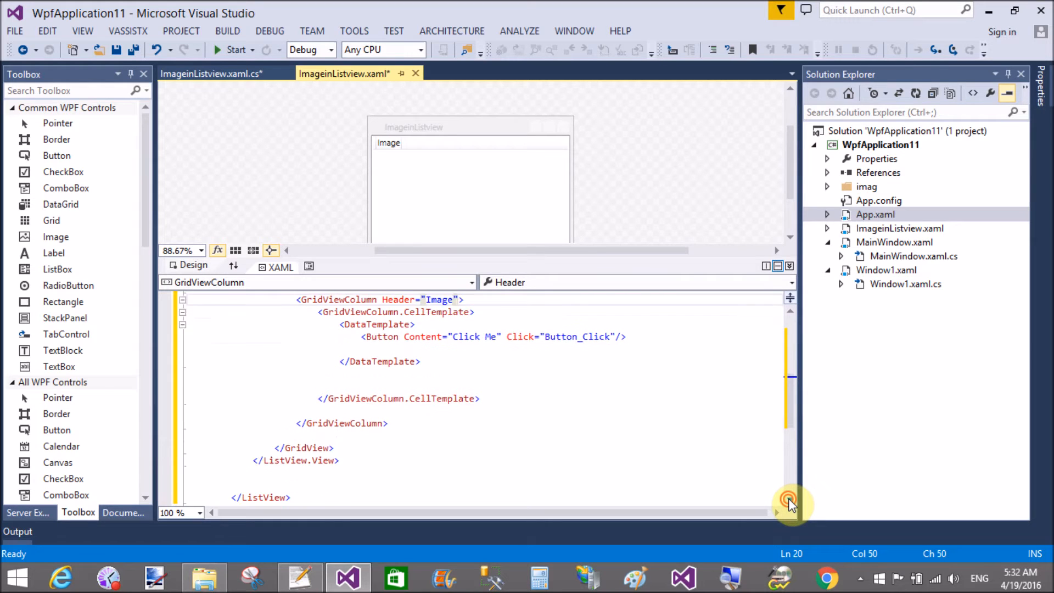
scroll(down, 3)
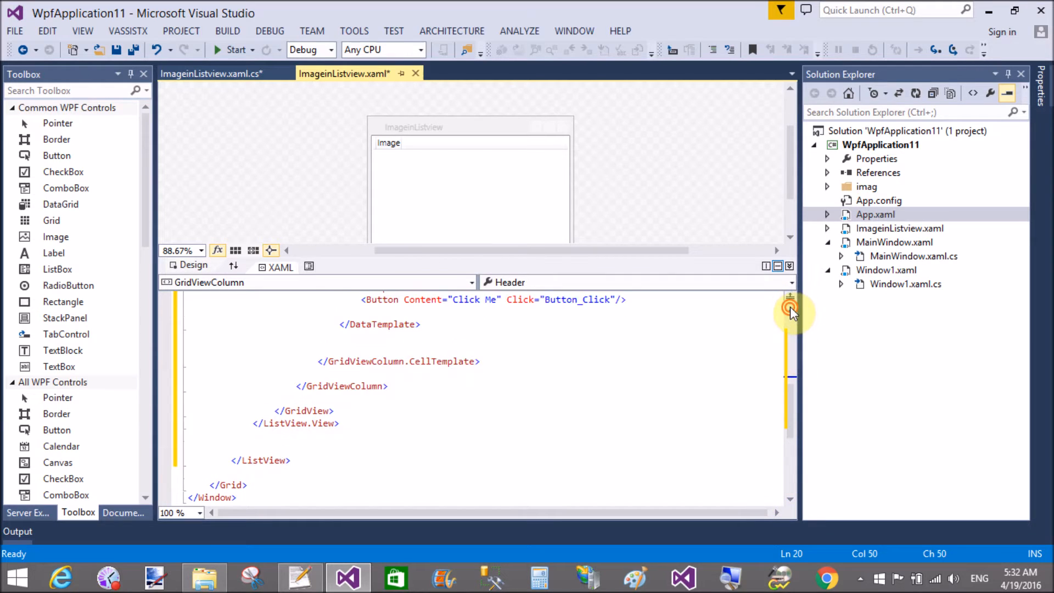
scroll(up, 3)
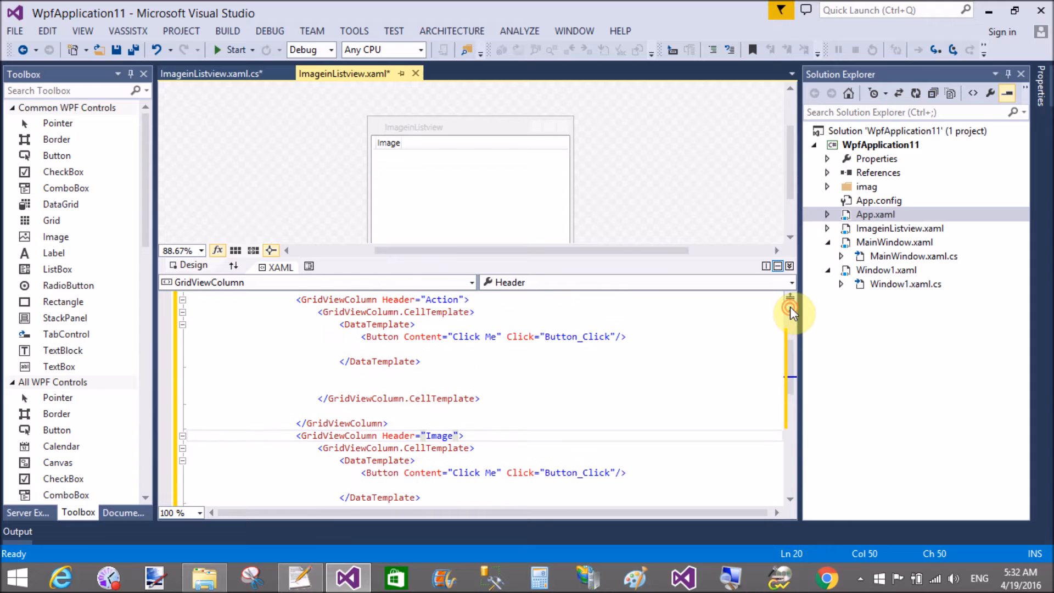
scroll(up, 3)
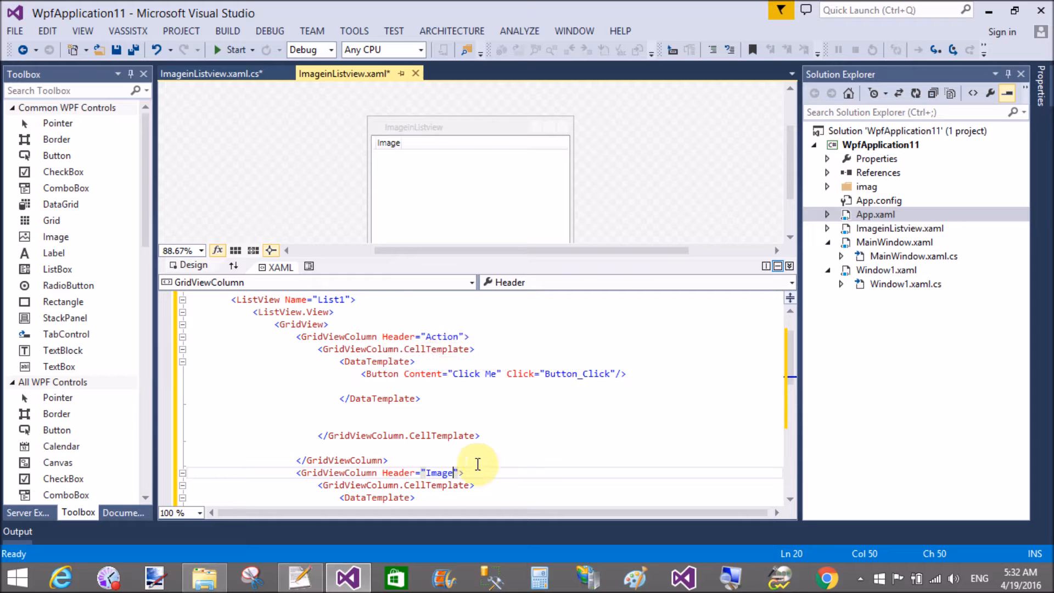
mouse_move(810, 479)
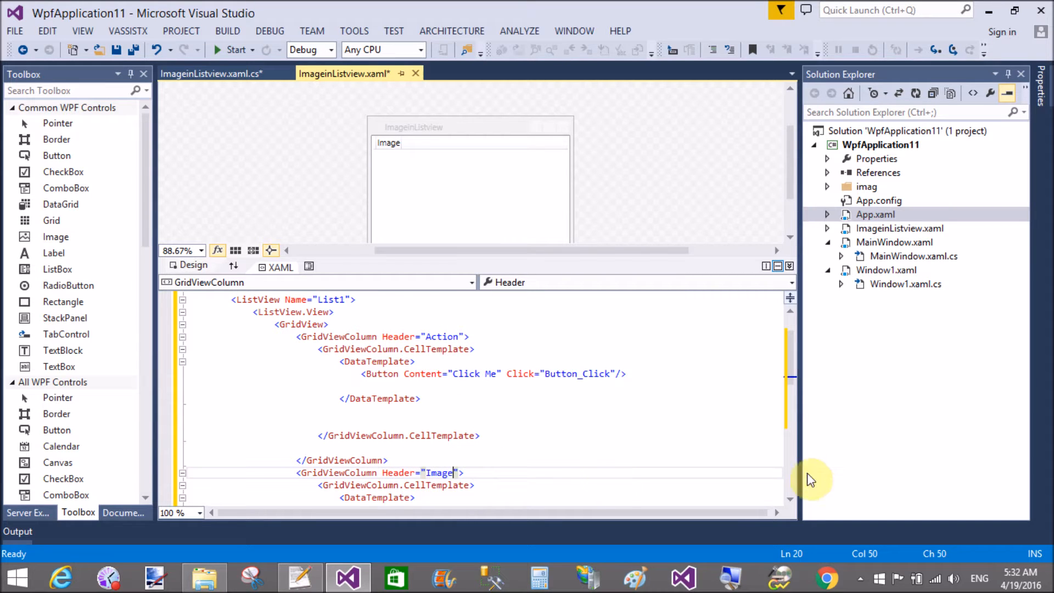
scroll(down, 3)
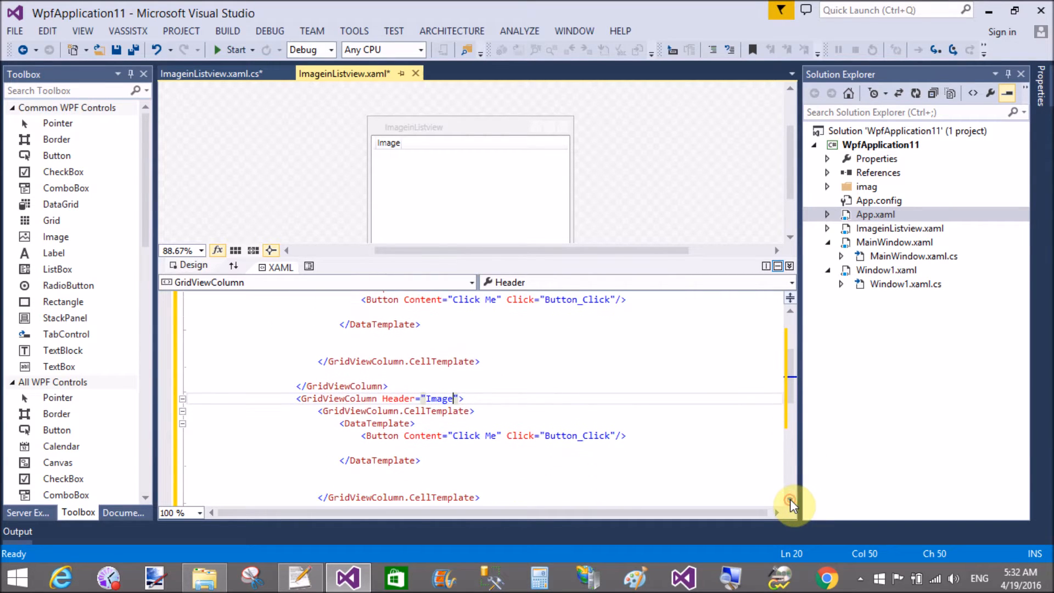
mouse_move(525, 402)
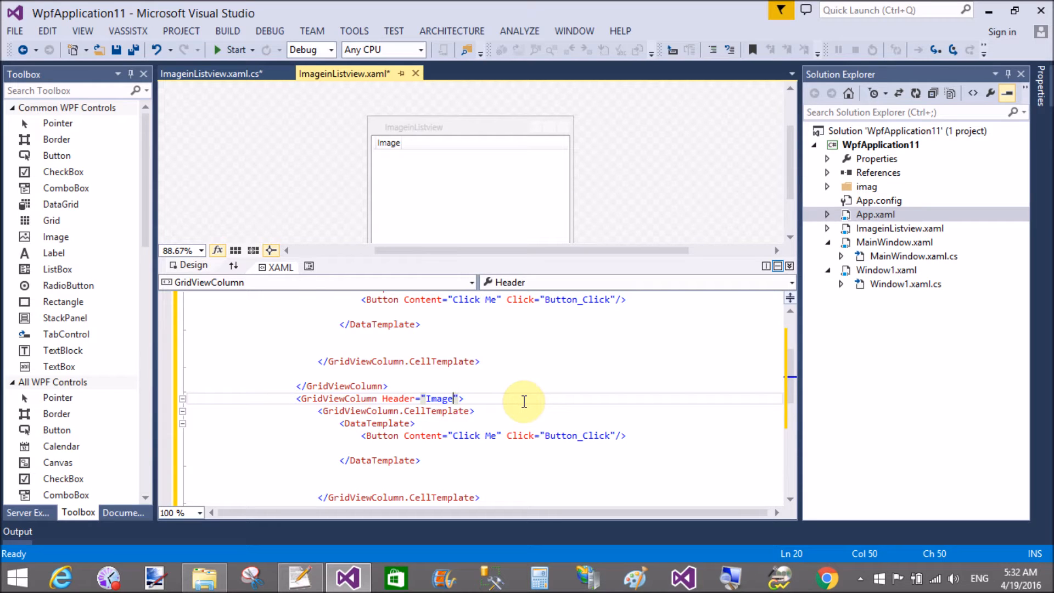
Step: Replace the Image column's Button with an Image whose Source binds to ImageSource
click(360, 436)
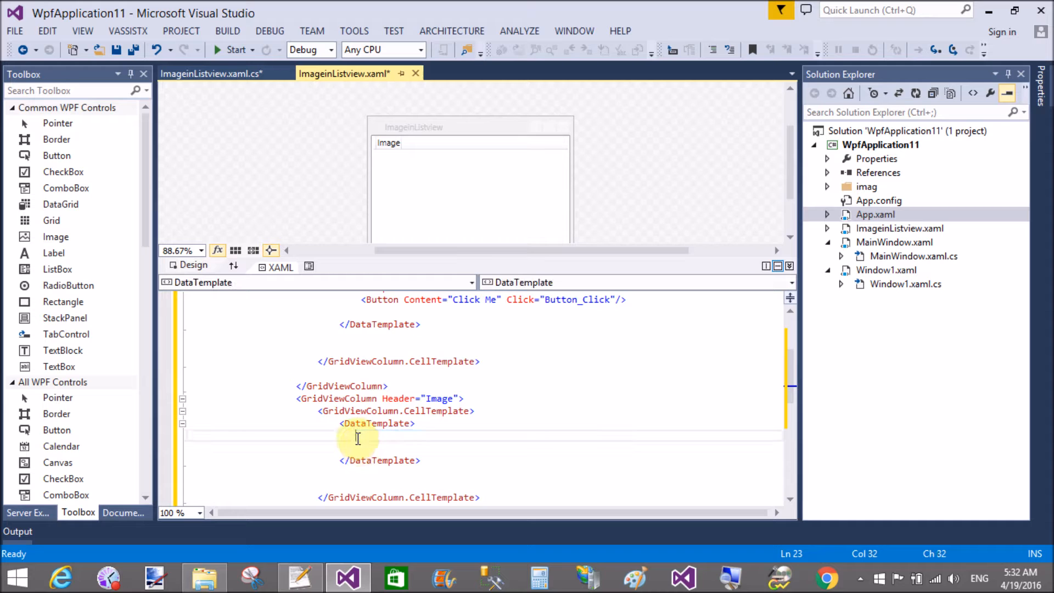
text(image Source=")
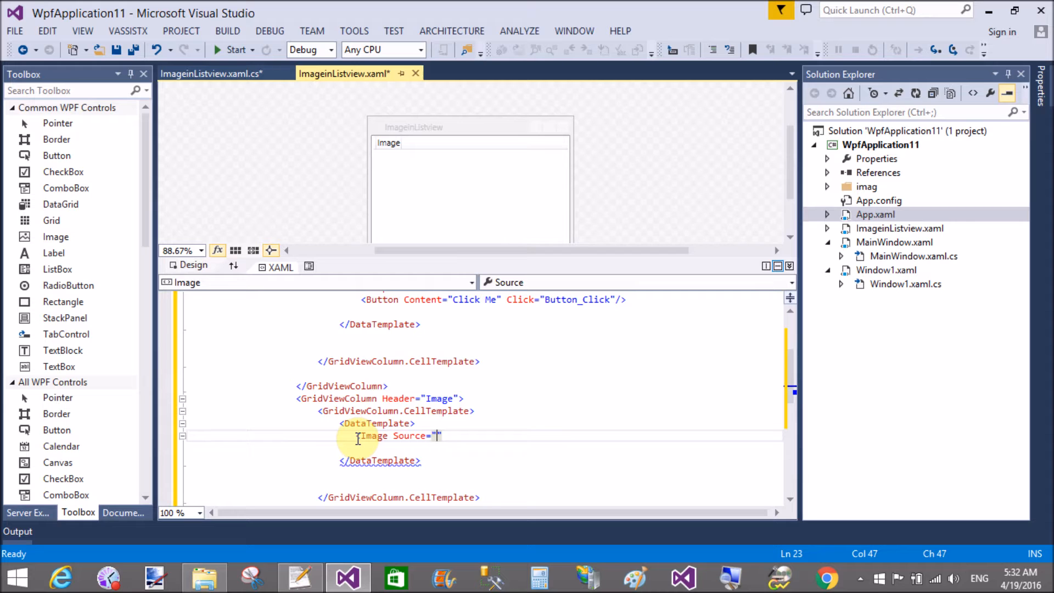
text({Binding})
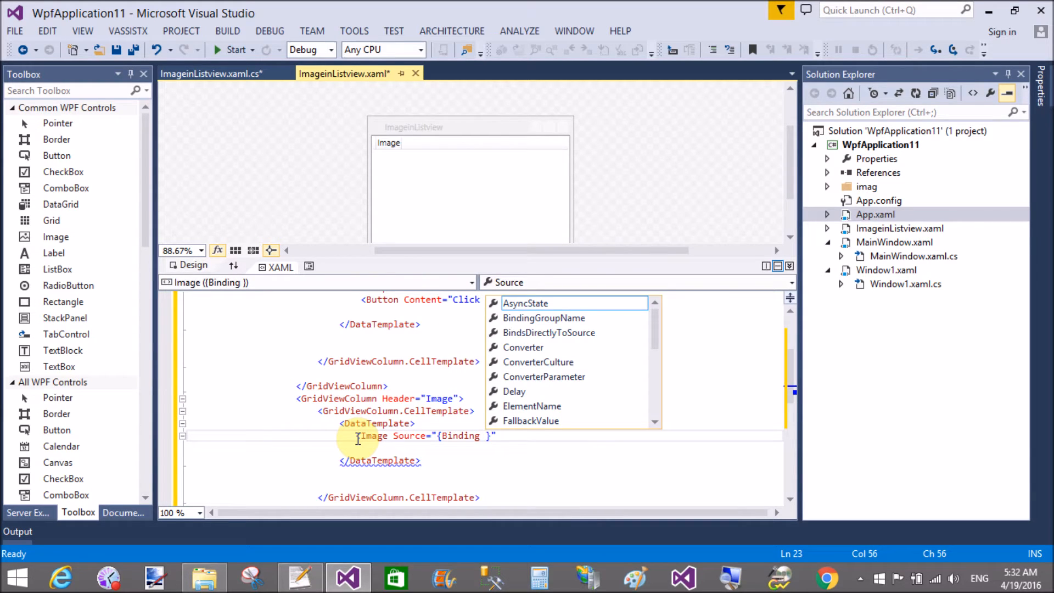
text(Image)
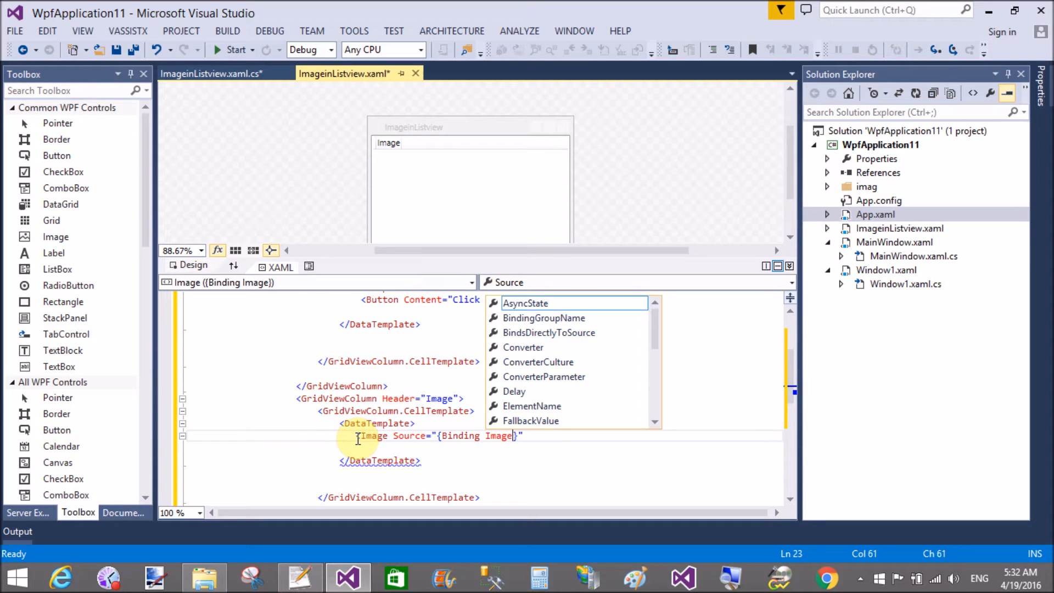
text(Source)
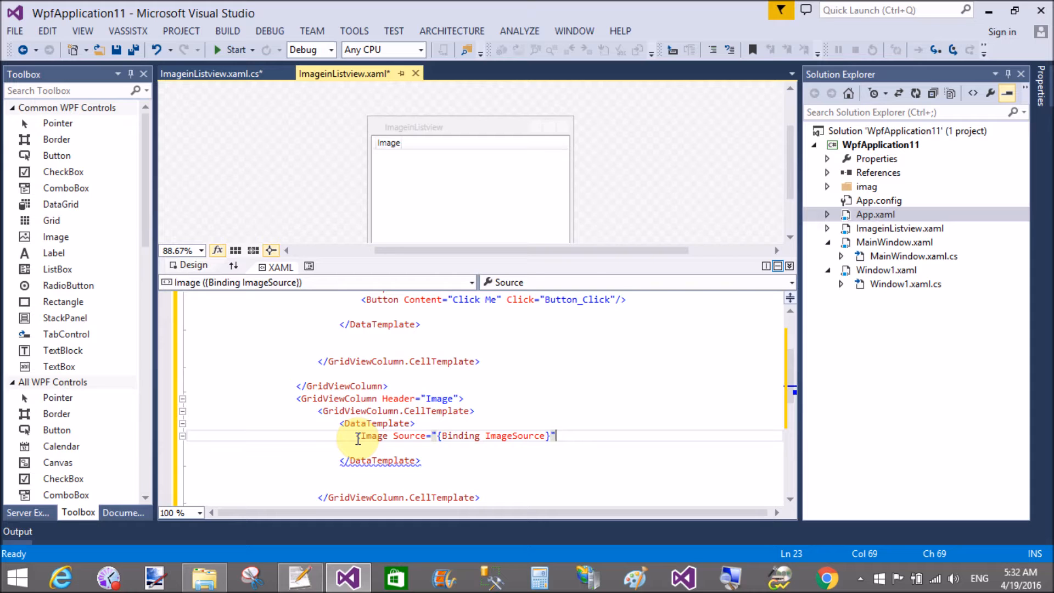
Step: Set the Image element's Width and Height to 100
text(Width="")
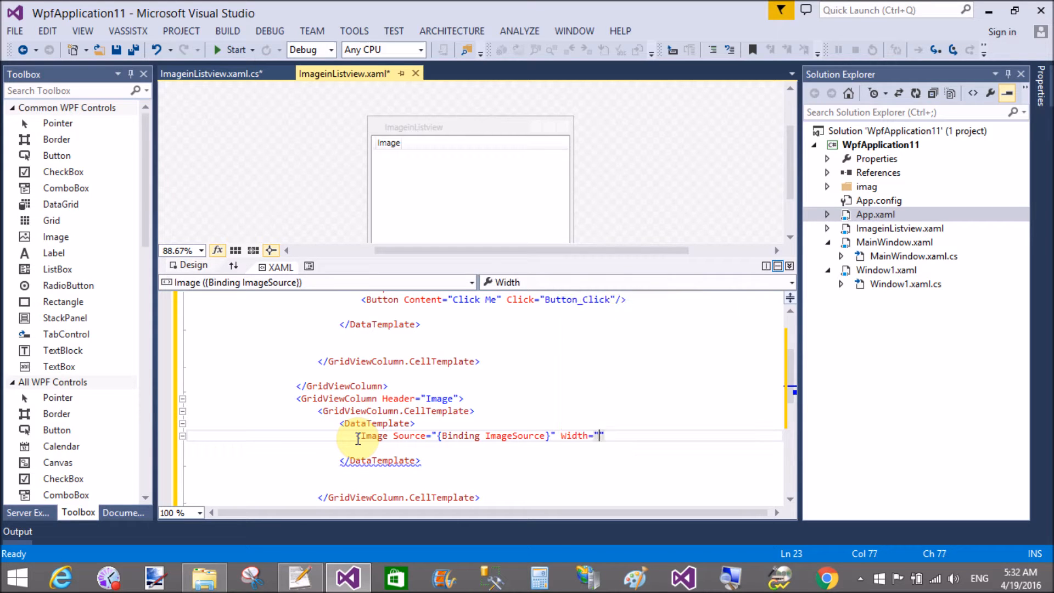
text(100)
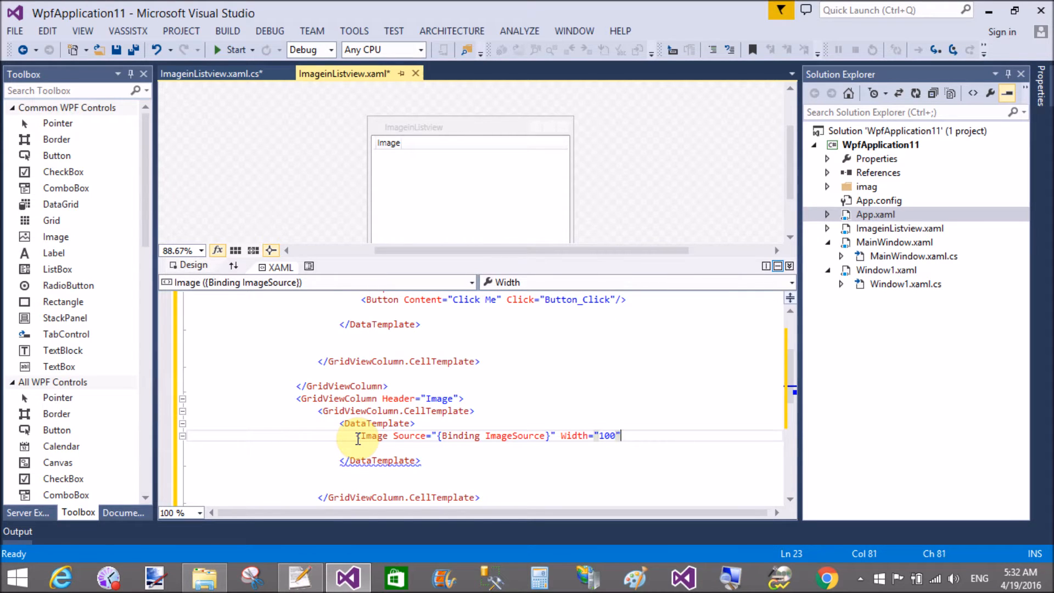
text(height="100)
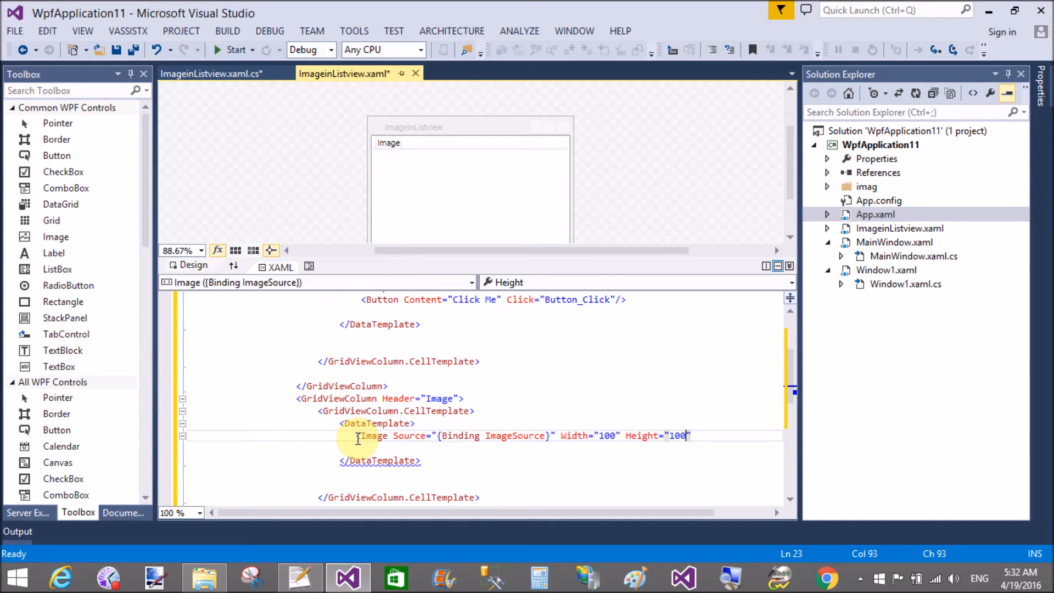
Step: Save all, run the app to see the Action and Image headers, then close it
text(/>)
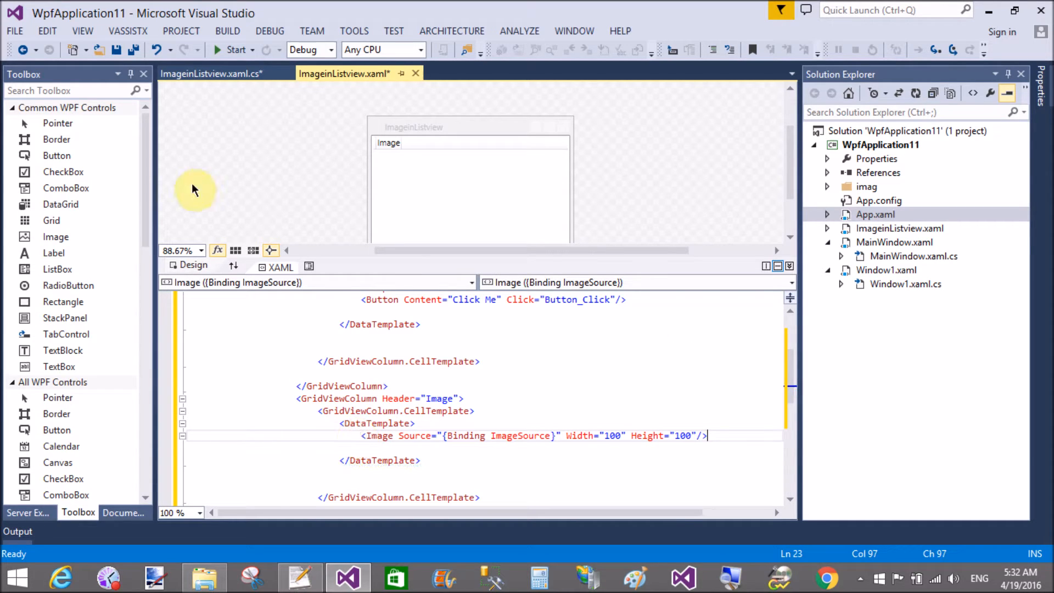
click(117, 49)
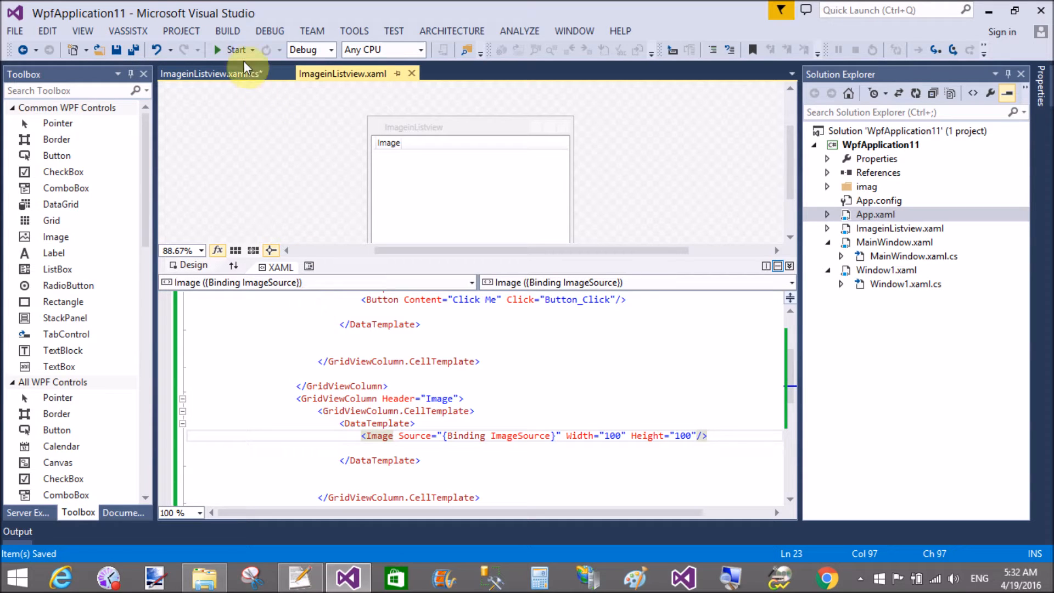
click(235, 49)
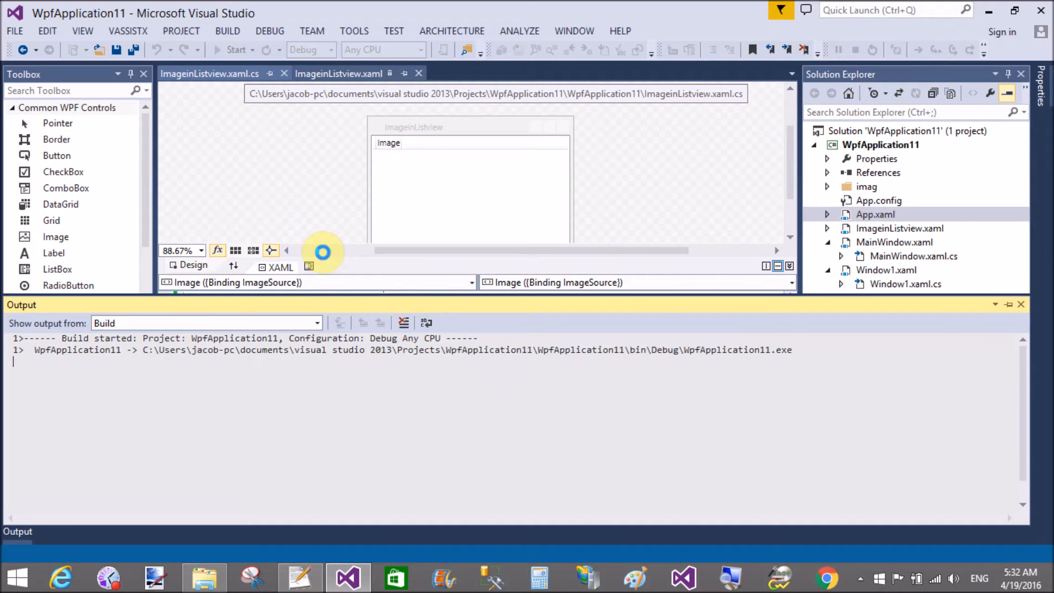
click(235, 49)
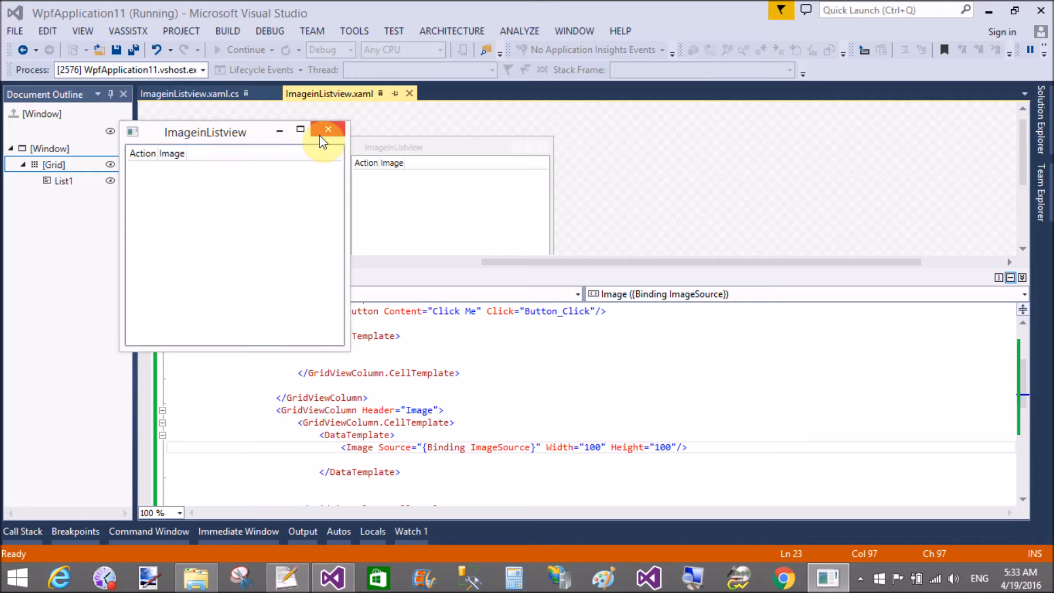
click(328, 128)
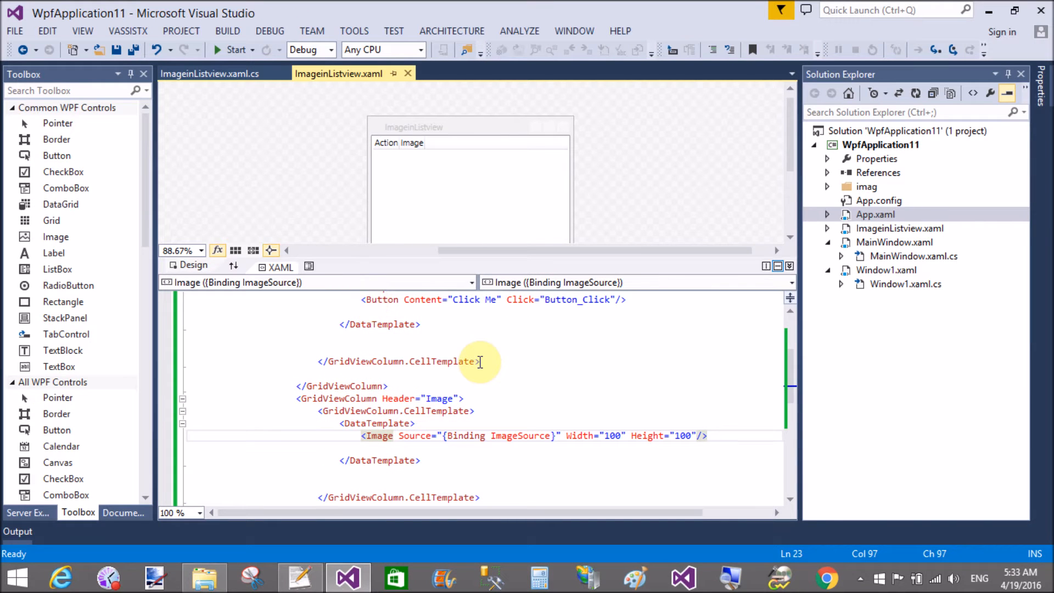
mouse_move(710, 294)
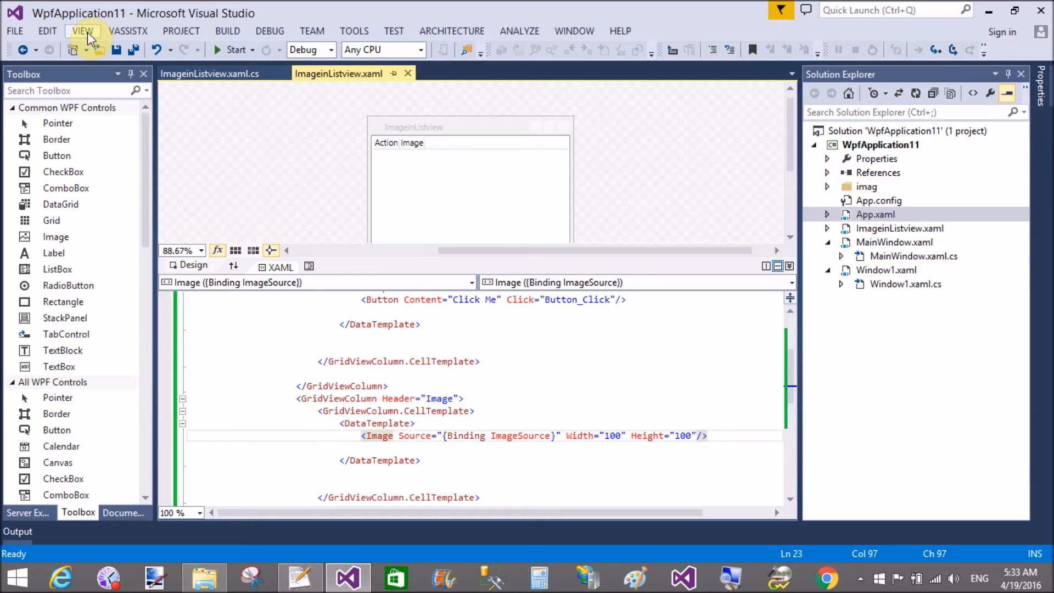
Step: Call bindlist() after InitializeComponent and generate an empty bindlist method stub
click(211, 74)
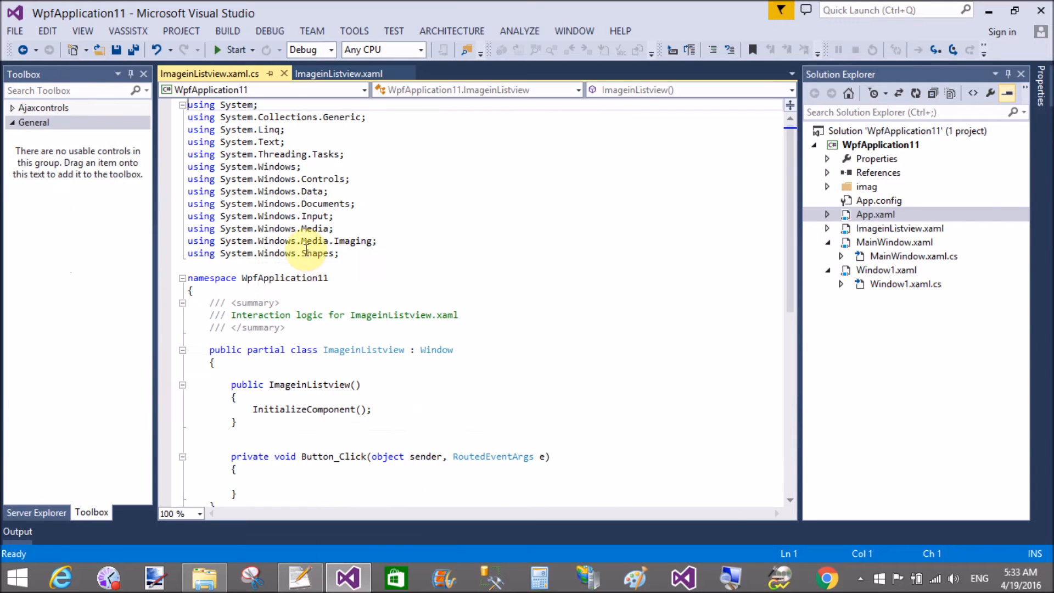
click(393, 409)
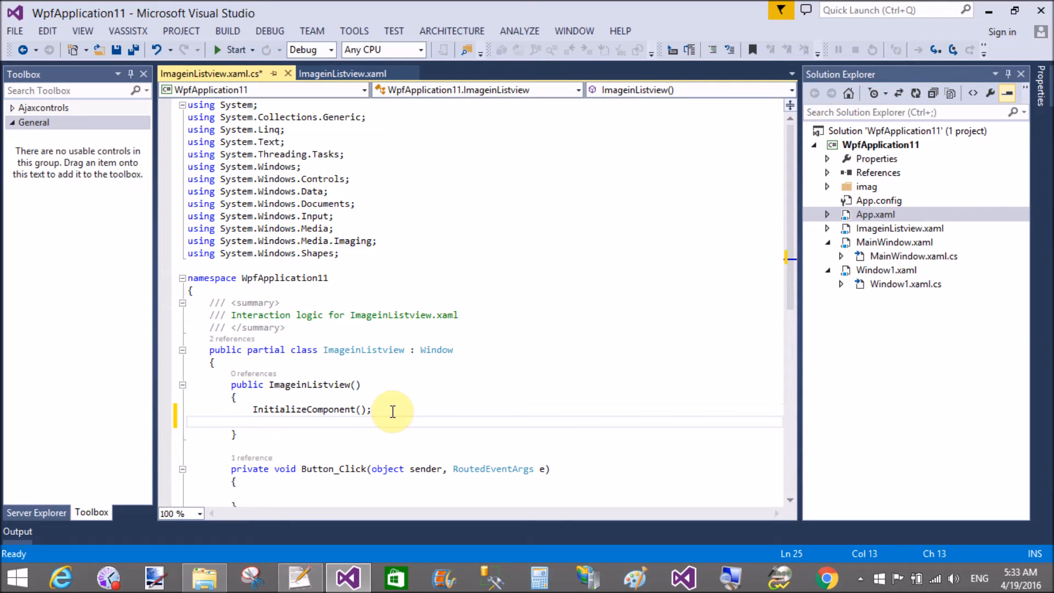
text(bindlist();)
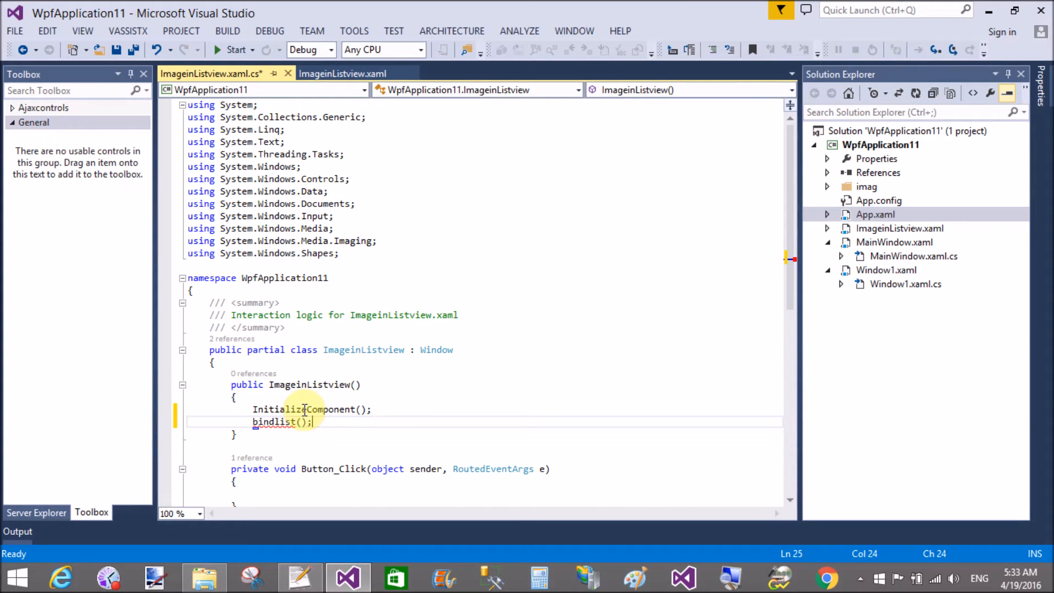
mouse_move(261, 436)
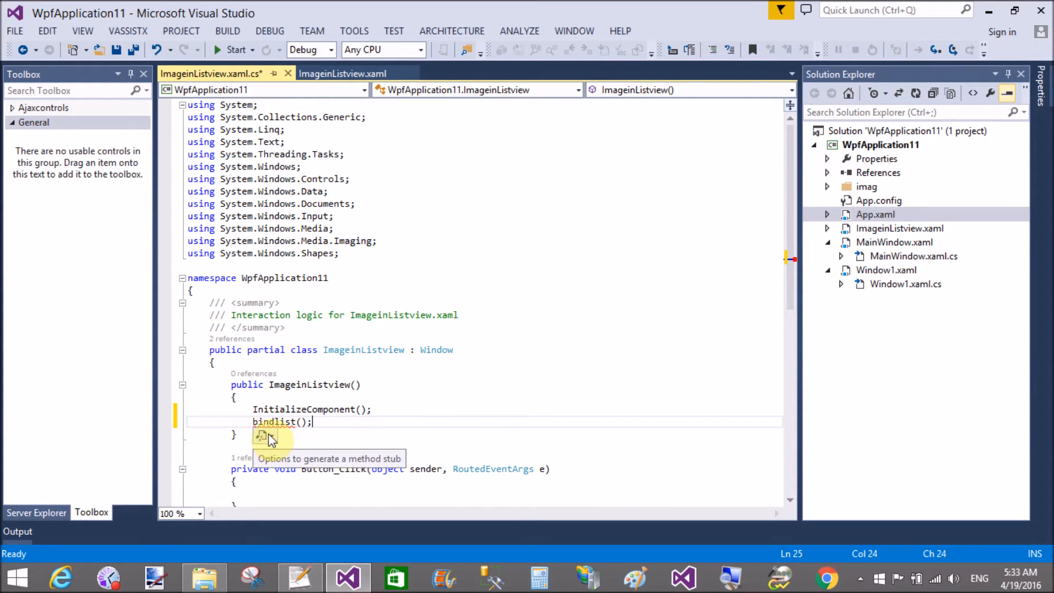
click(261, 437)
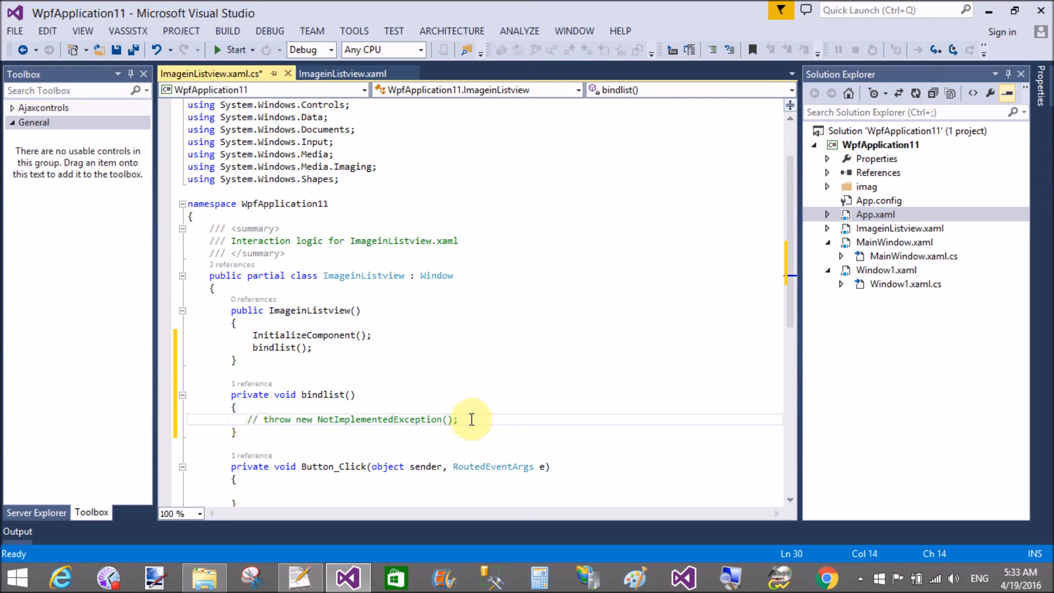
key(enter)
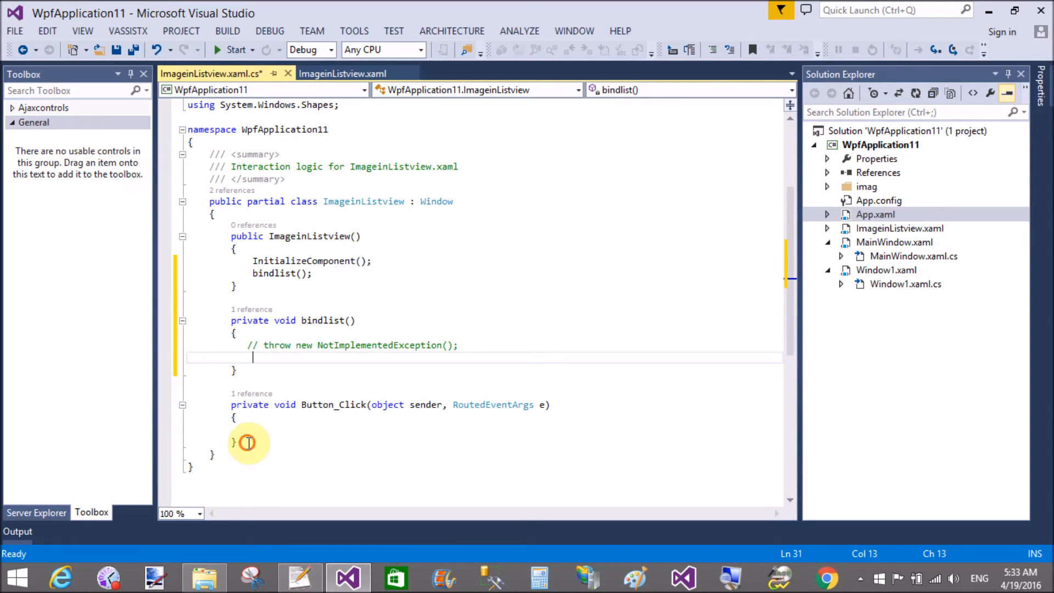
Step: Add a public class imgs with a prop-snippet auto-property after the window class
click(247, 442)
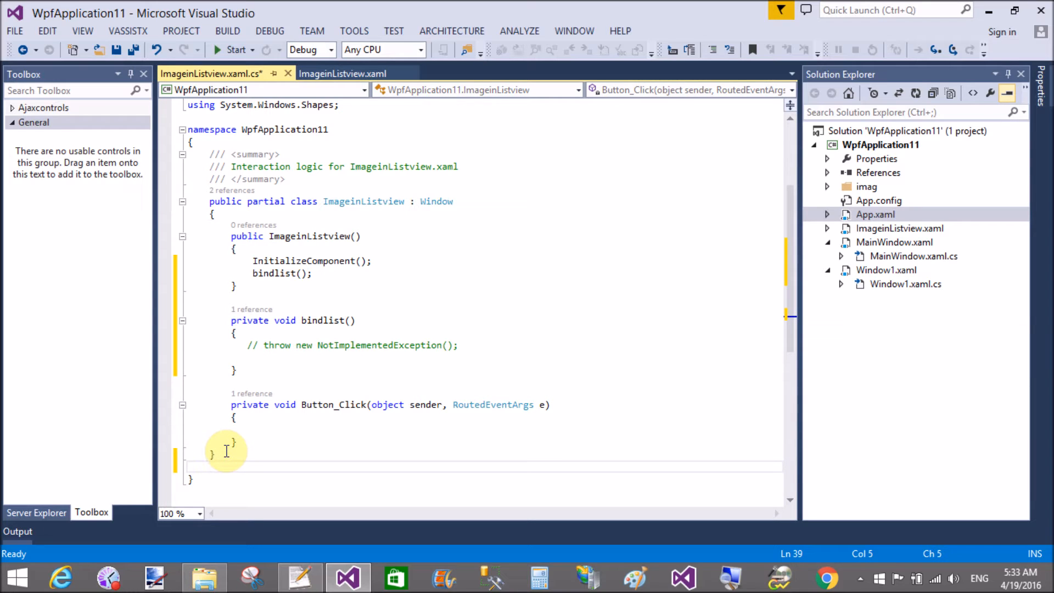
text(public)
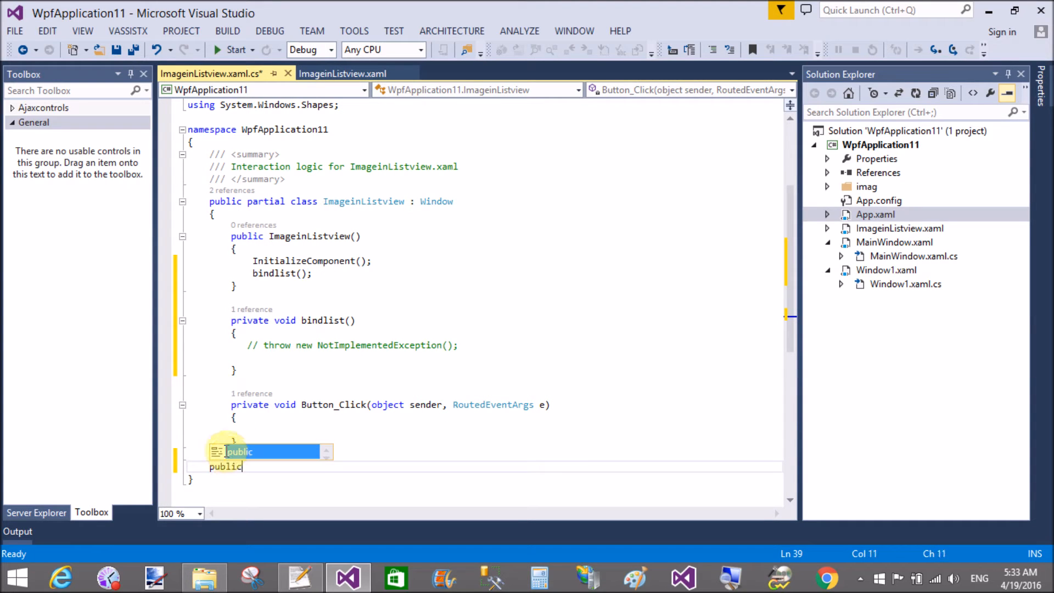
text(class)
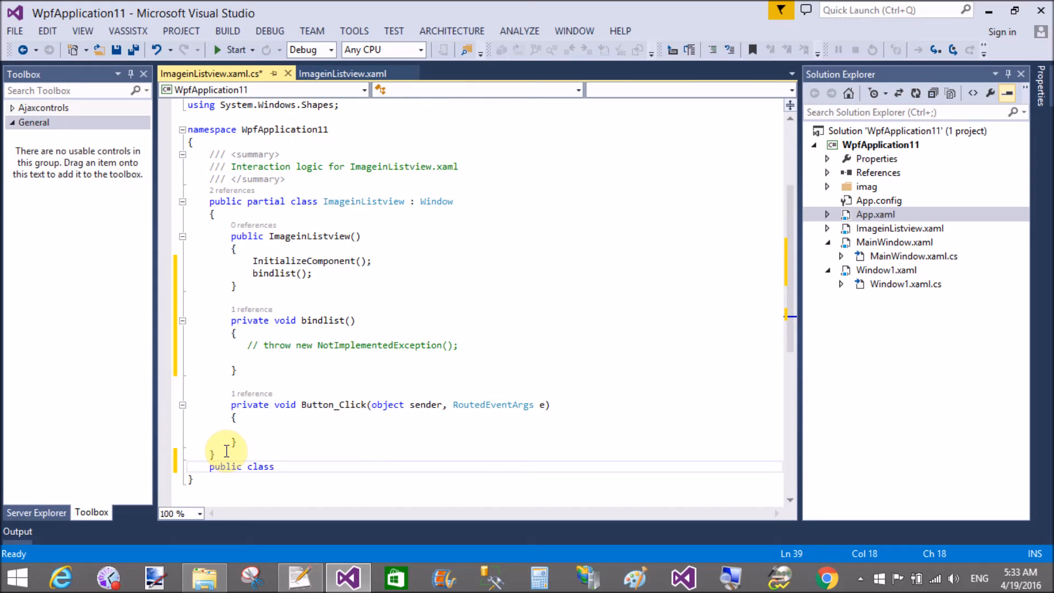
text(i)
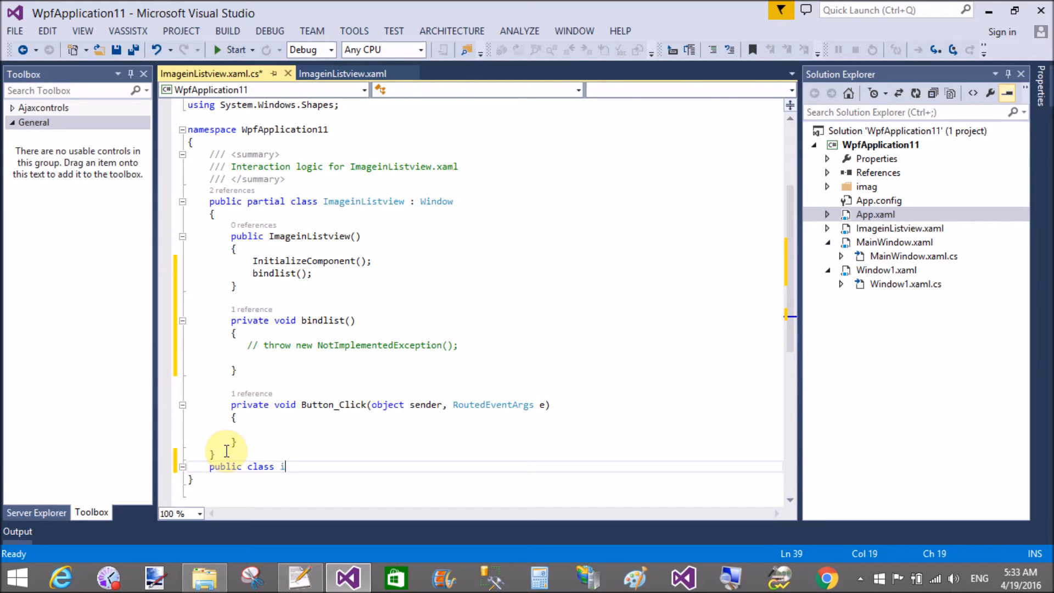
text(mgs)
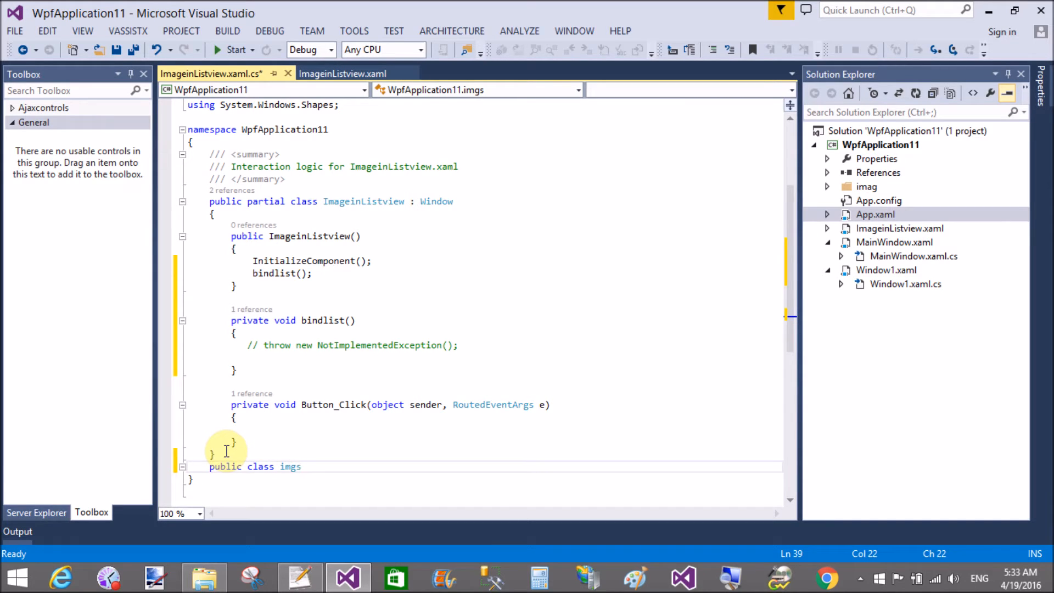
scroll(down, 3)
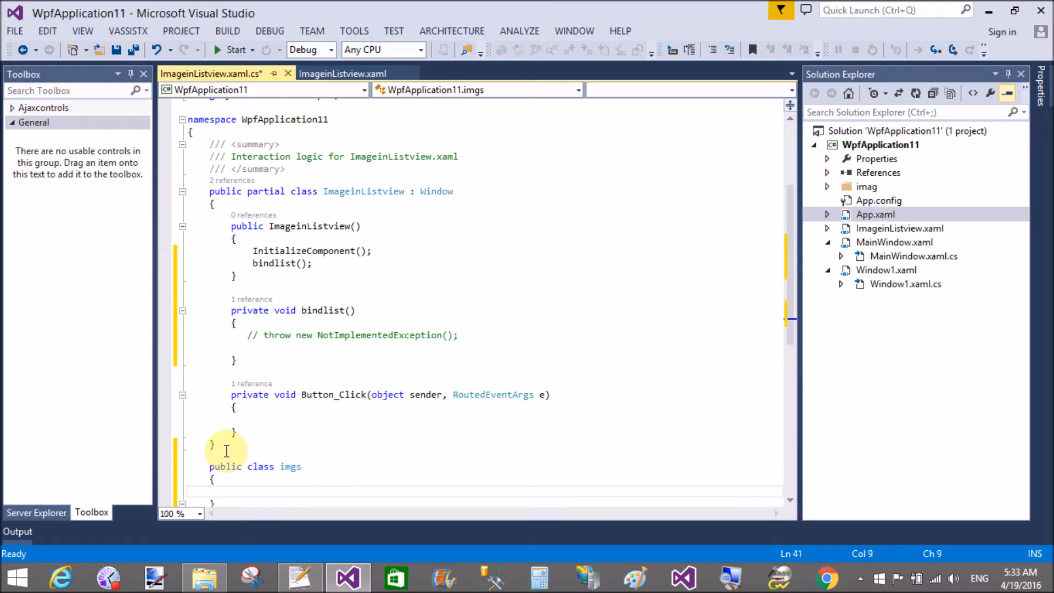
text(prop)
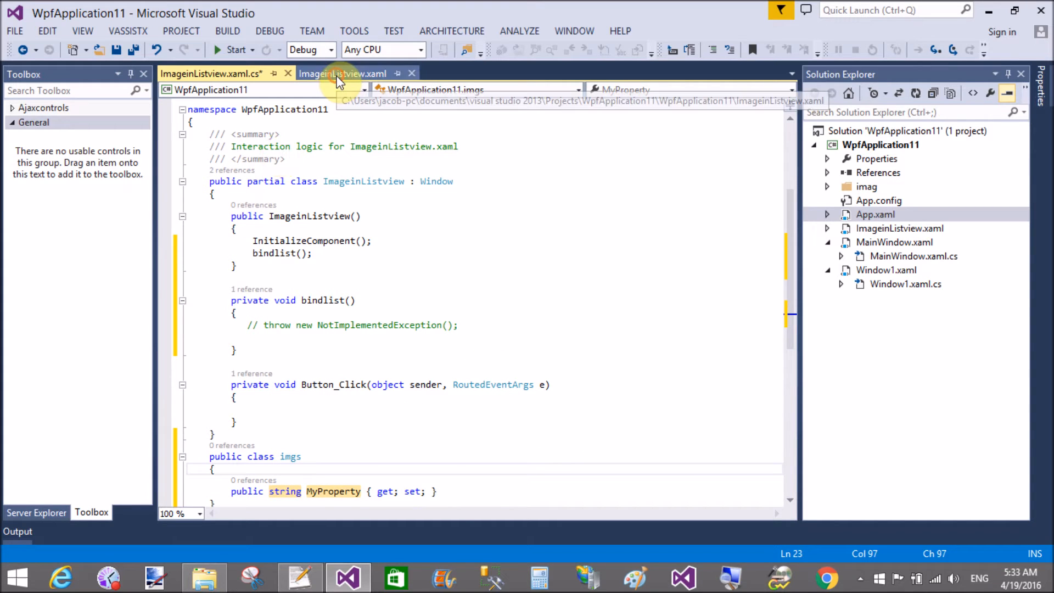
Step: Copy ImageSource from the XAML binding and rename the imgs property to ImageSource
click(343, 73)
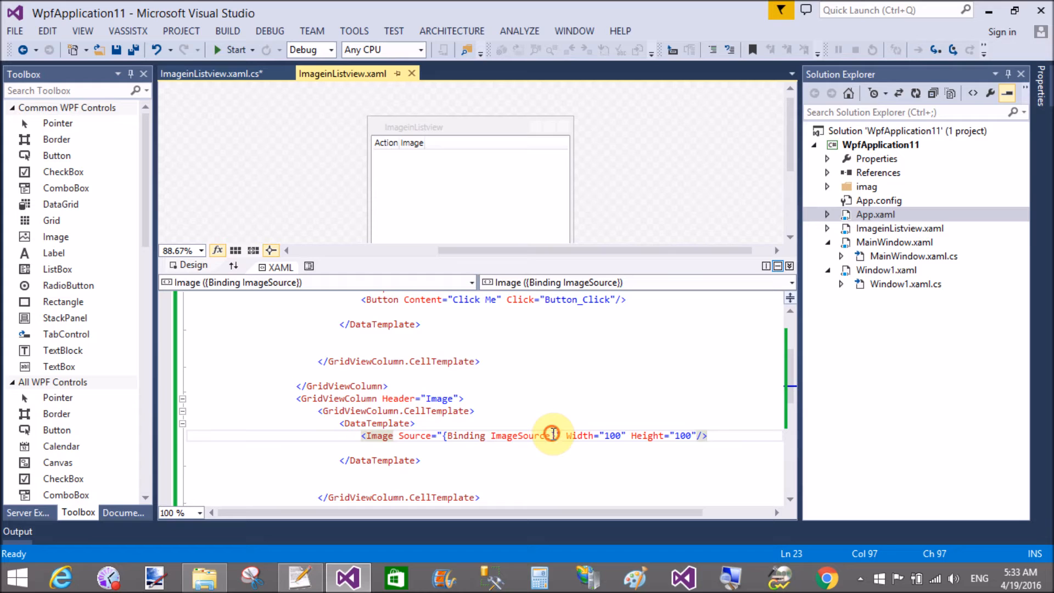
click(551, 436)
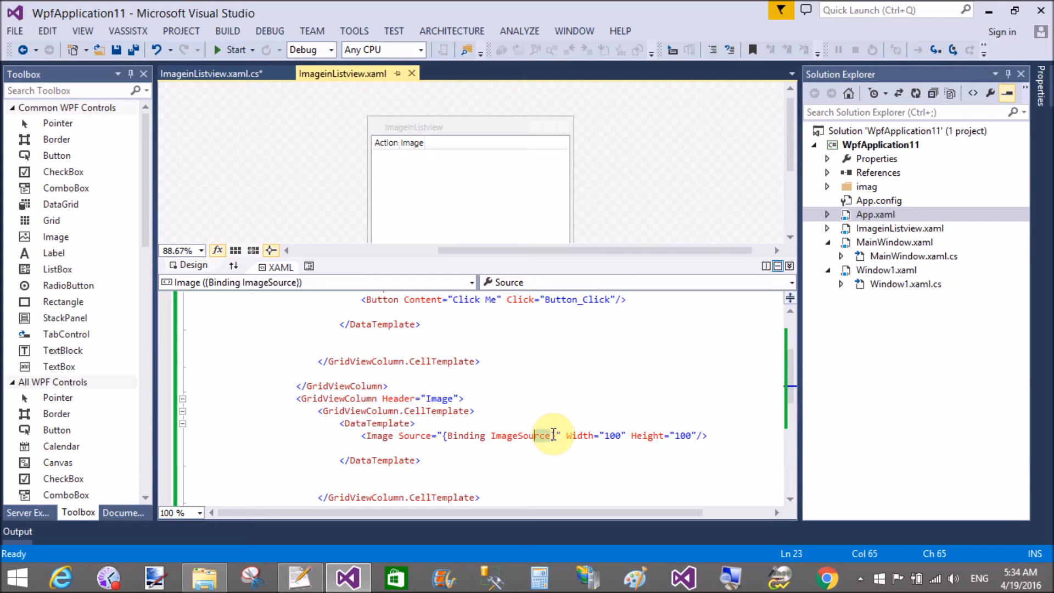
double_click(521, 436)
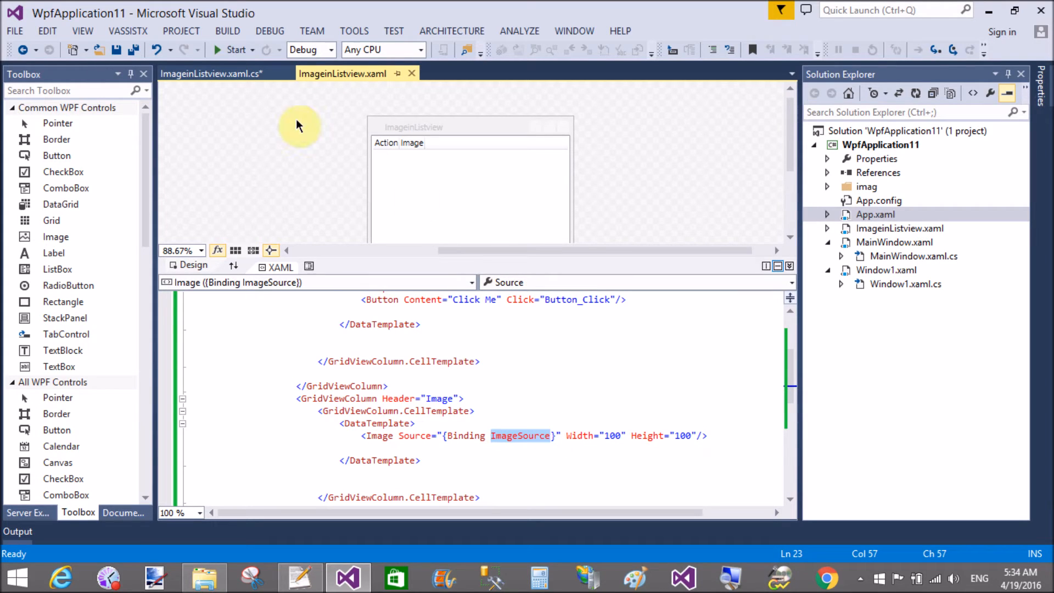
click(211, 74)
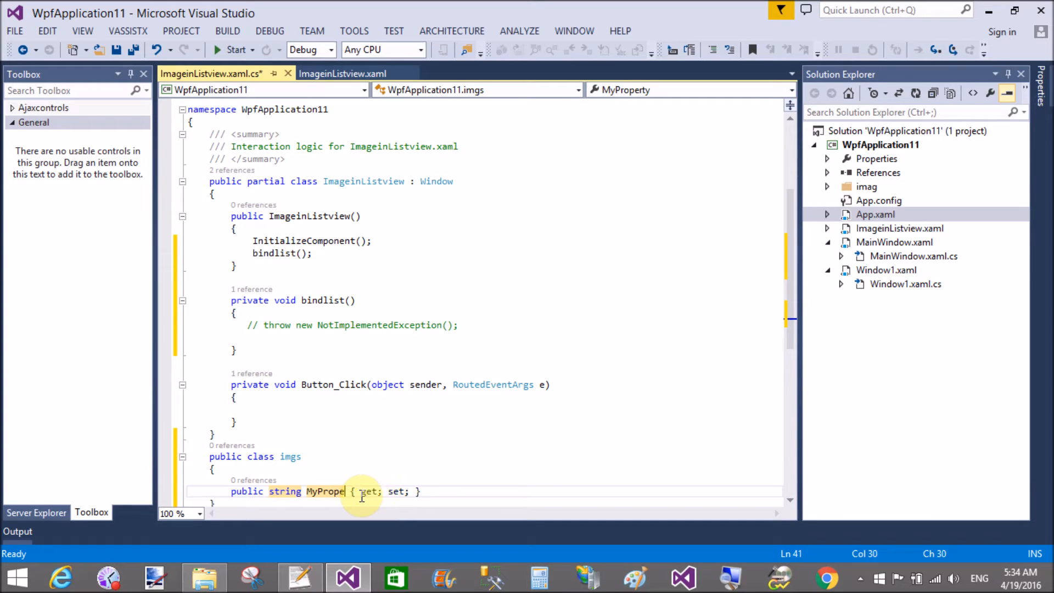
text(ImageSource)
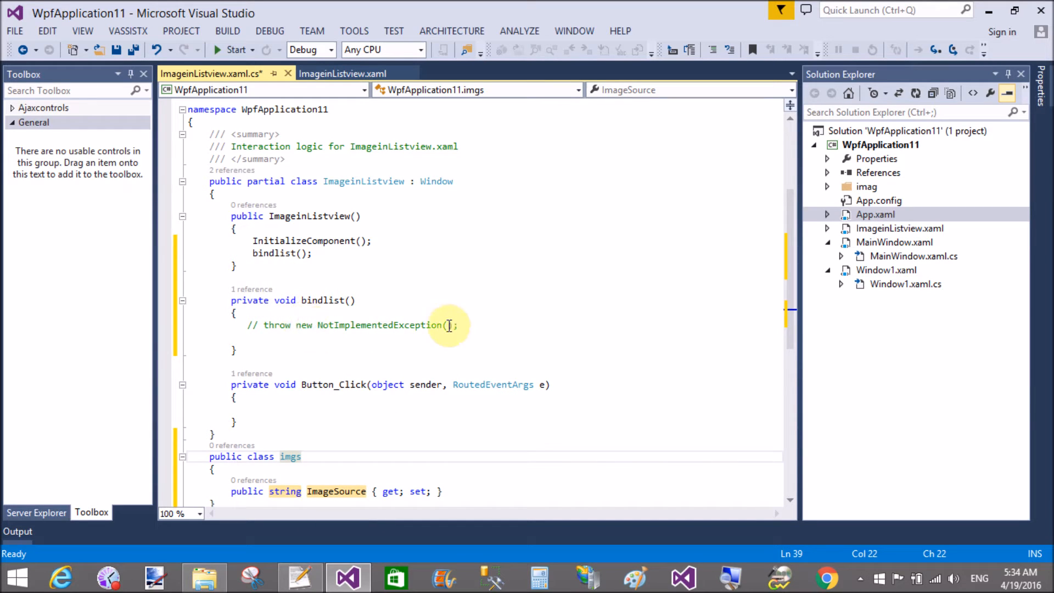
Step: Declare List<imgs> listr = new List<imgs>(); inside bindlist
click(459, 325)
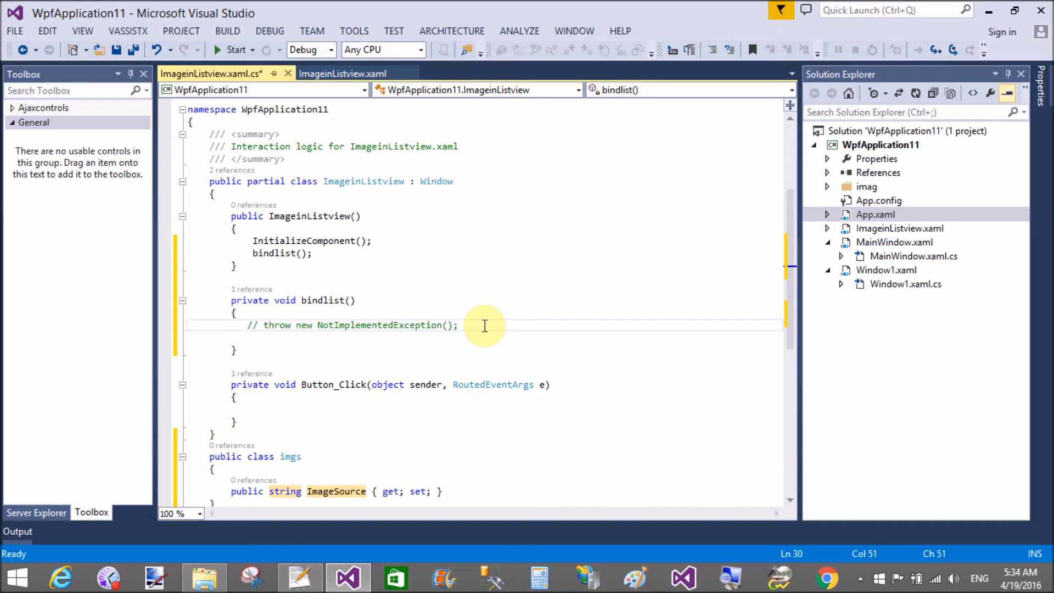
text(List)
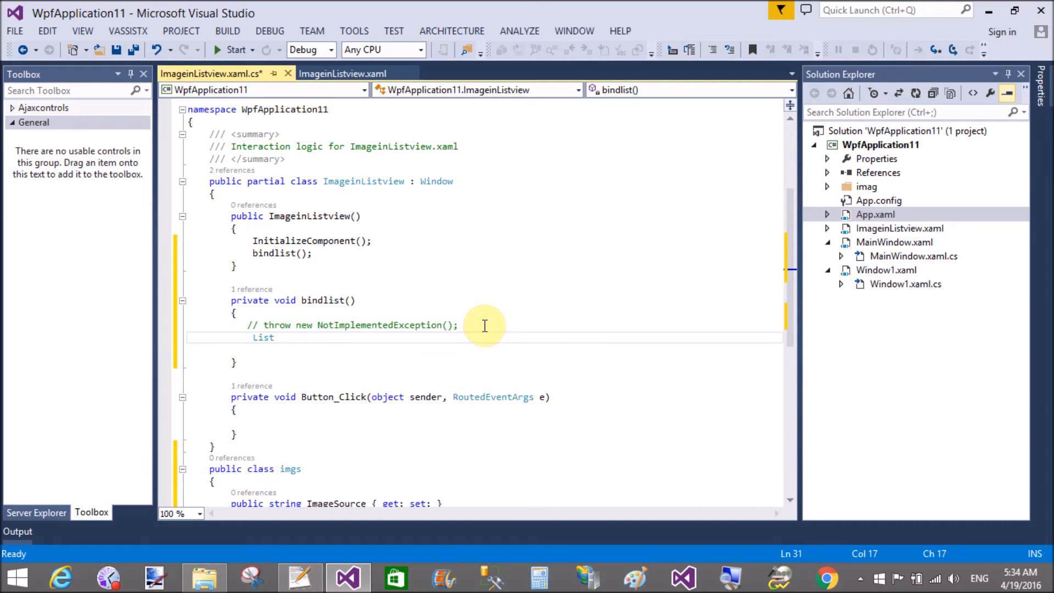
text(<imgs>)
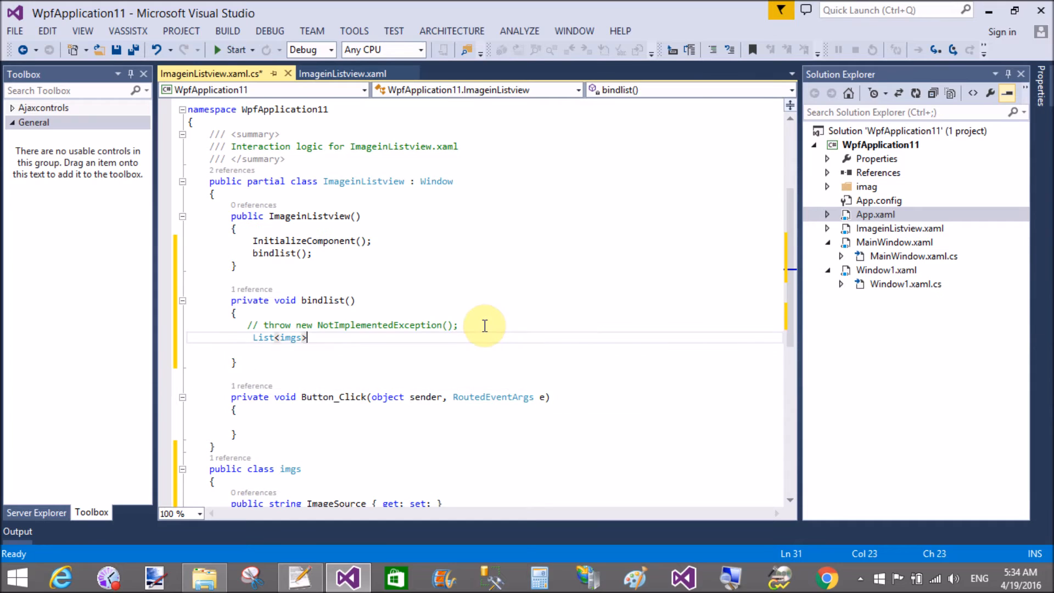
text(listr)
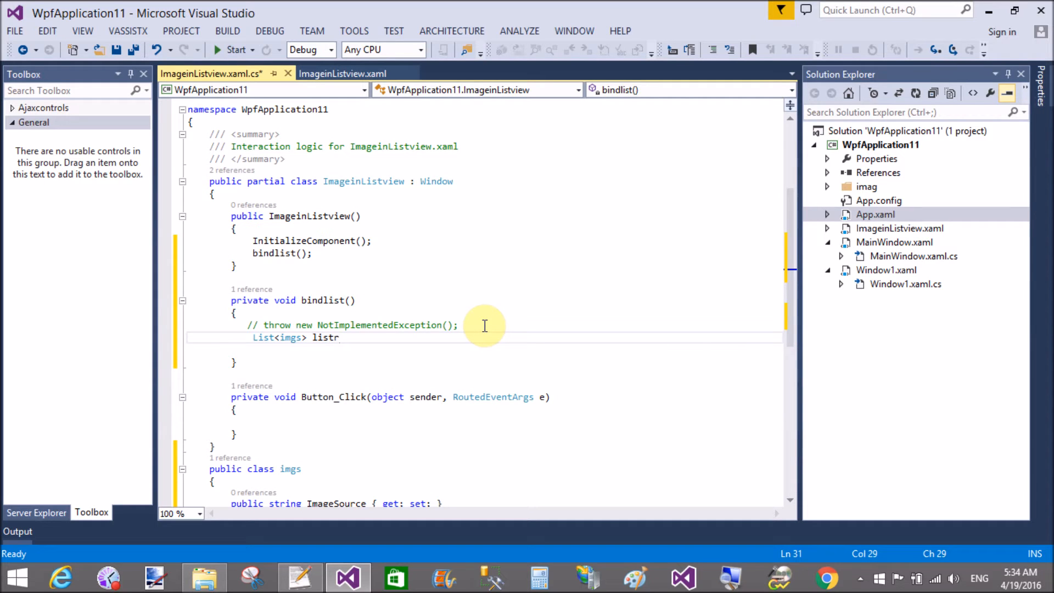
text(= new)
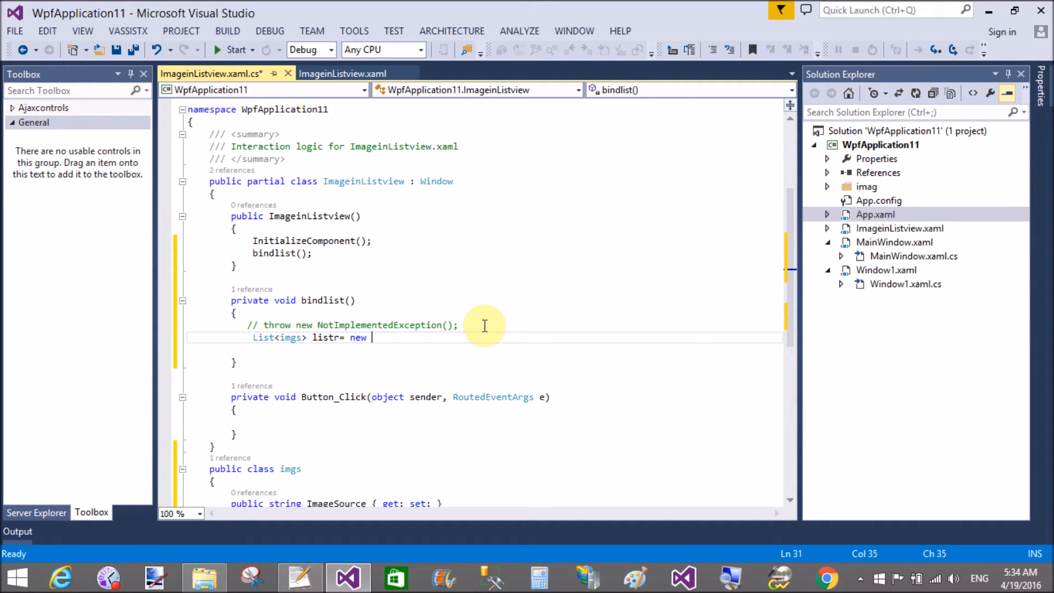
text(List)
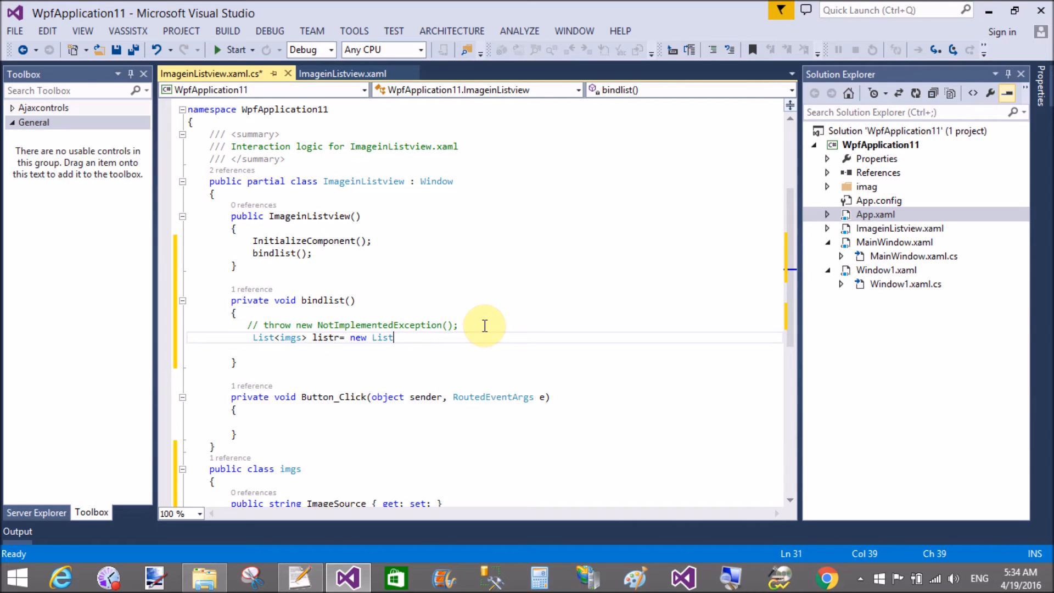
text(<)
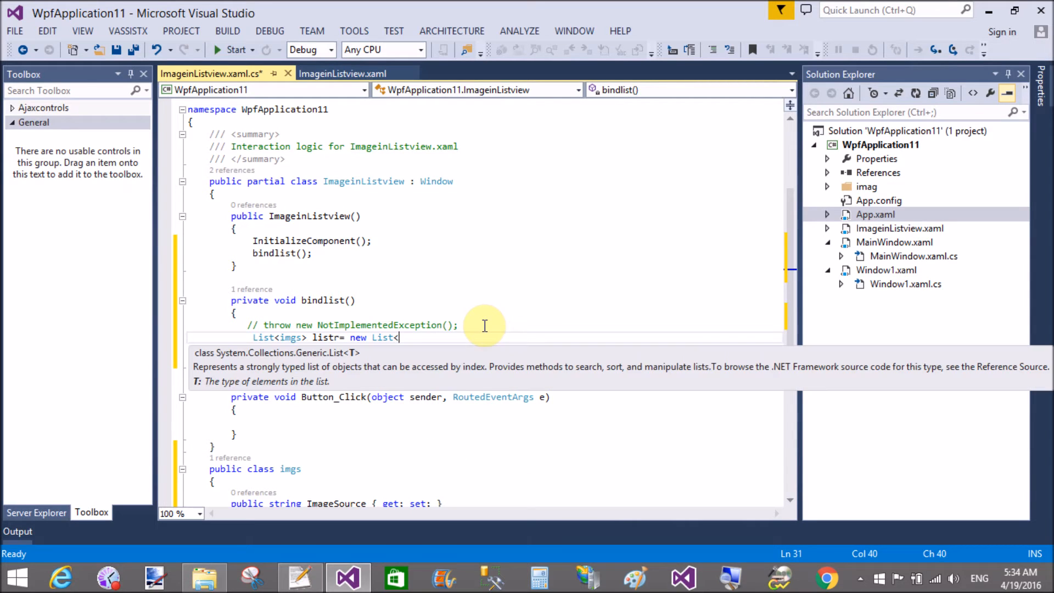
text(imgs>();)
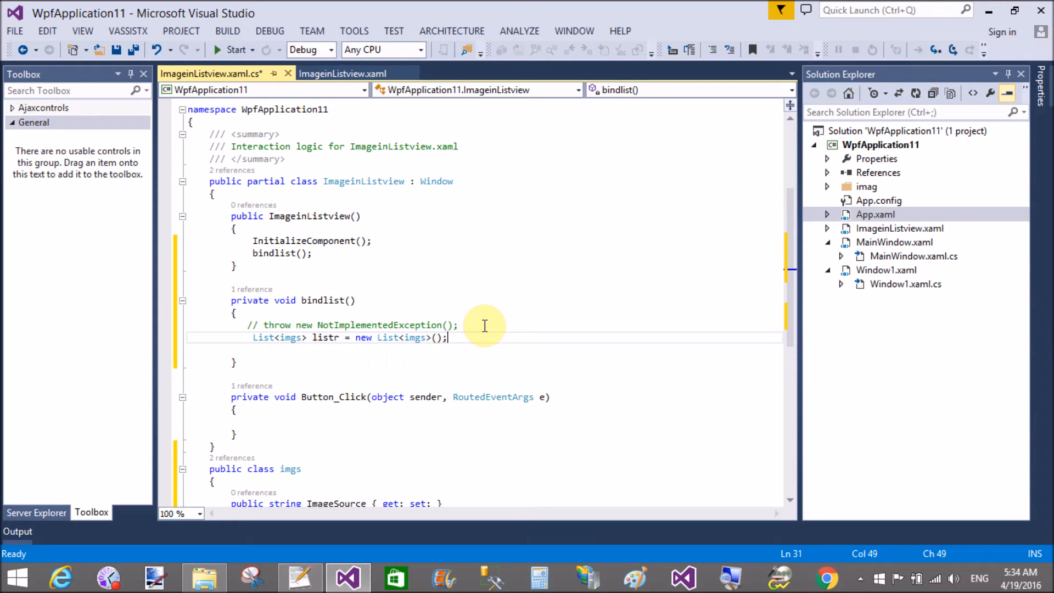
Step: Add two imgs items to listr with ImageSource "/imag/11.png"
text(listr.Add(new)
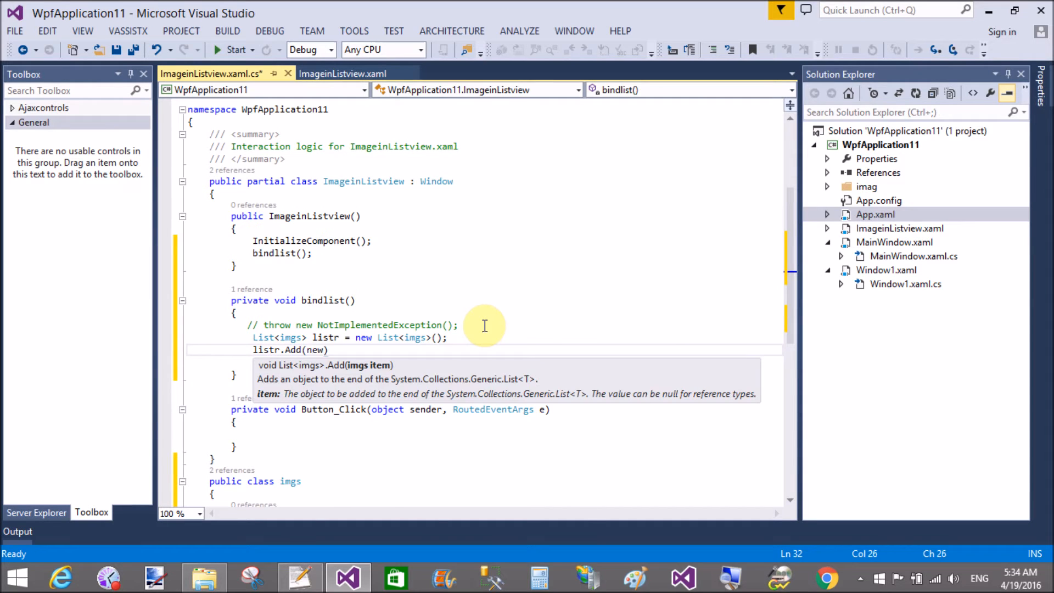
text(imgs()
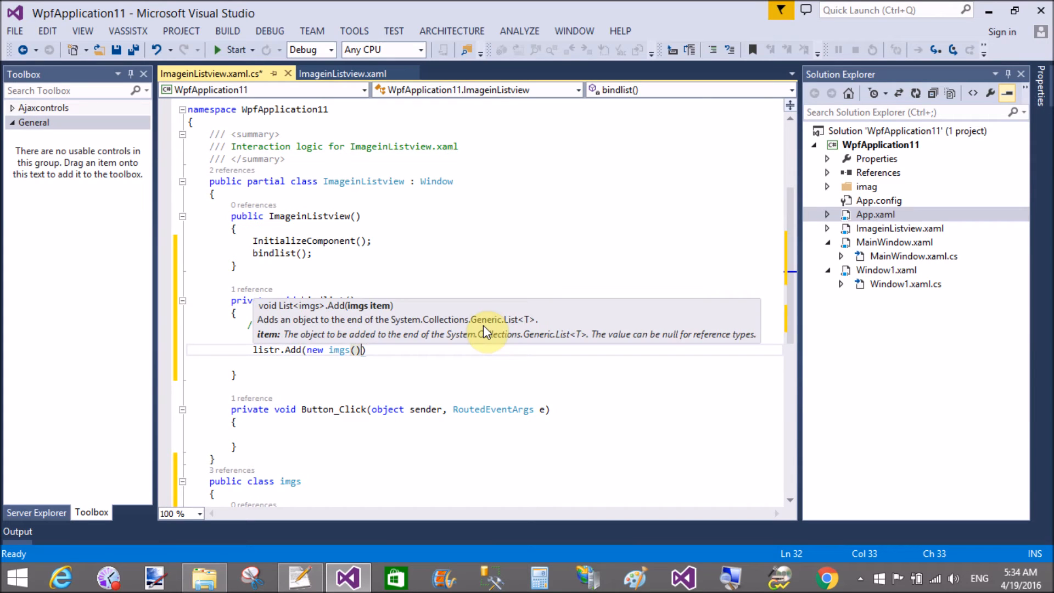
text({)
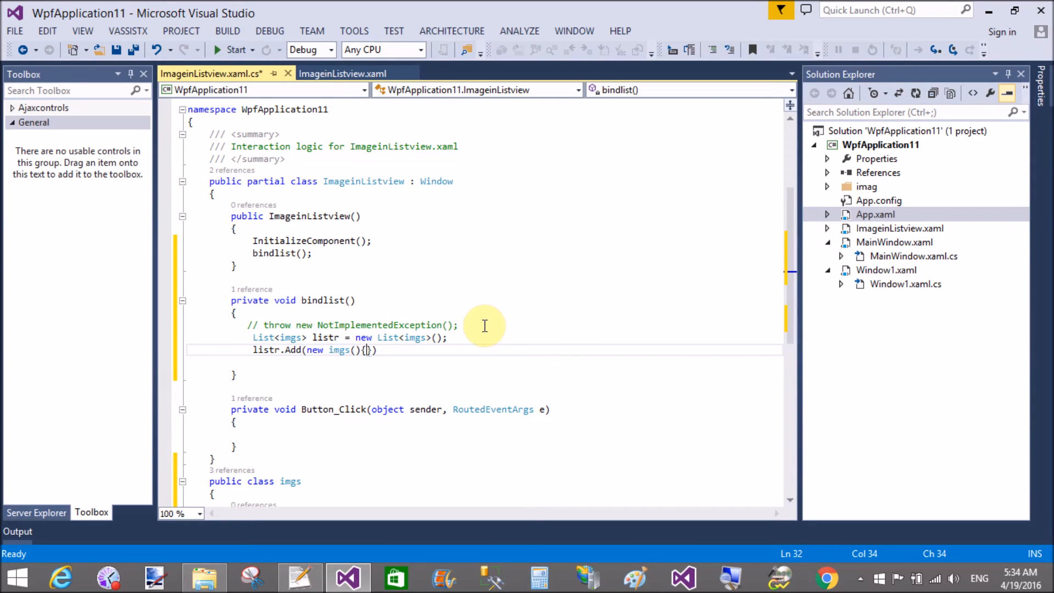
mouse_move(792, 508)
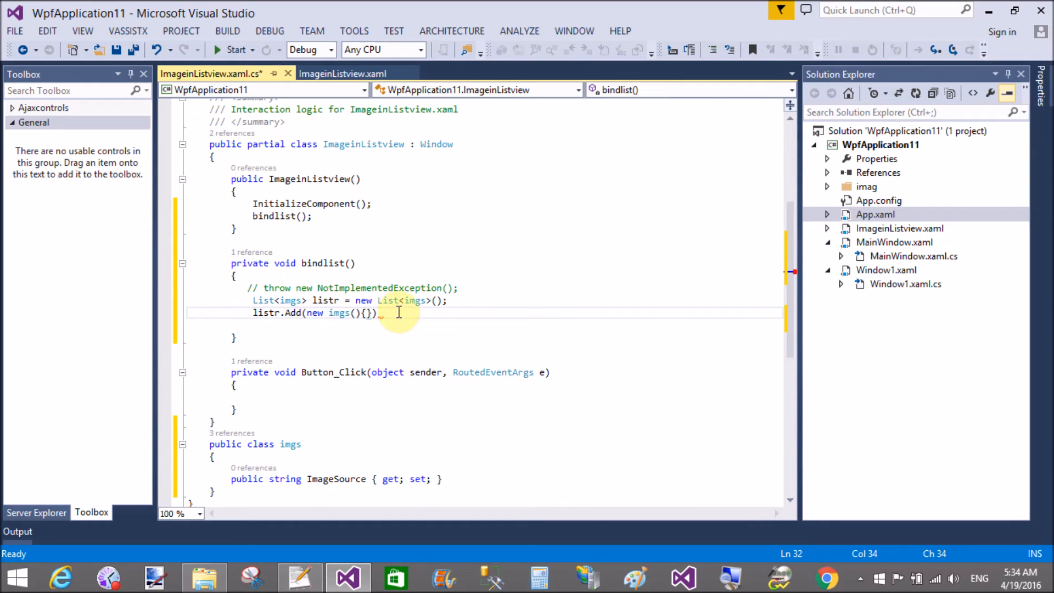
text(ImageSource)
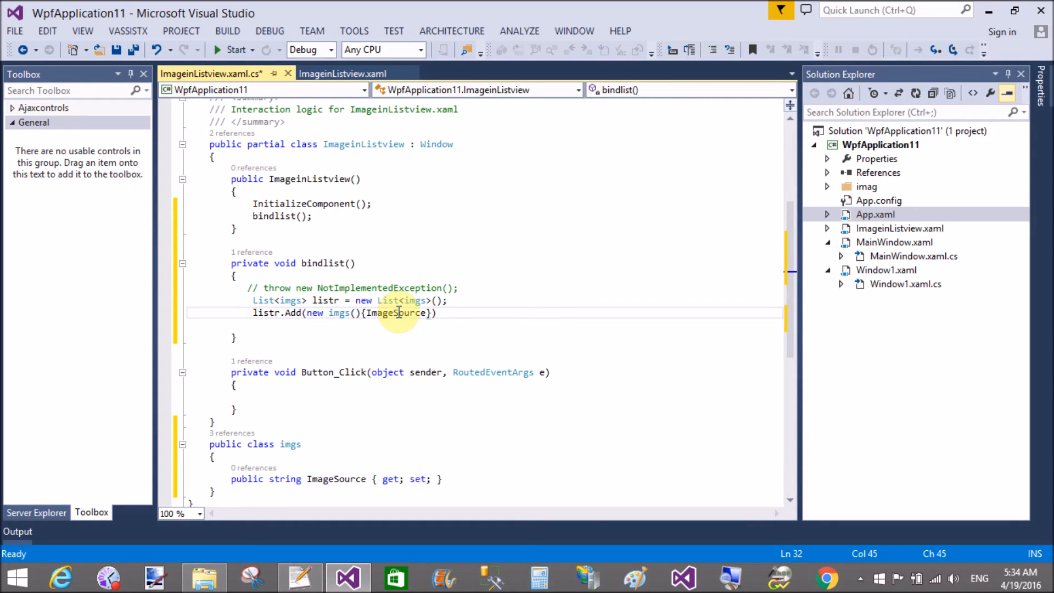
text(="")
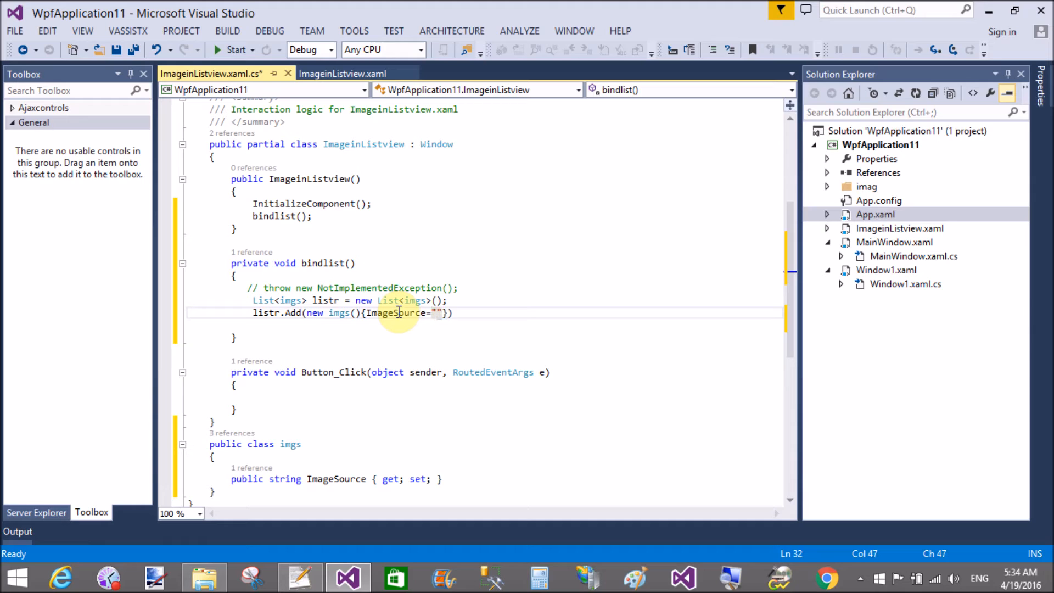
text(/)
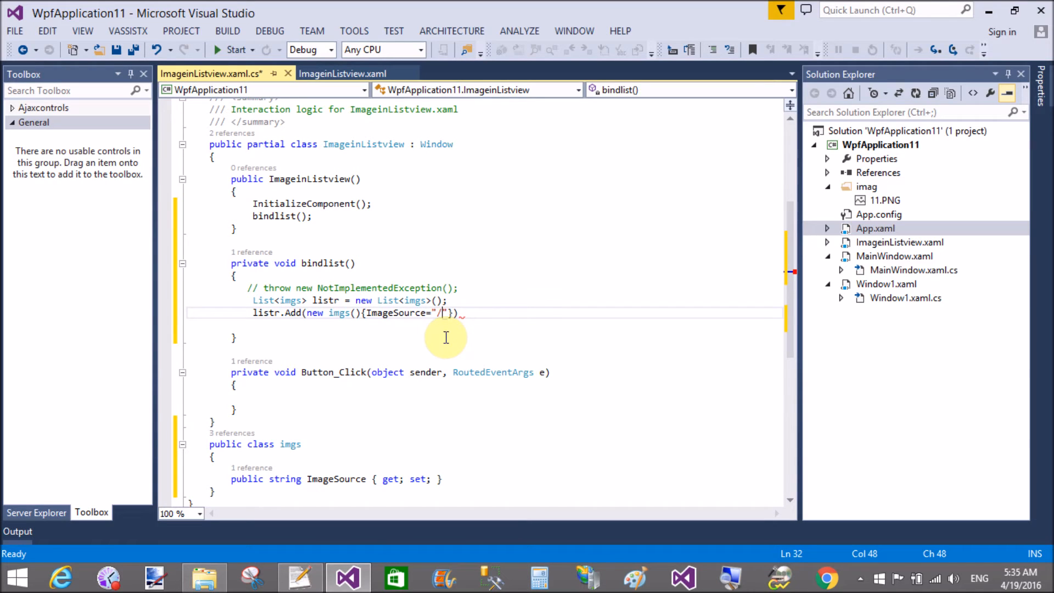
text(imag)
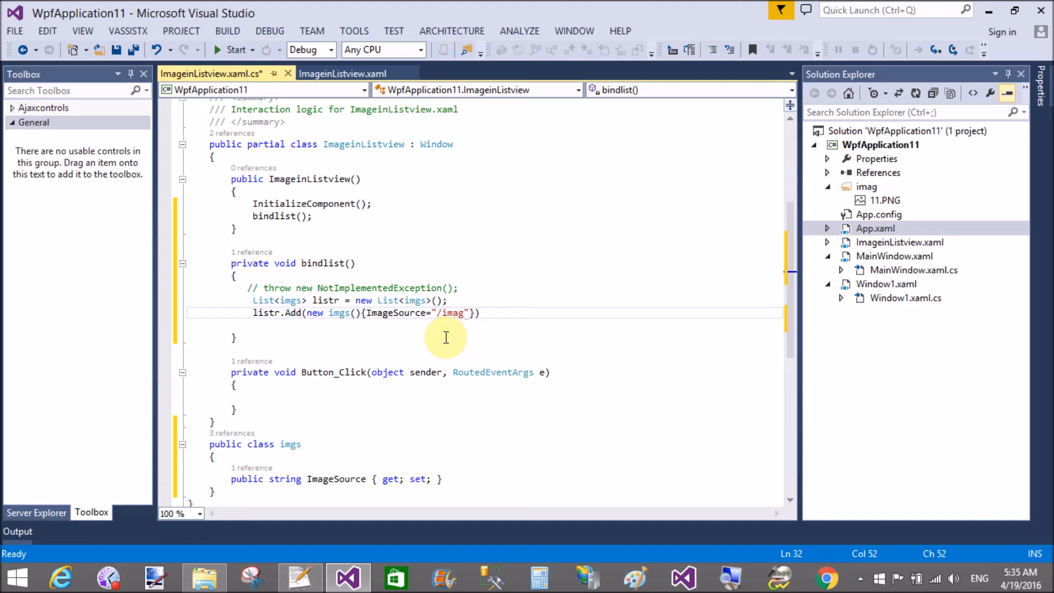
text(11/)
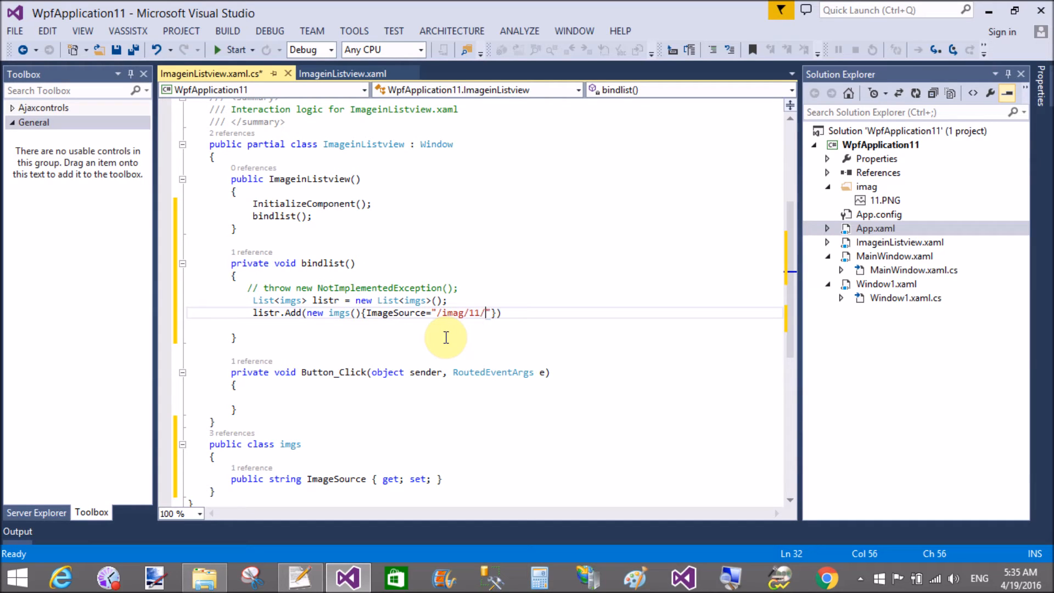
text(.png)
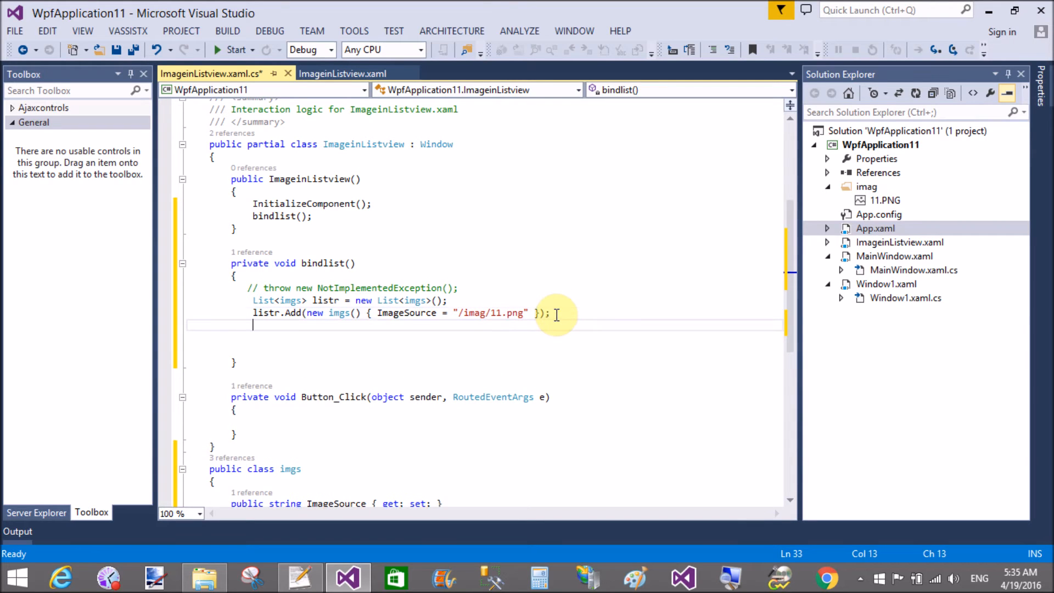
text(listr.Add(new imgs() { ImageSource = "/imag/11.png" });)
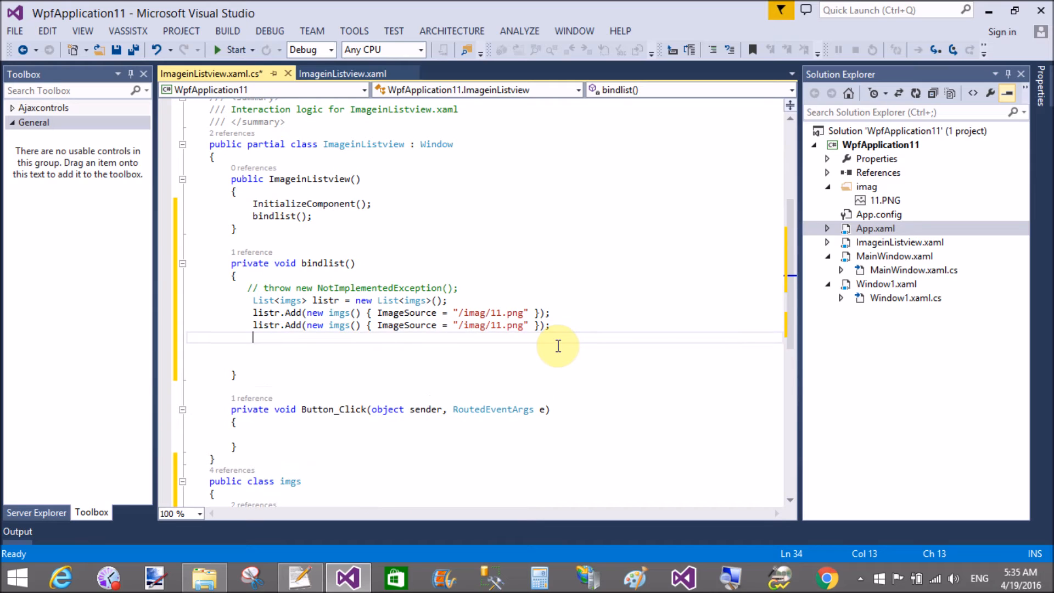
Step: Save the code-behind, then locate and select the ListView name List1 in ImageinListview.xaml
key(ctrl+s)
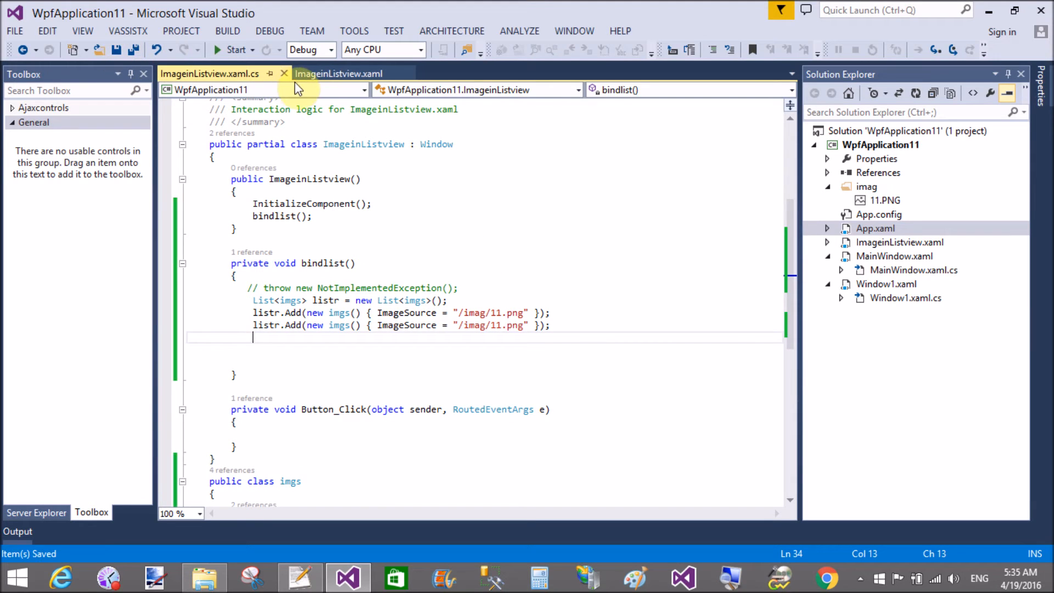
click(338, 73)
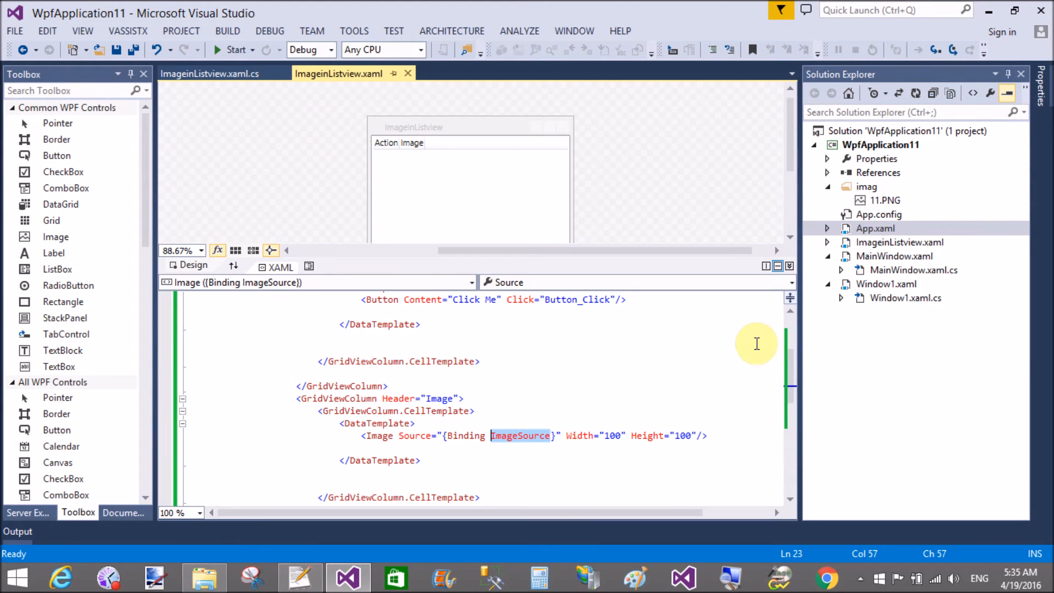
scroll(up, 3)
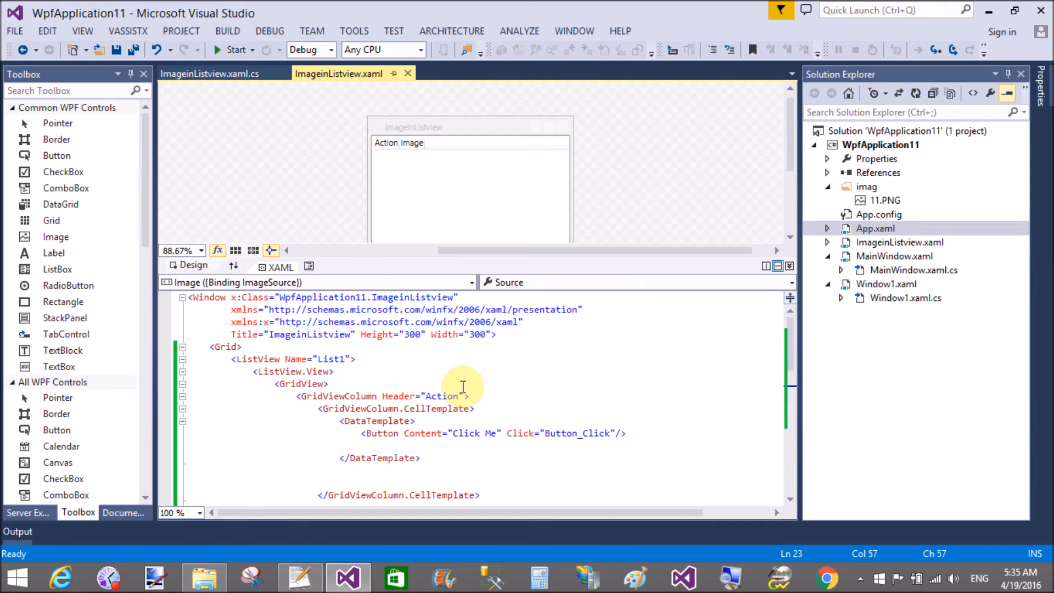
click(342, 358)
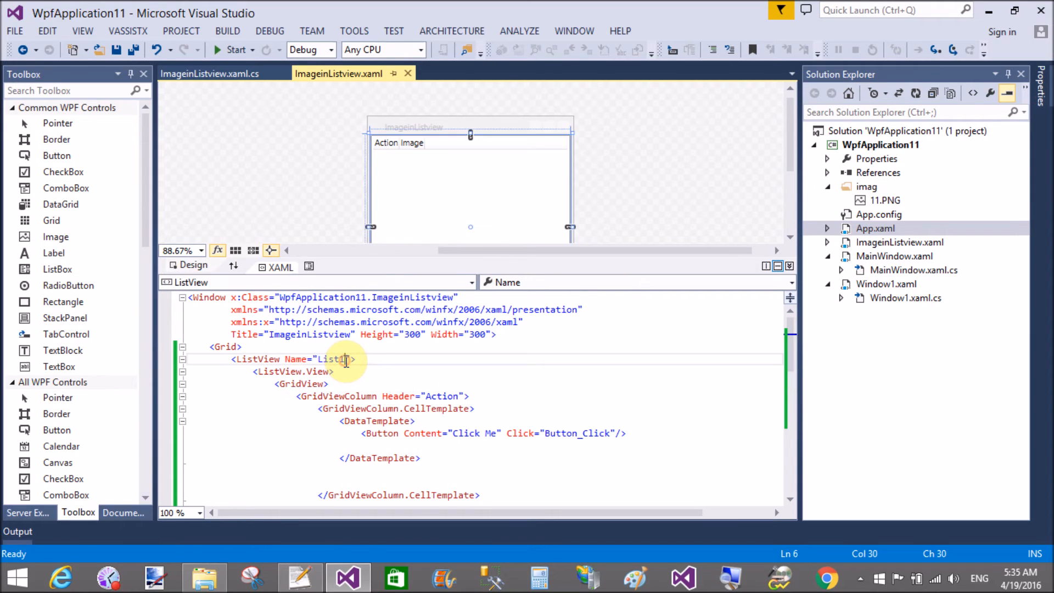
double_click(330, 359)
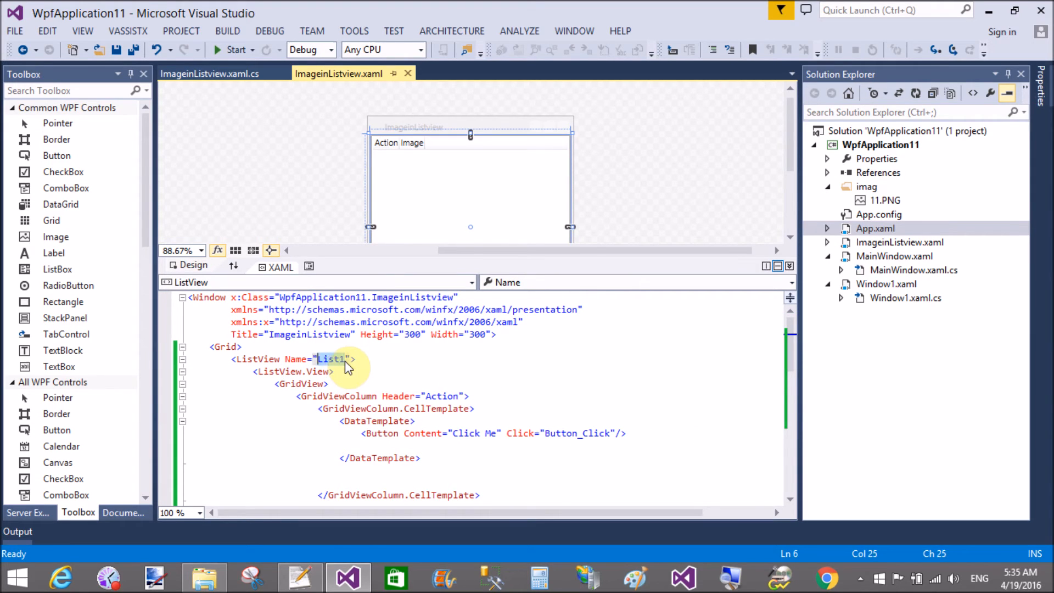
mouse_move(212, 73)
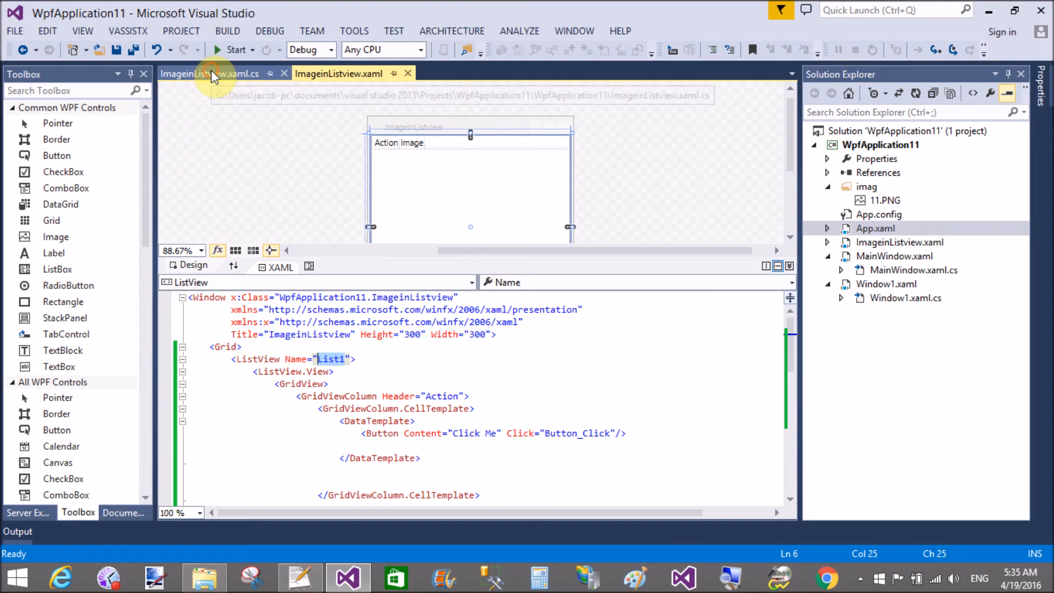
Step: In bindlist, set List1.ItemsSource = listr; in the code-behind
click(210, 73)
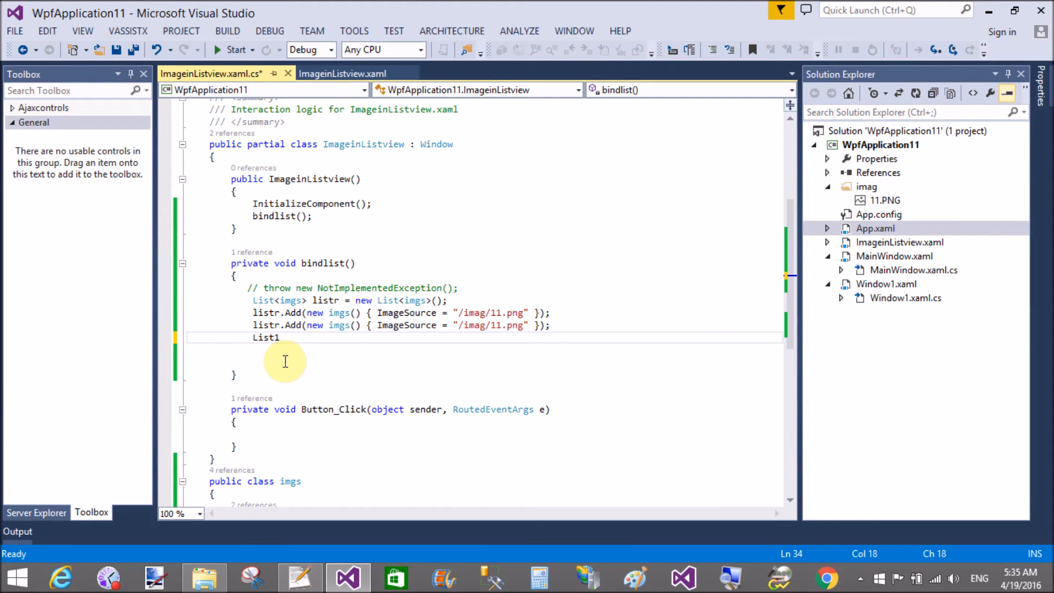
text(.)
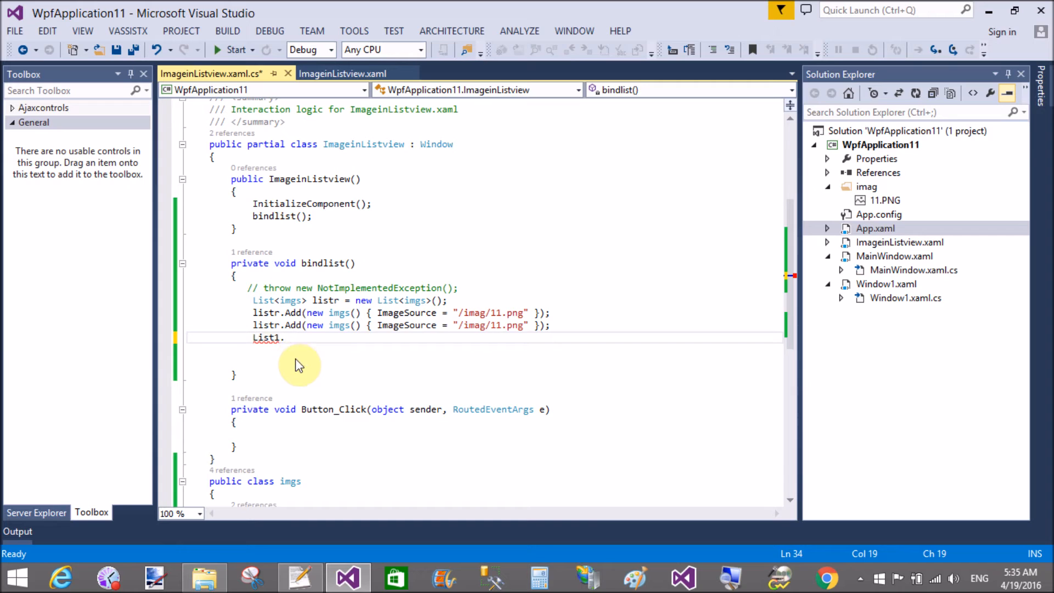
text(item)
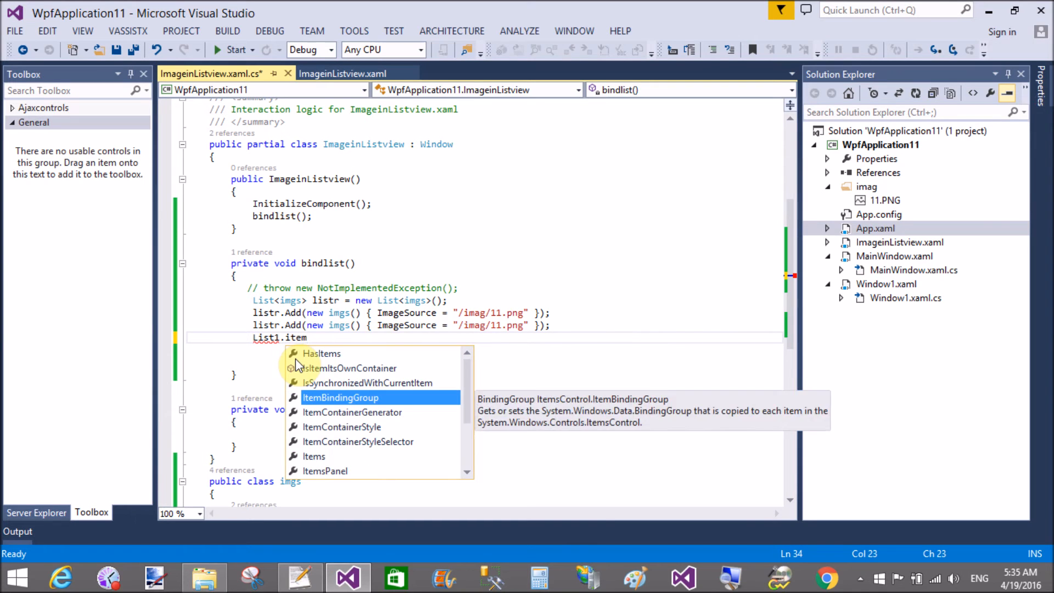
text(sSource =)
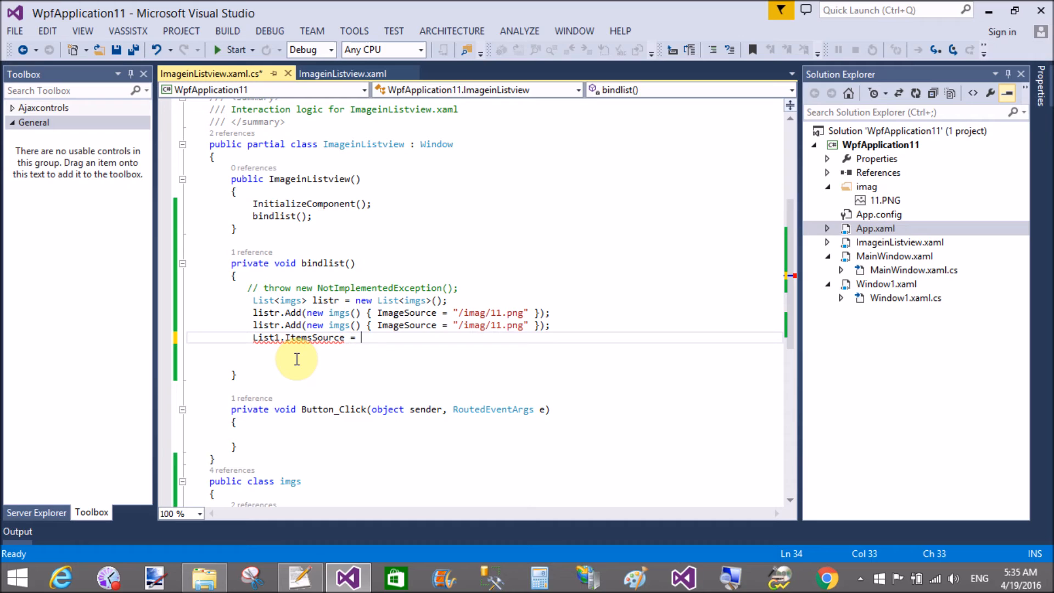
text(listr)
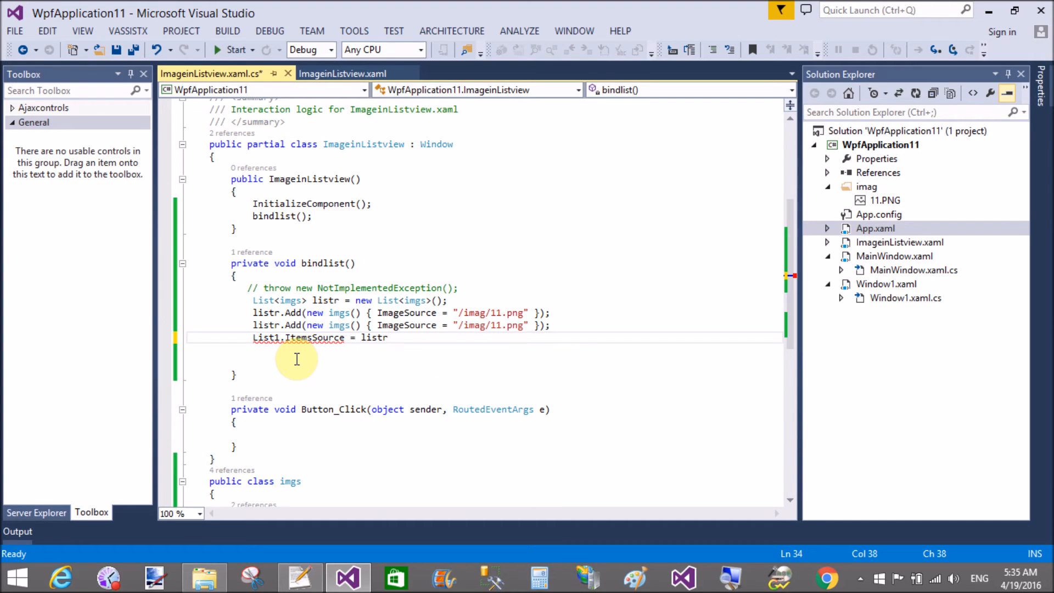
text(;)
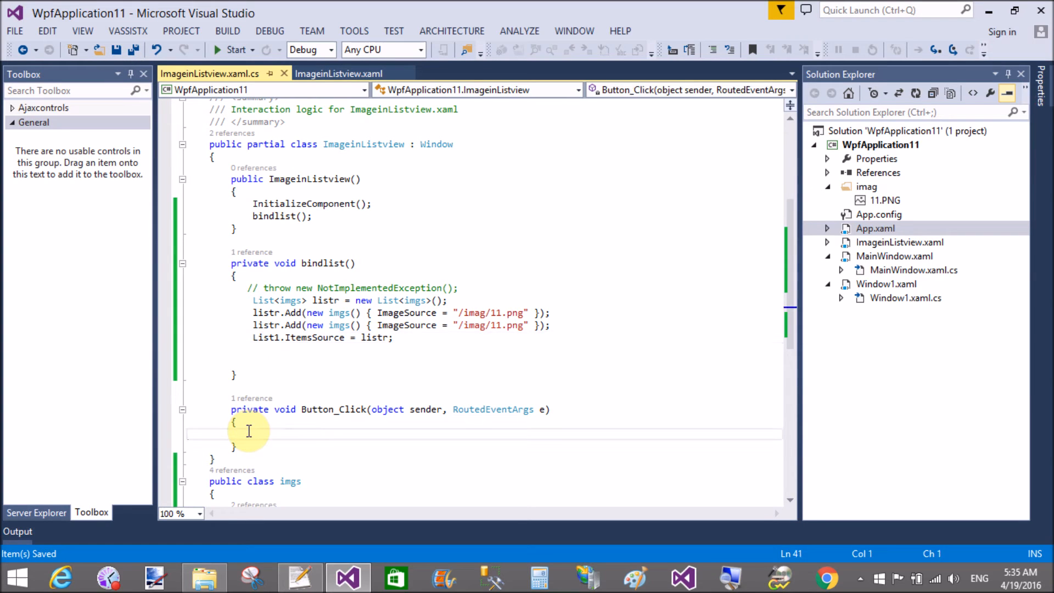
Step: In Button_Click, add MessageBox.Show("Press click"); via IntelliSense
text(MessageBox.Show("Press)
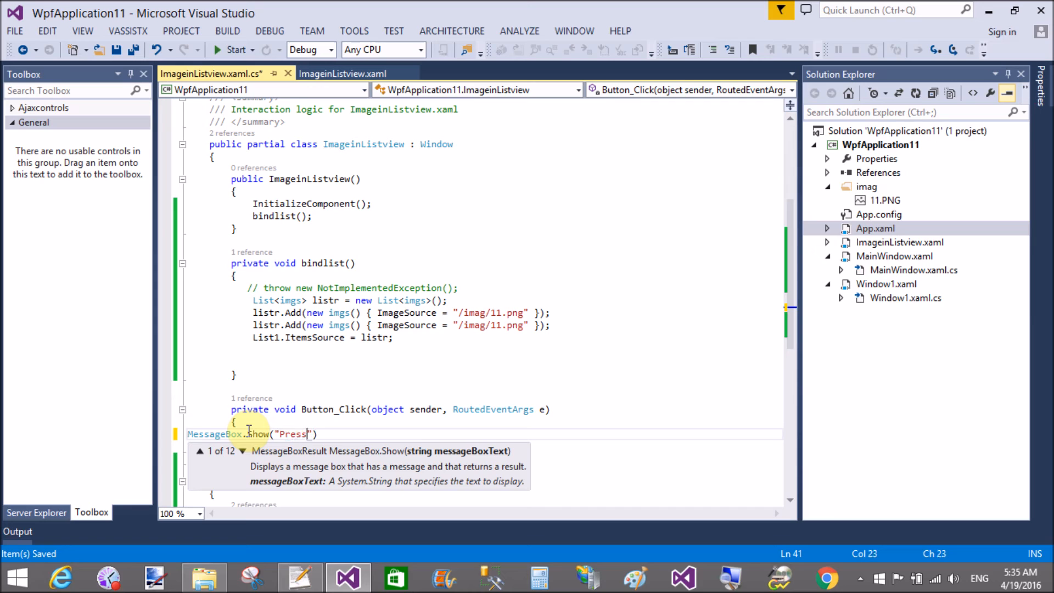
text(click)
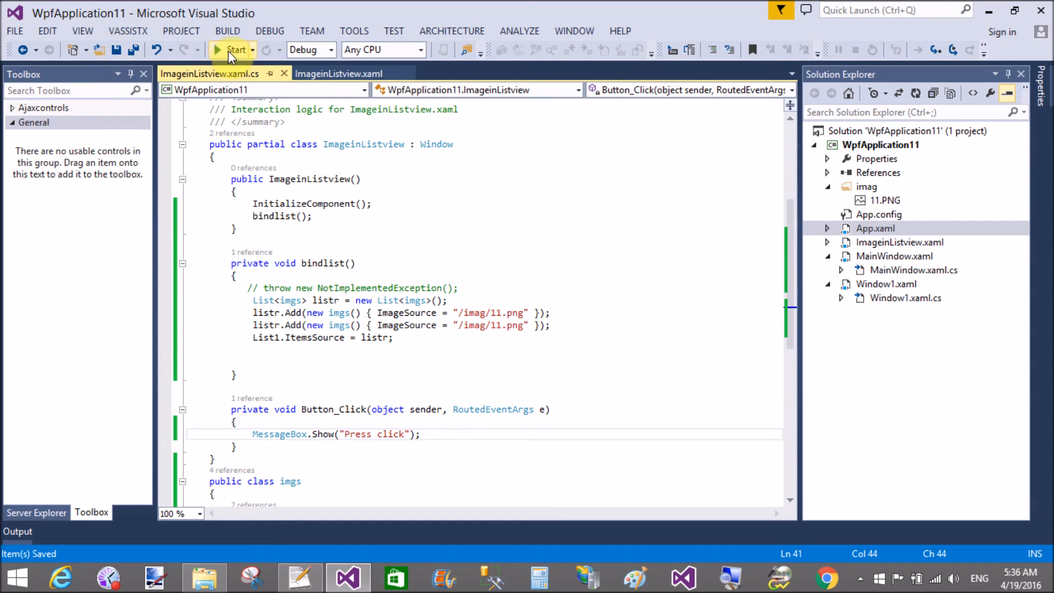
click(235, 49)
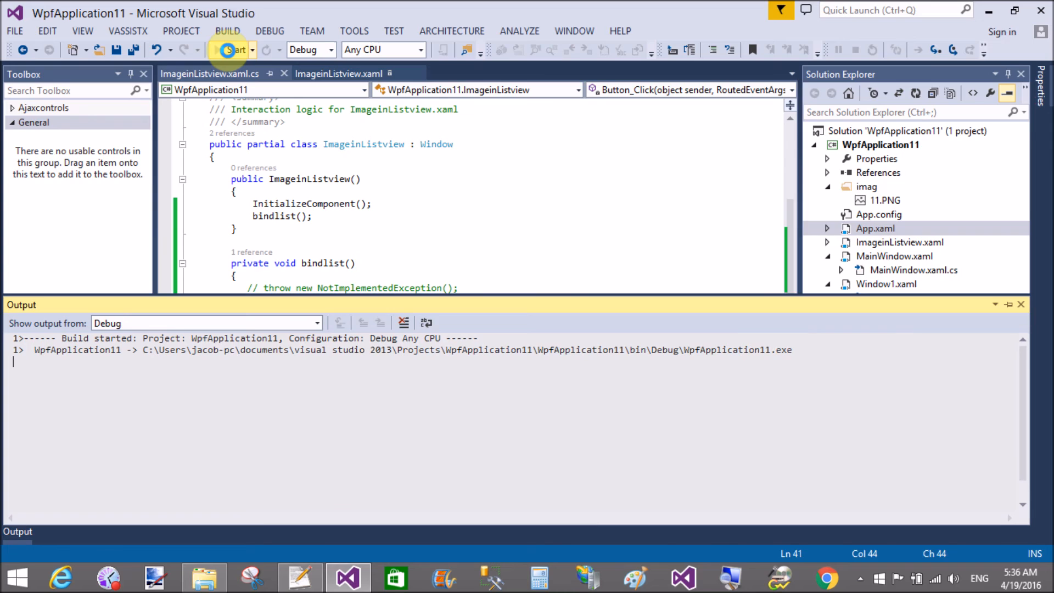
click(232, 50)
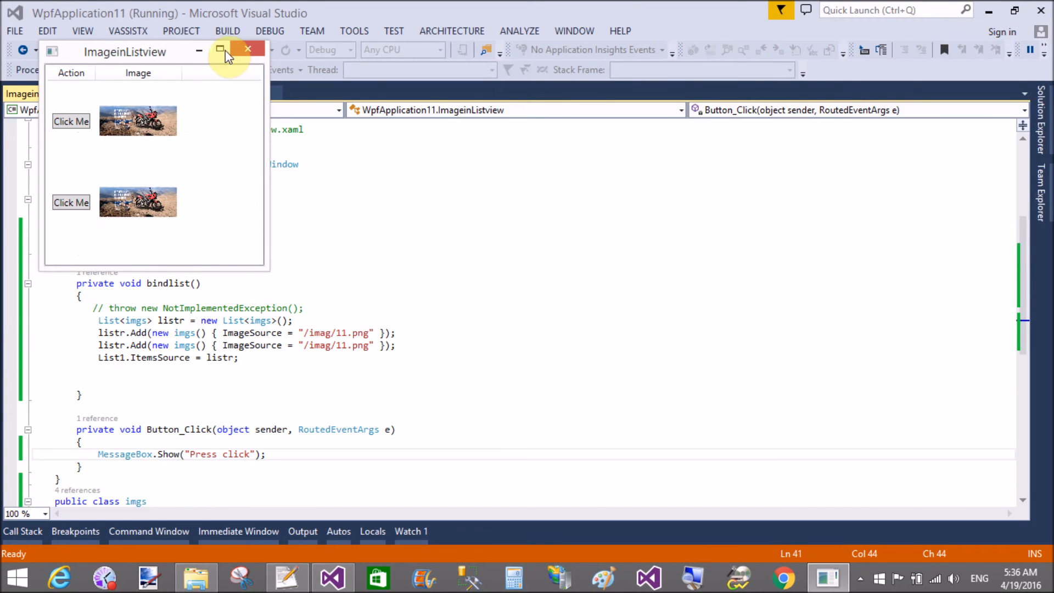
click(221, 49)
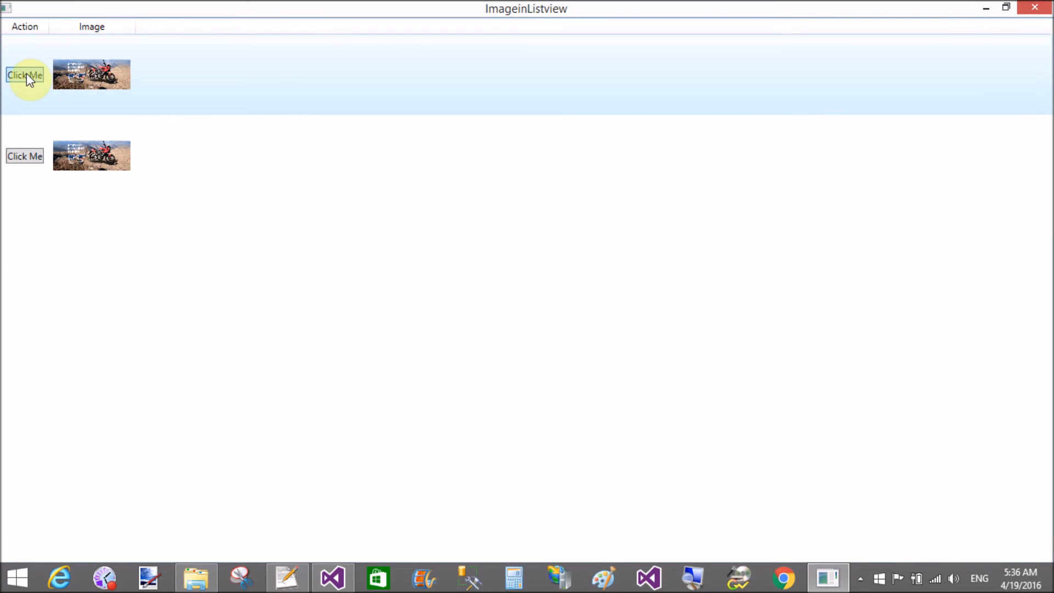
click(24, 74)
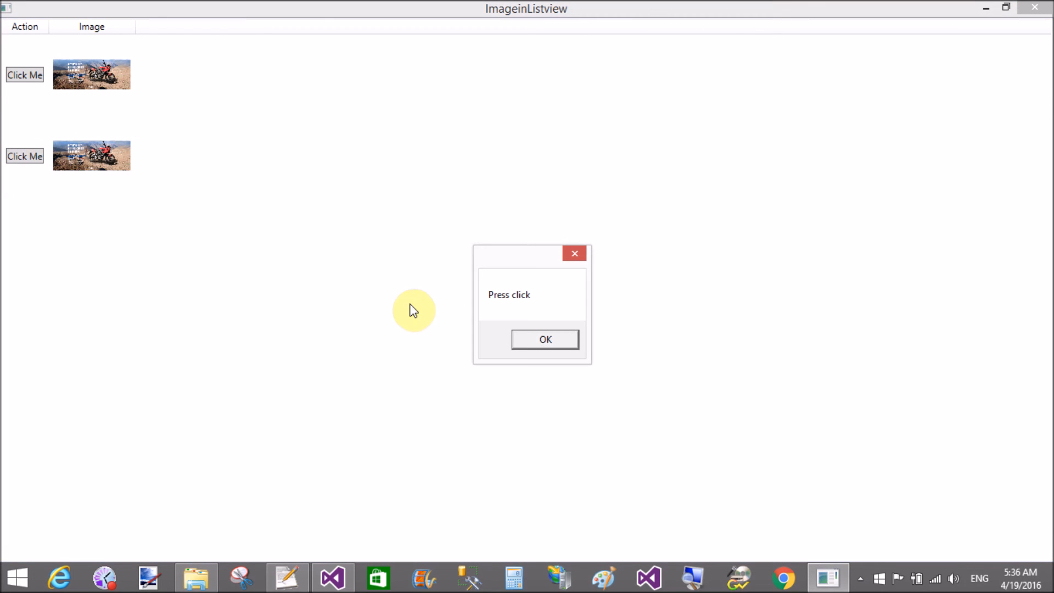
click(545, 340)
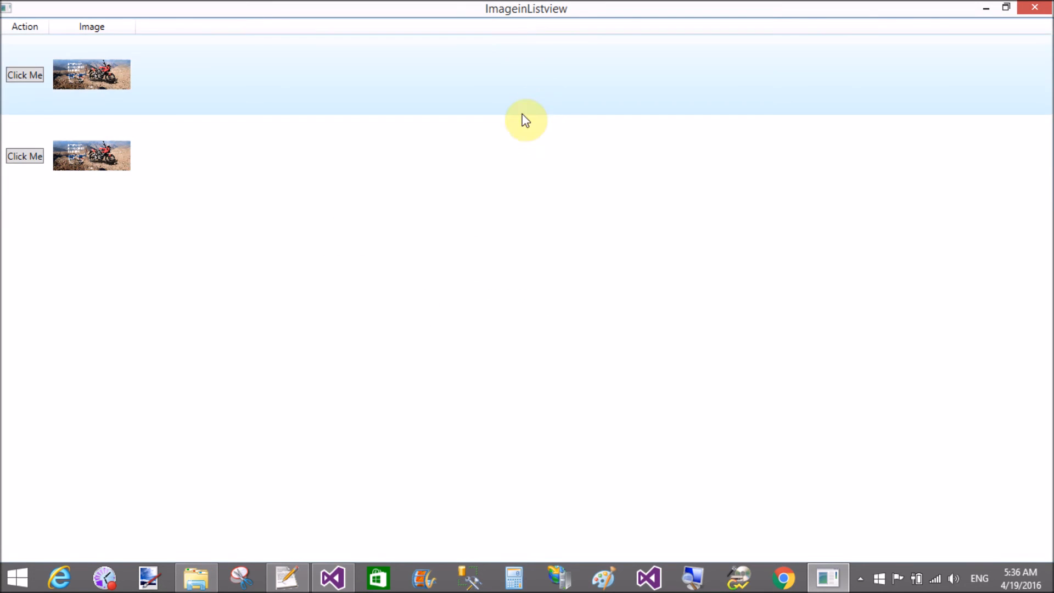
click(348, 578)
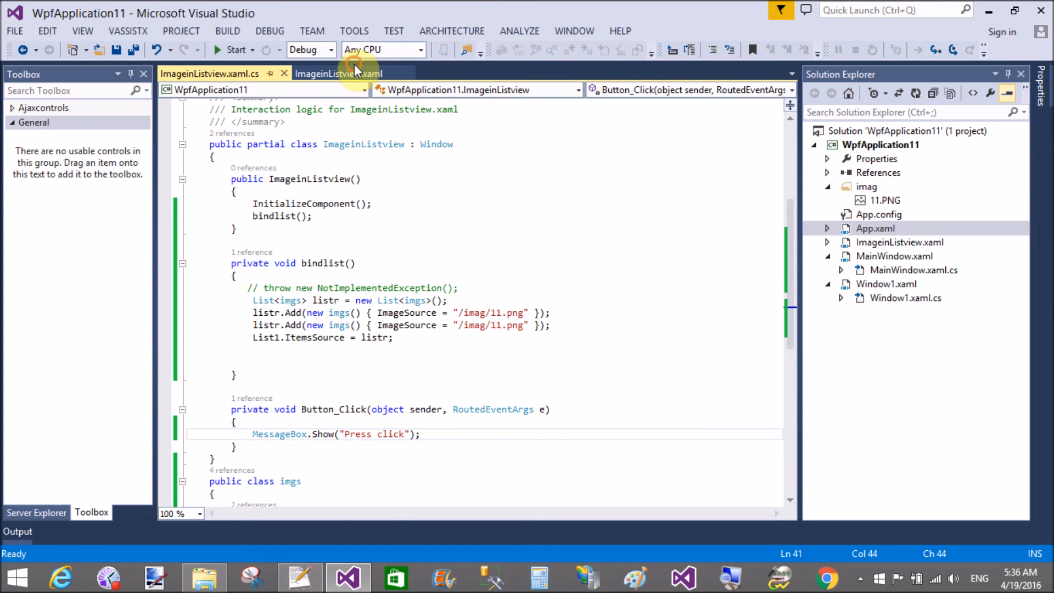
Step: Remove the blank lines inside the Action and Image DataTemplates in ImageinListview.xaml
click(338, 73)
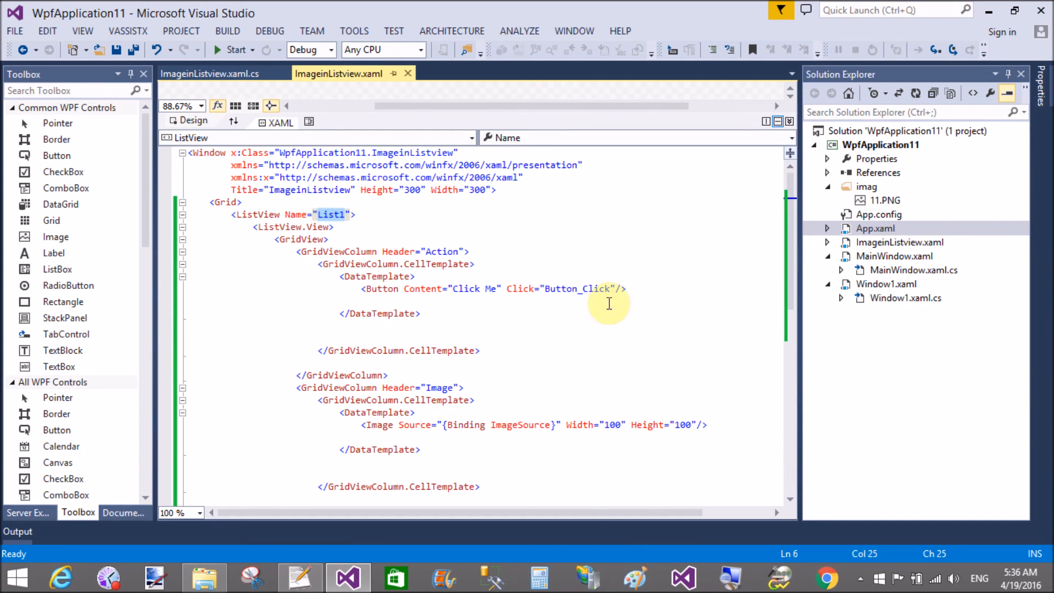
click(624, 288)
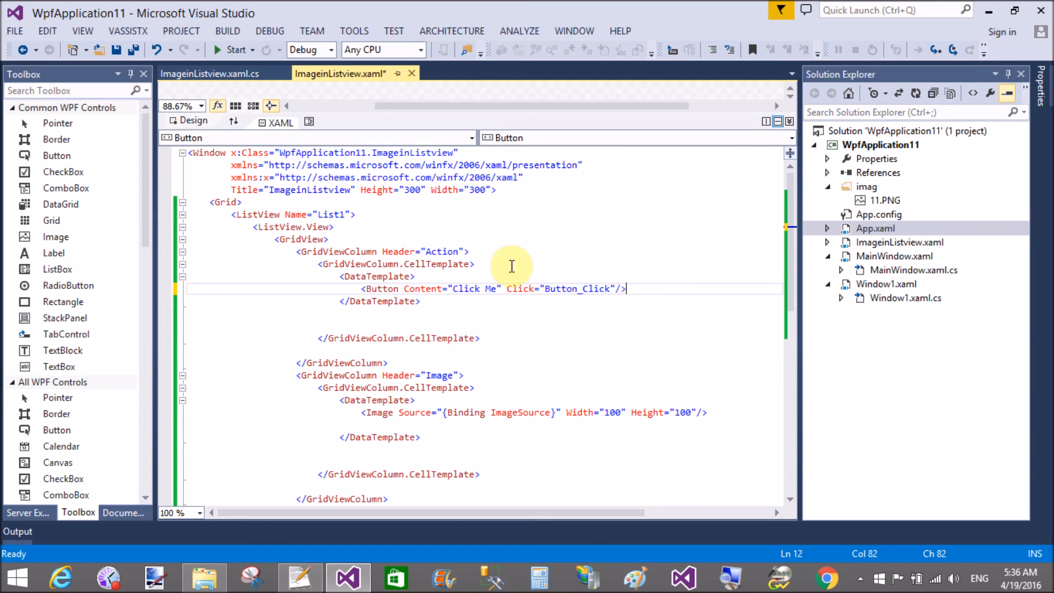
click(454, 301)
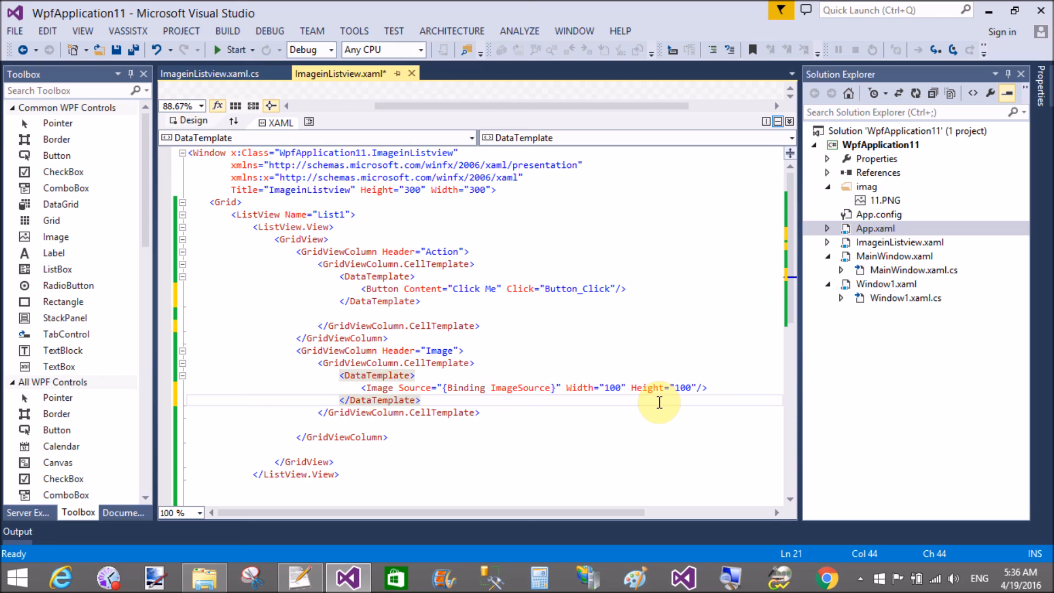
click(339, 474)
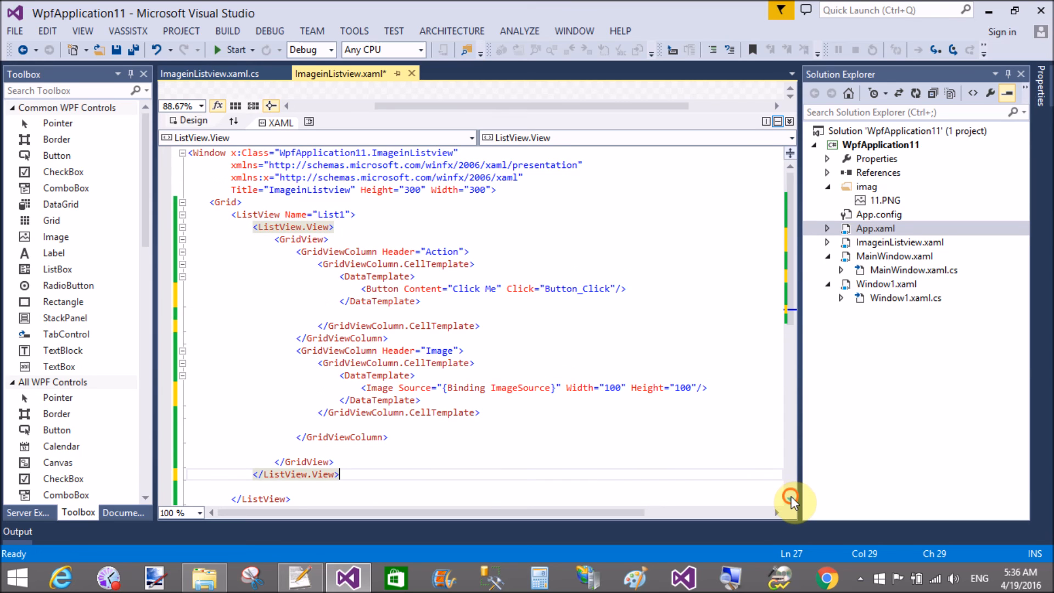
scroll(down, 3)
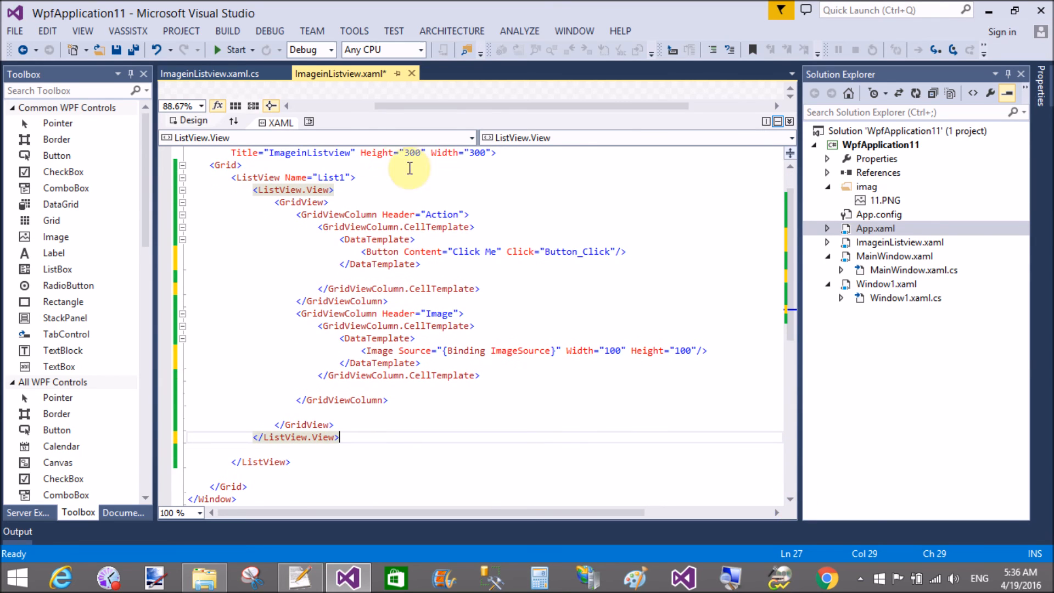
Step: Return to ImageinListview.xaml.cs and review the complete code-behind
click(208, 73)
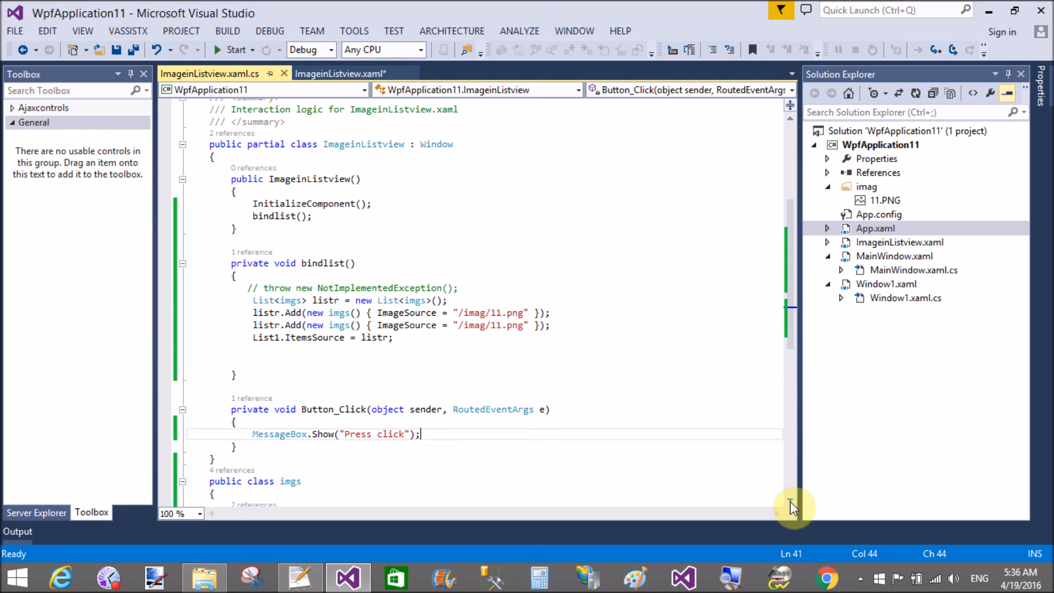
scroll(down, 3)
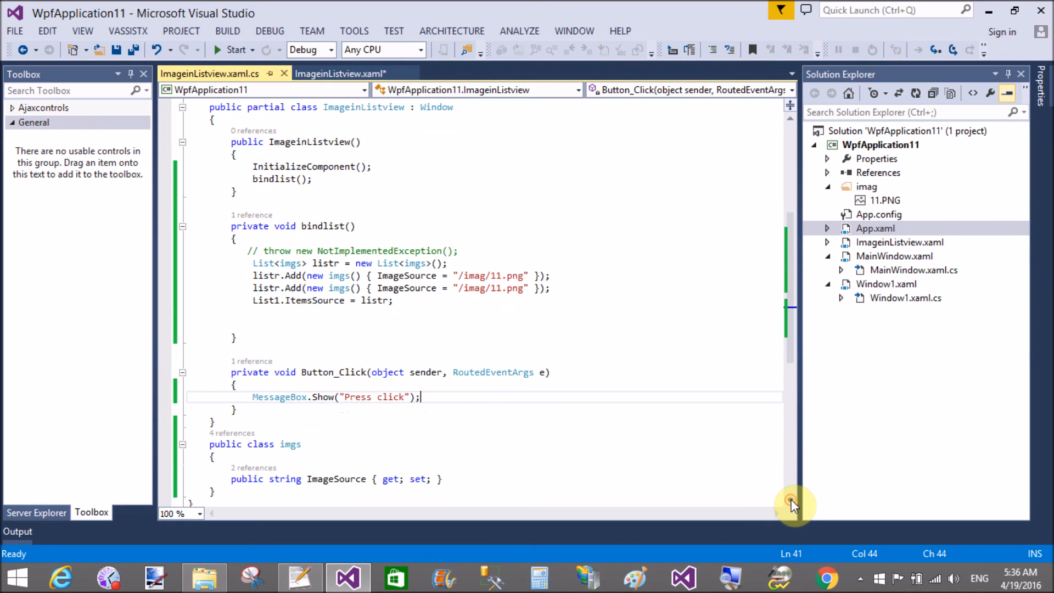
scroll(down, 3)
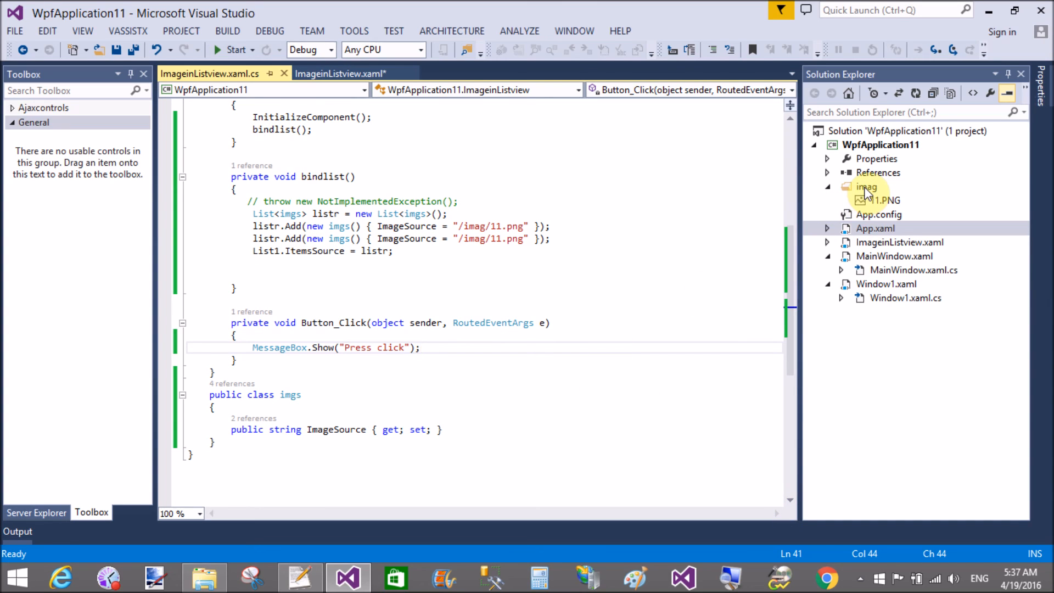
Step: Add the existing bleaching picture from Pictures into the project's imag folder
right_click(867, 186)
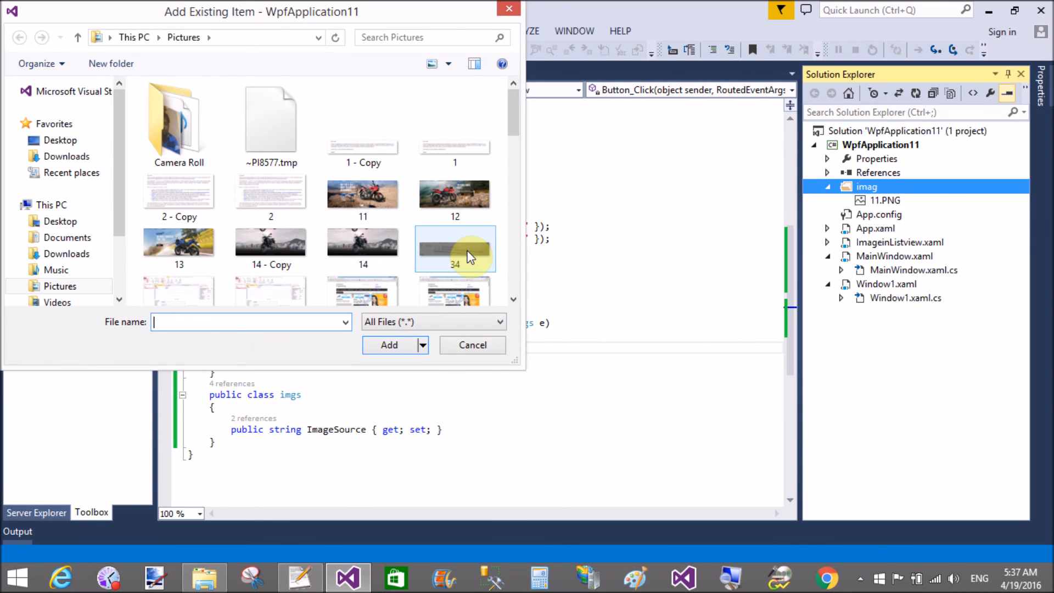
scroll(down, 3)
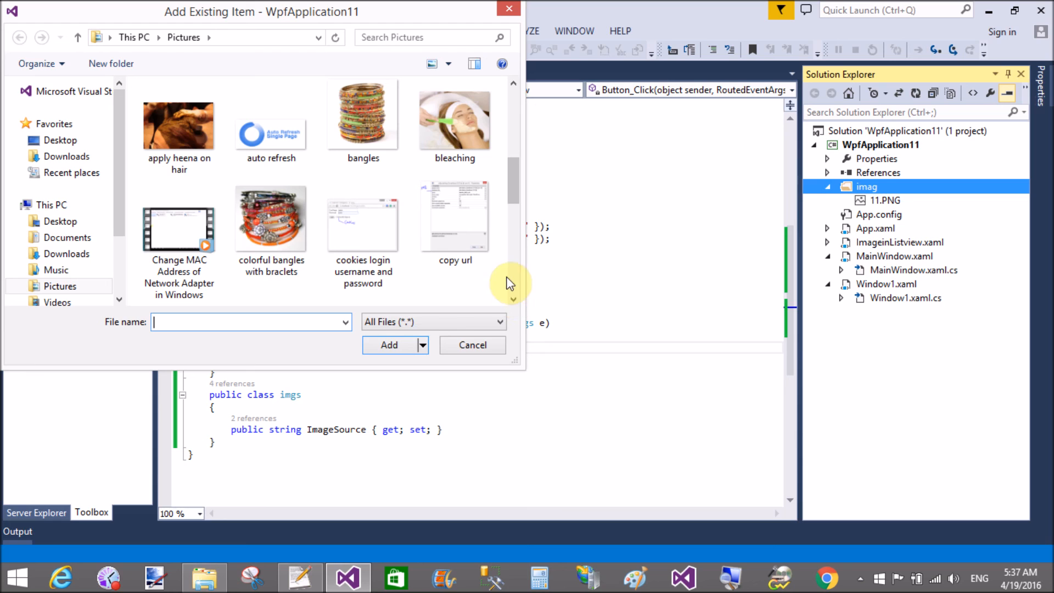
click(454, 117)
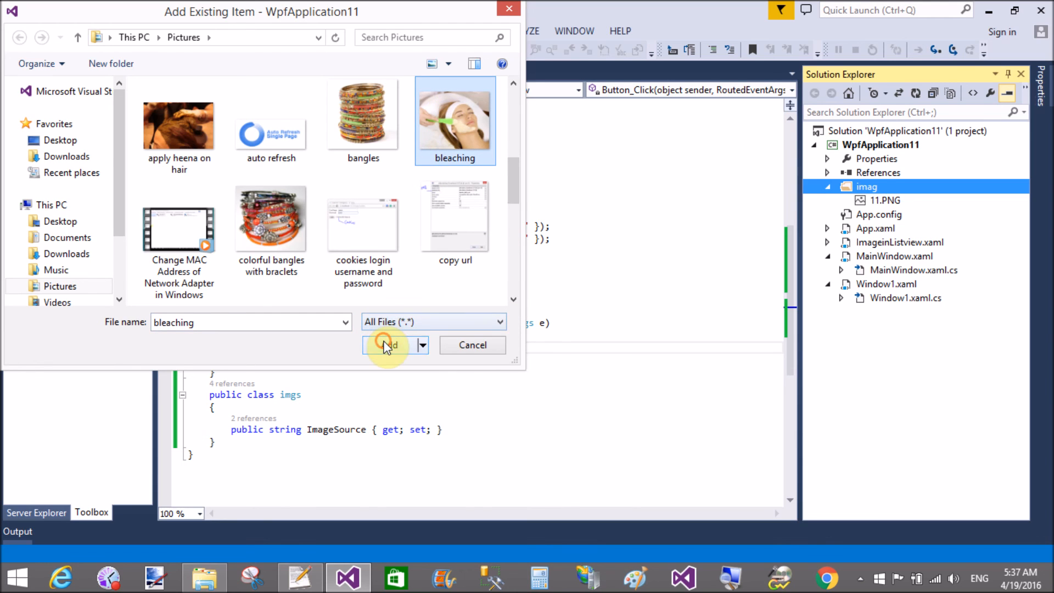
click(388, 345)
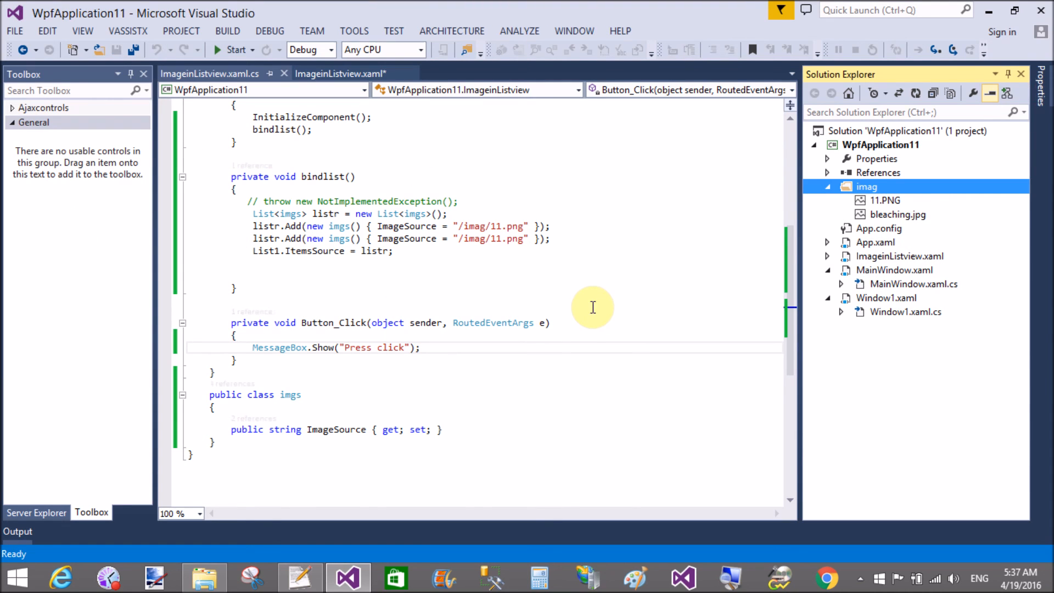
Step: Change the second ImageSource string in bindlist to "/imag/bleaching.jpg"
click(500, 238)
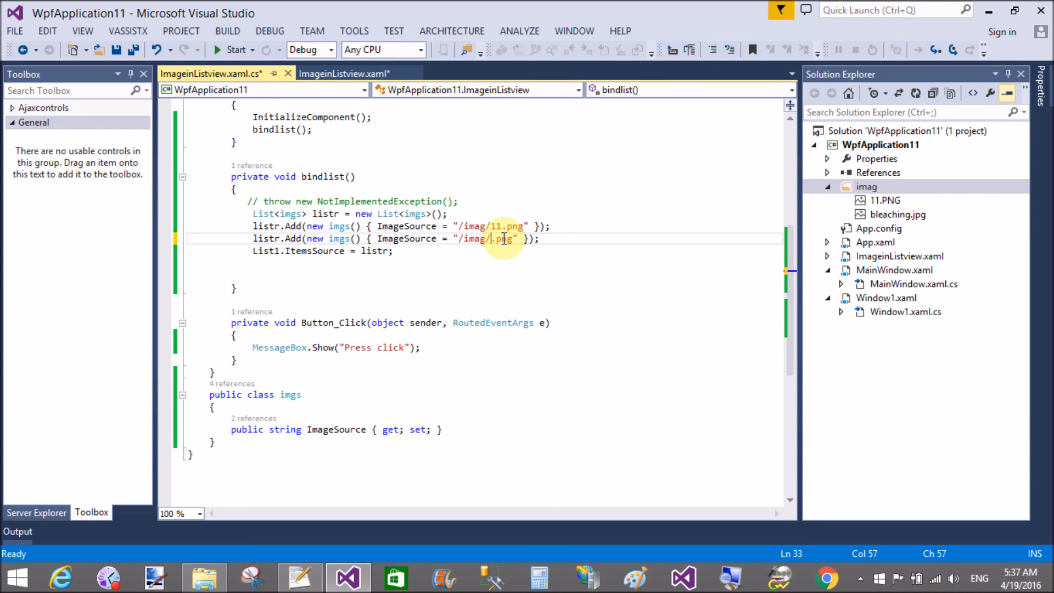
text(bla)
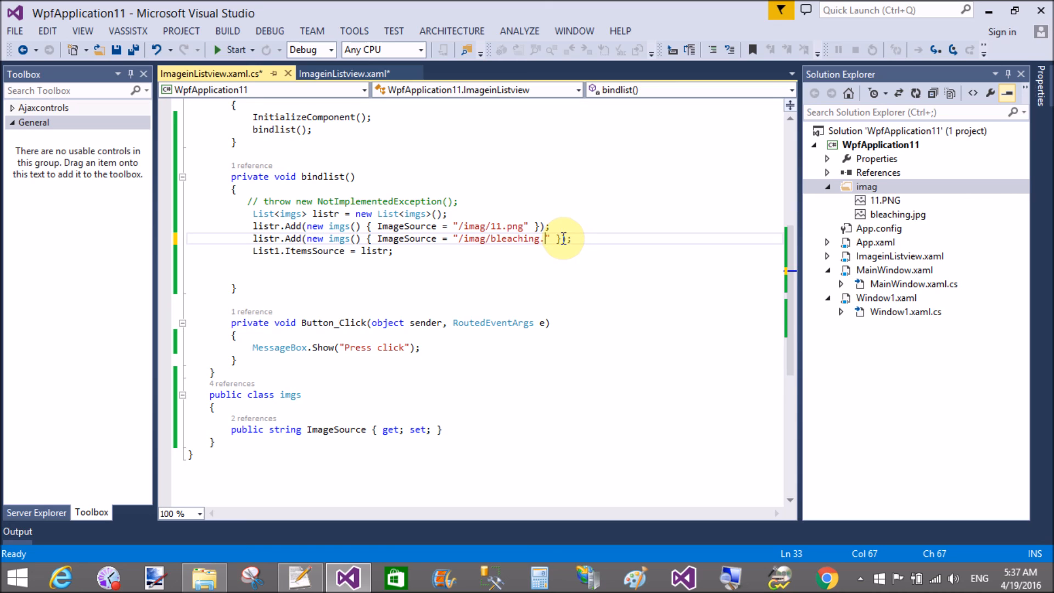
text(jpg)
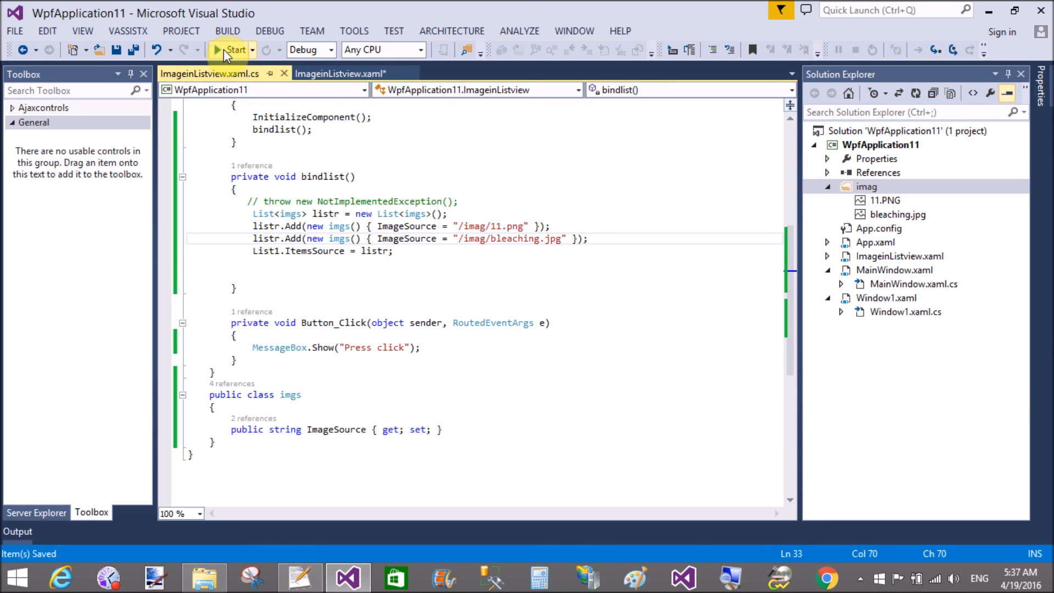
click(233, 49)
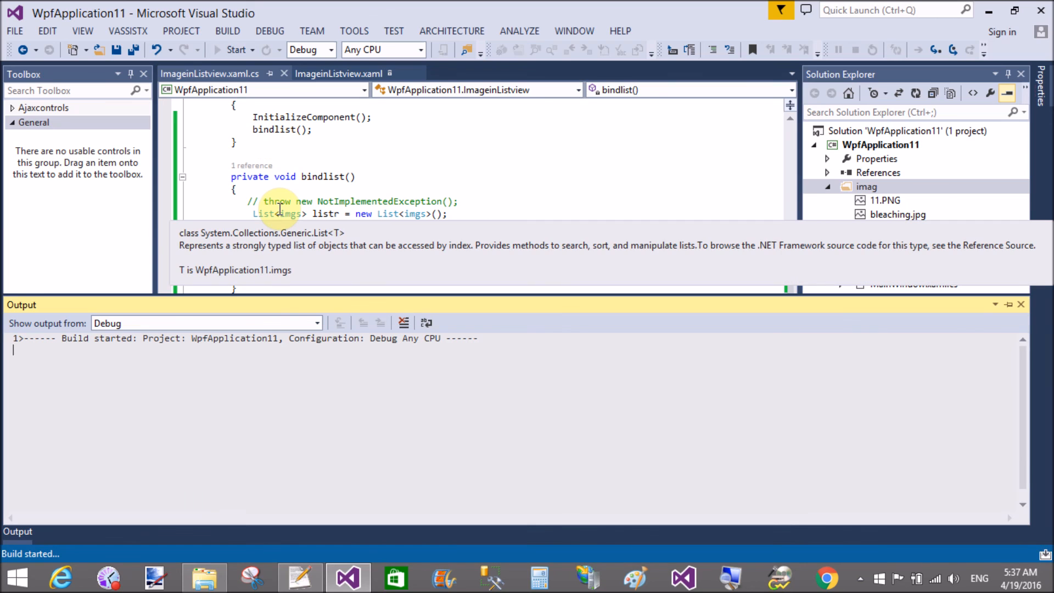
click(236, 49)
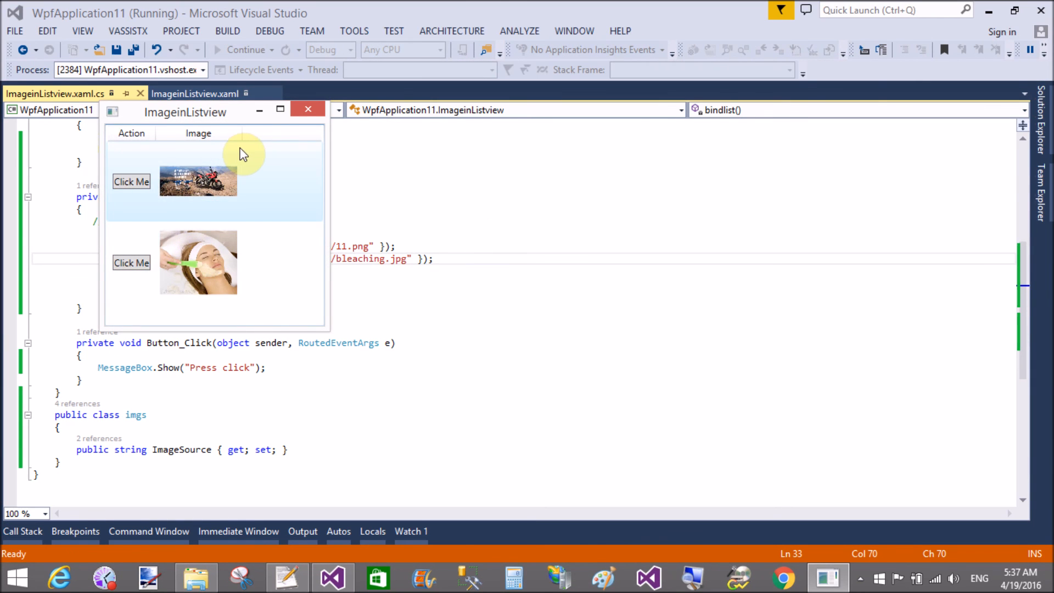
click(875, 50)
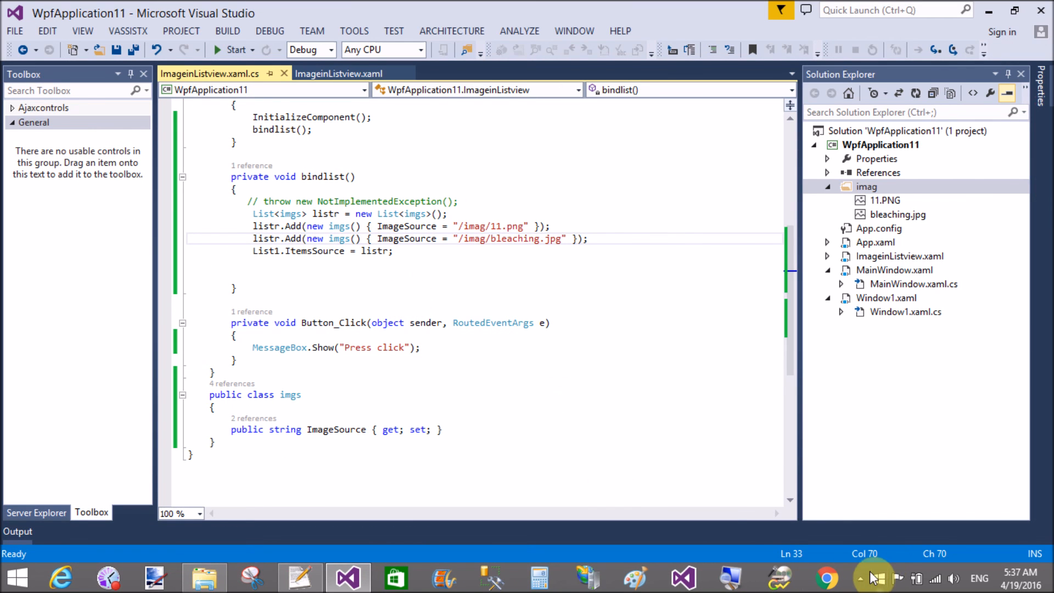
click(859, 579)
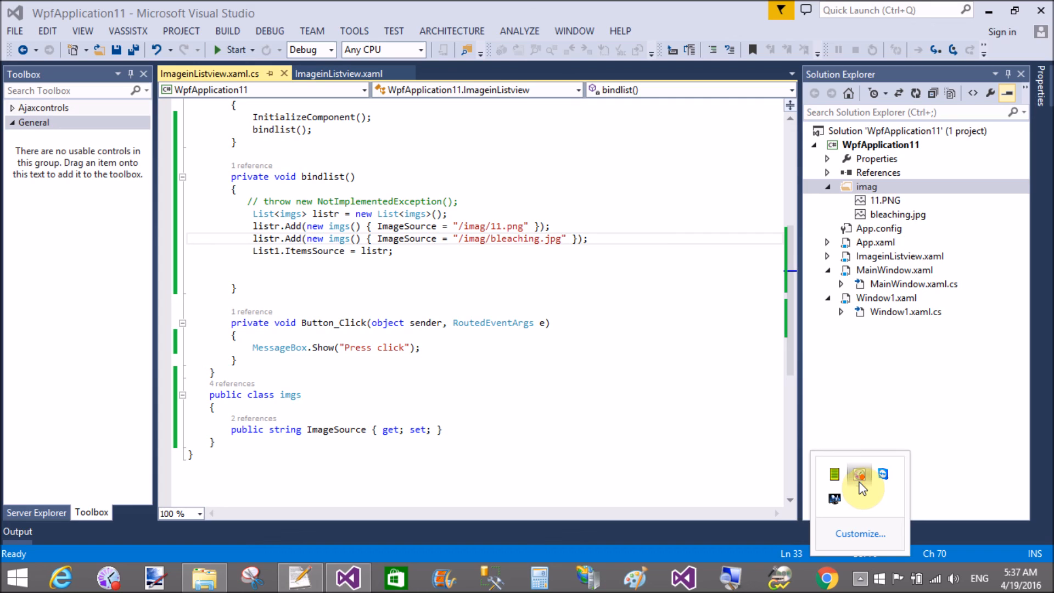